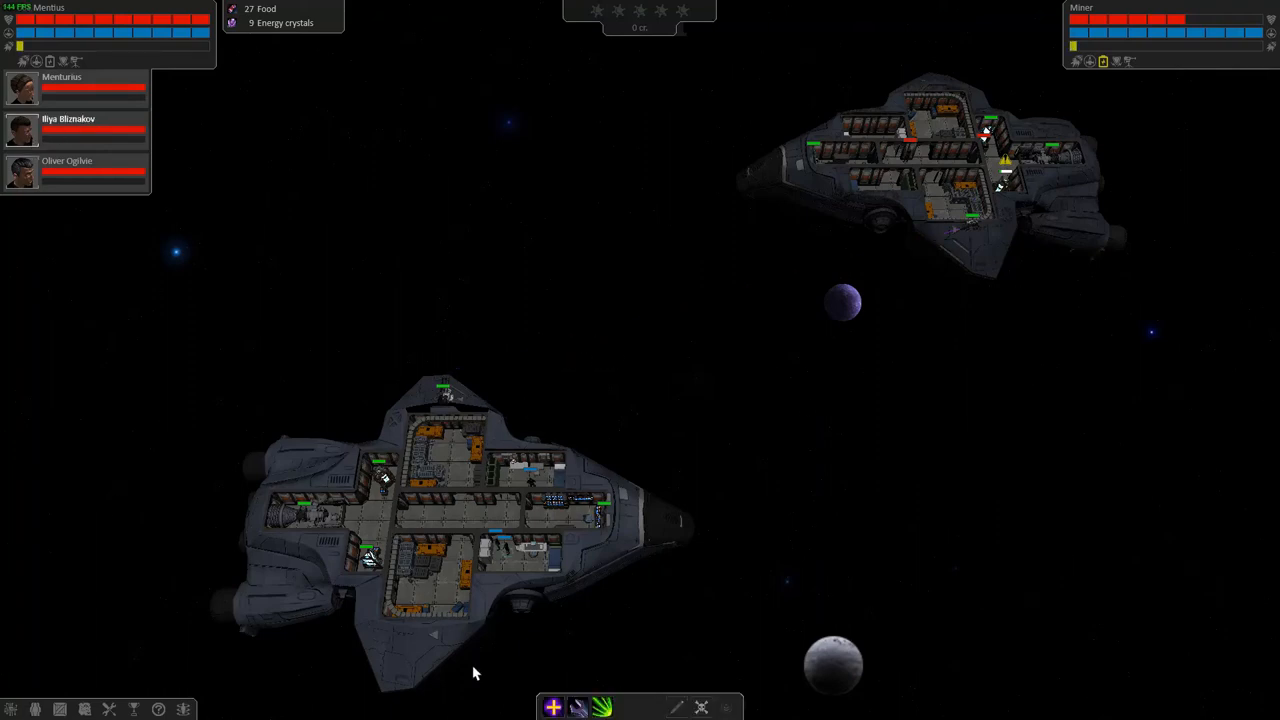
pyautogui.moveTo(967, 230)
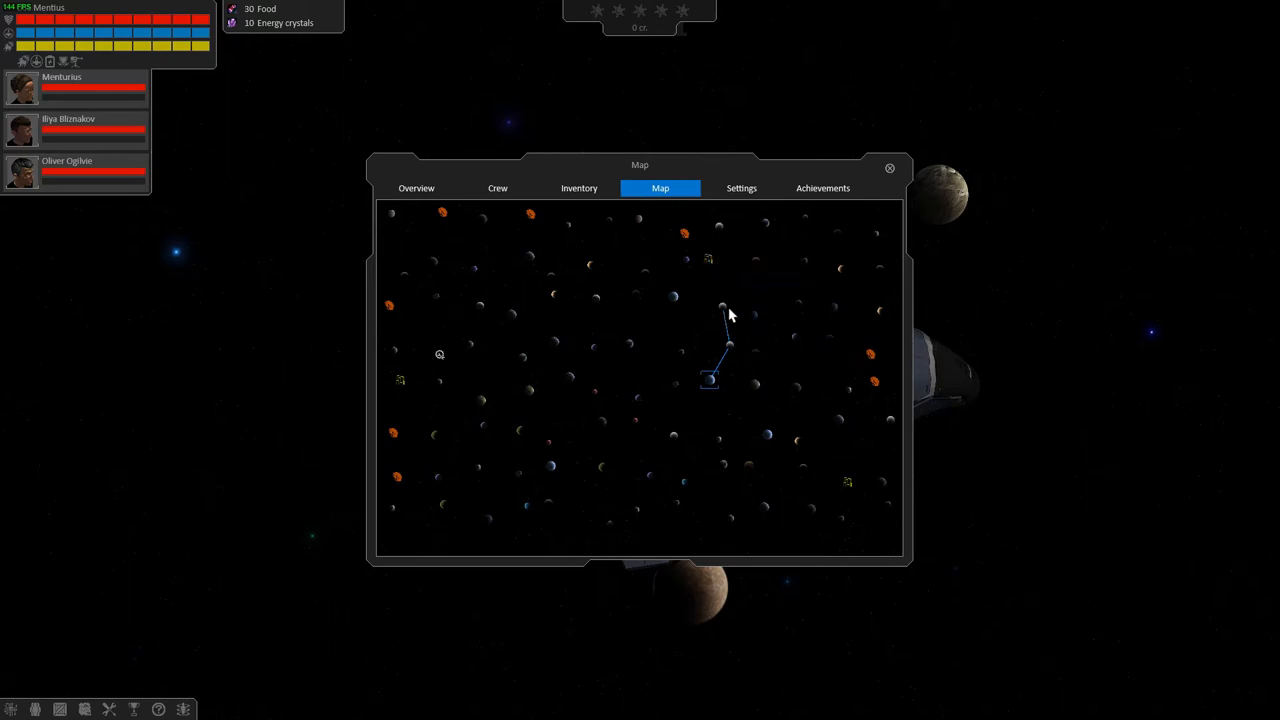
pyautogui.moveTo(438, 358)
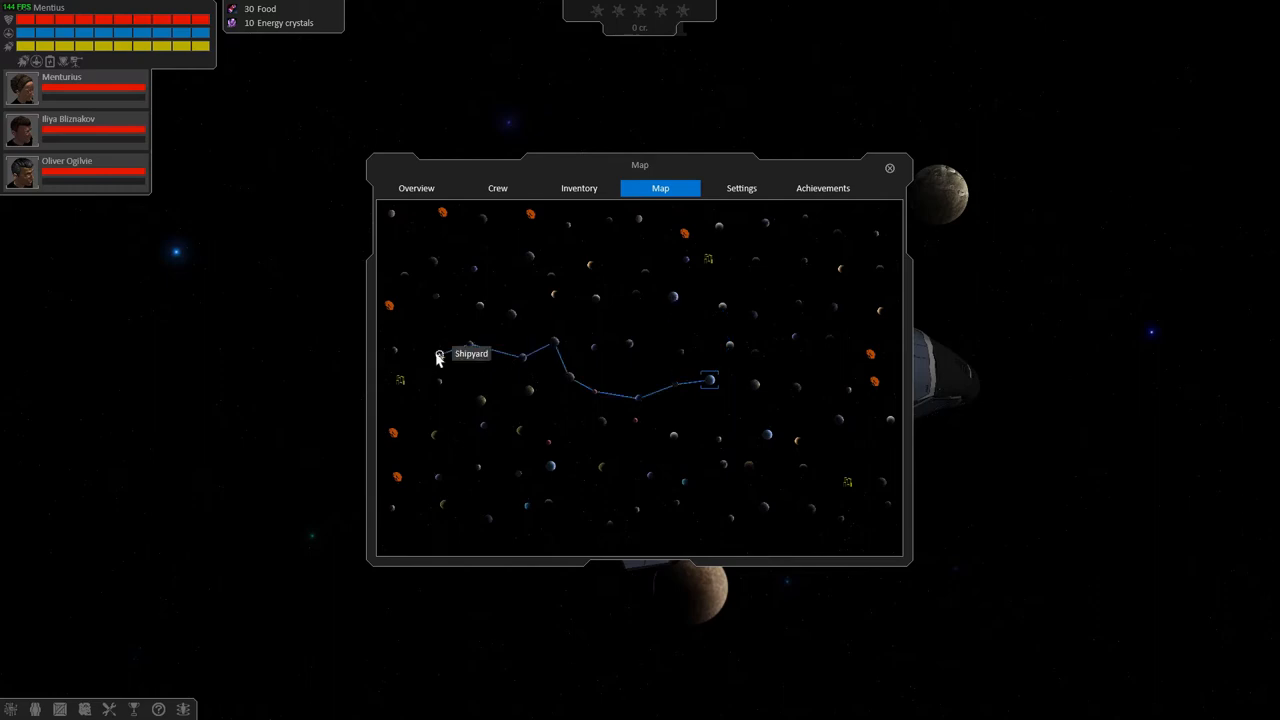
pyautogui.moveTo(438, 357)
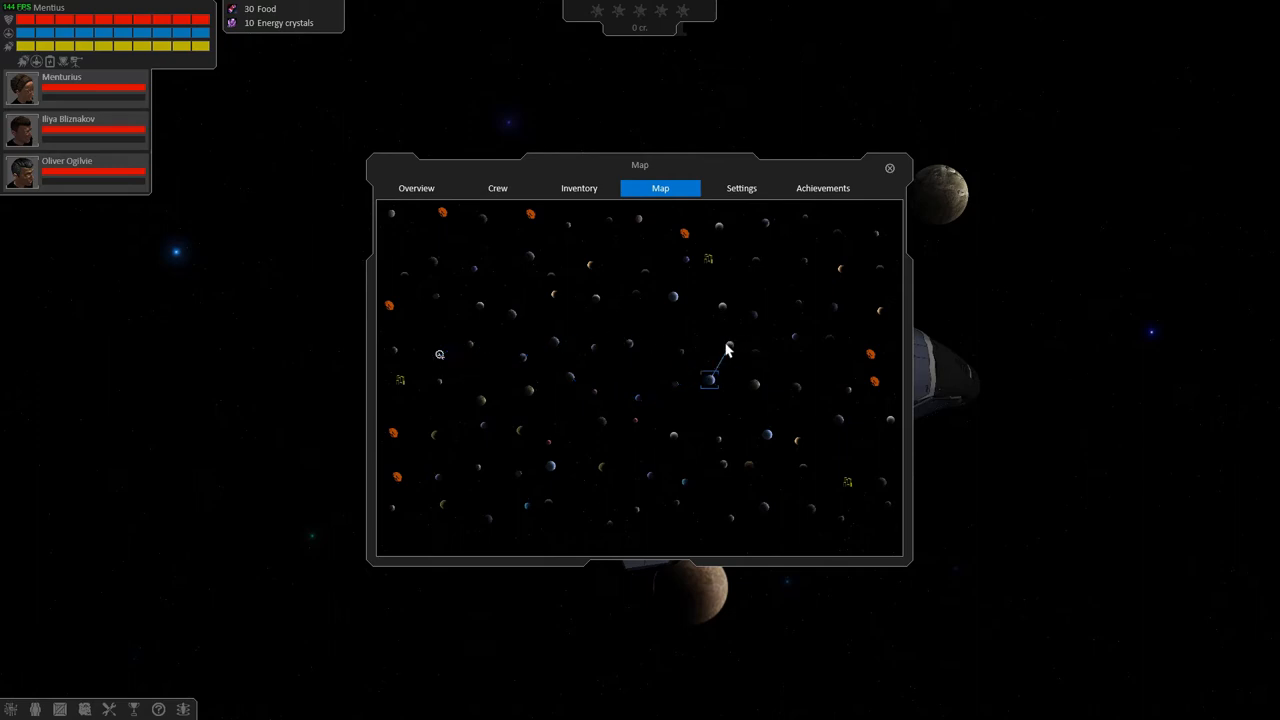
pyautogui.moveTo(723, 358)
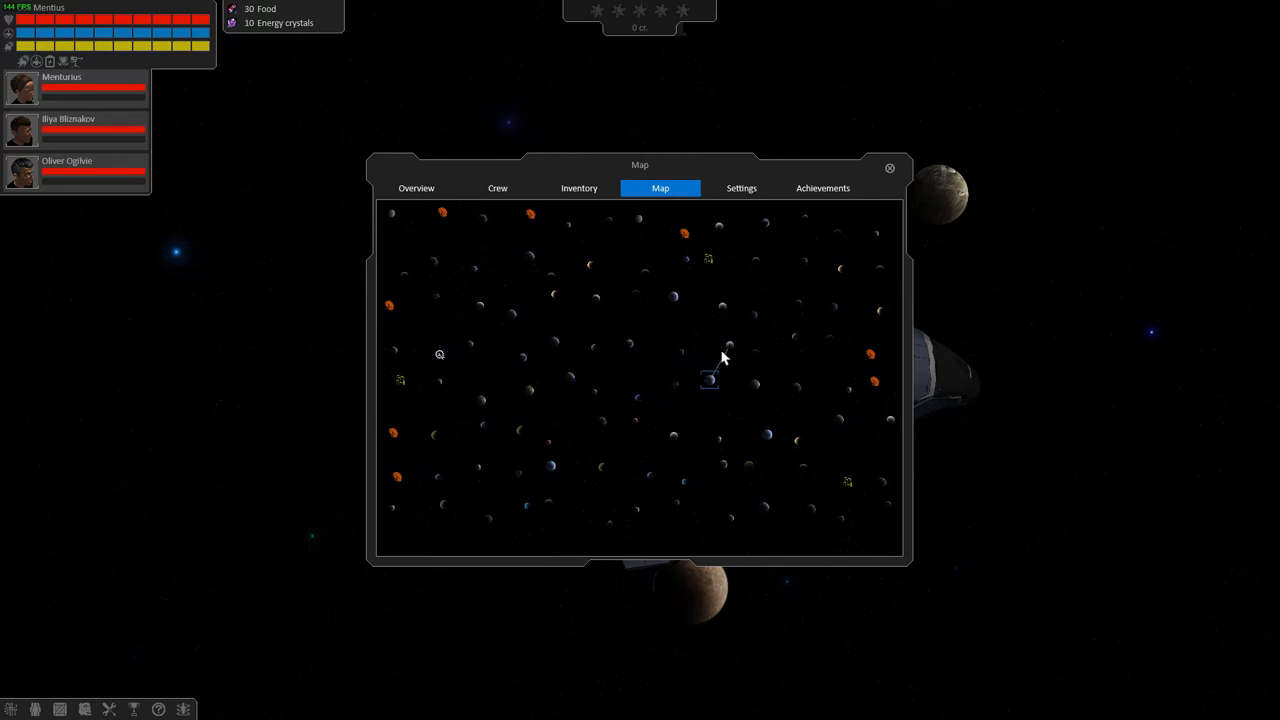
pyautogui.moveTo(708, 263)
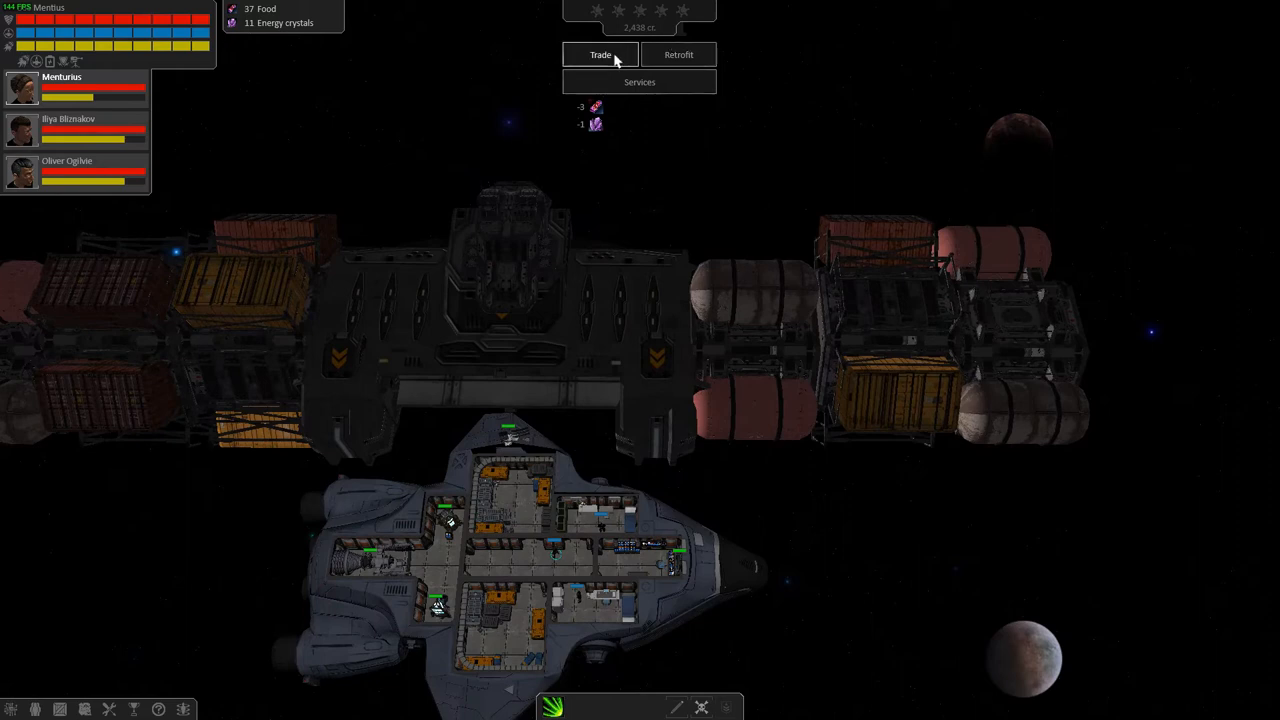
# - Browse the station's Goods prices and Equipment listings, then close the trading window
pyautogui.click(600, 54)
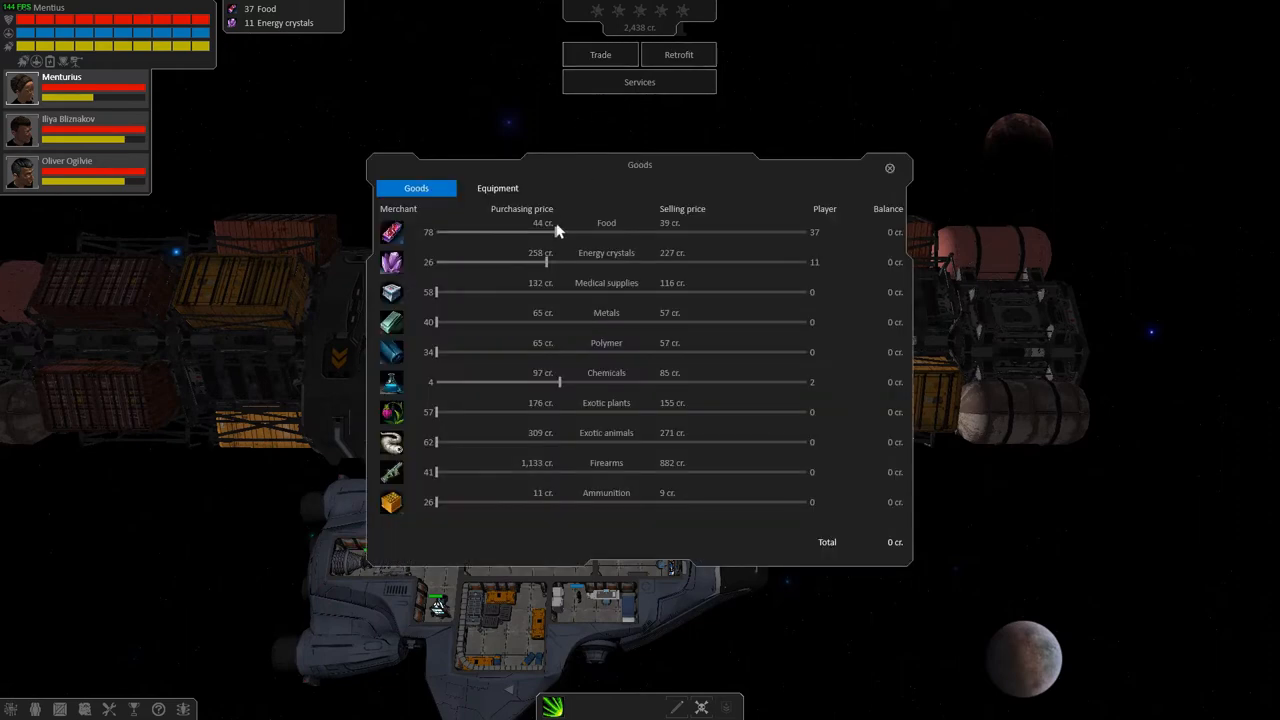
pyautogui.moveTo(530, 318)
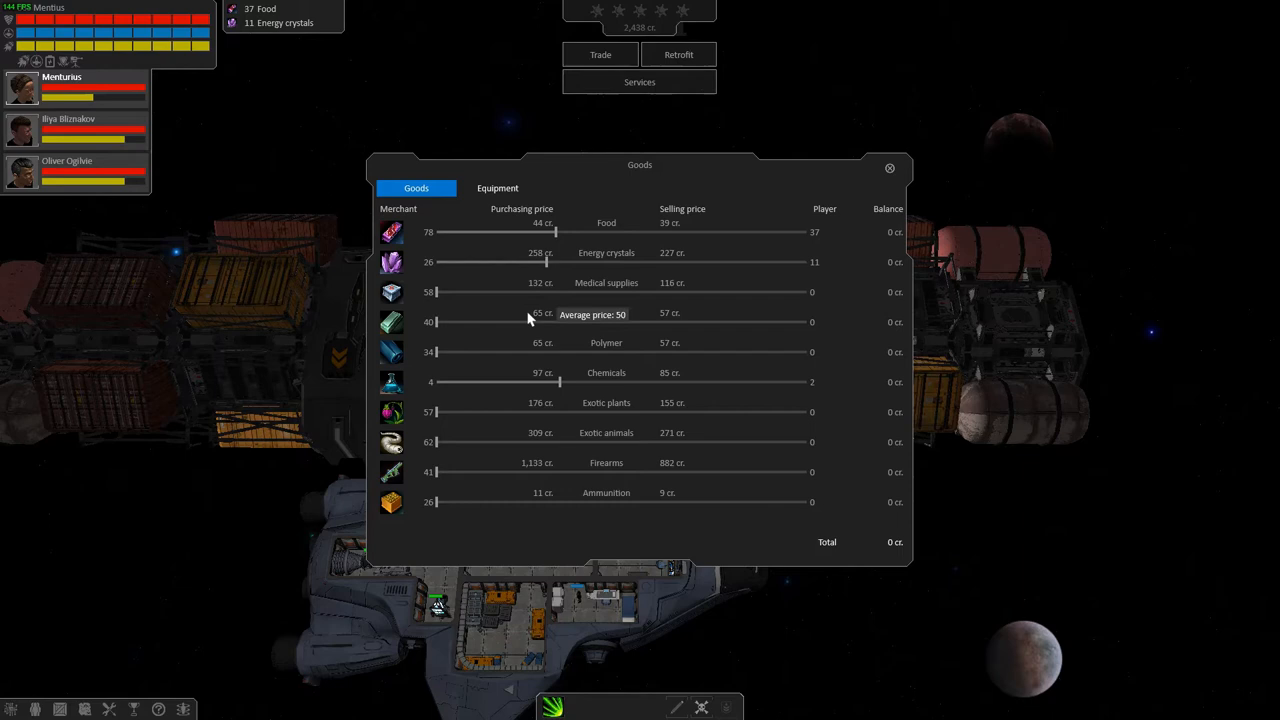
pyautogui.moveTo(548, 410)
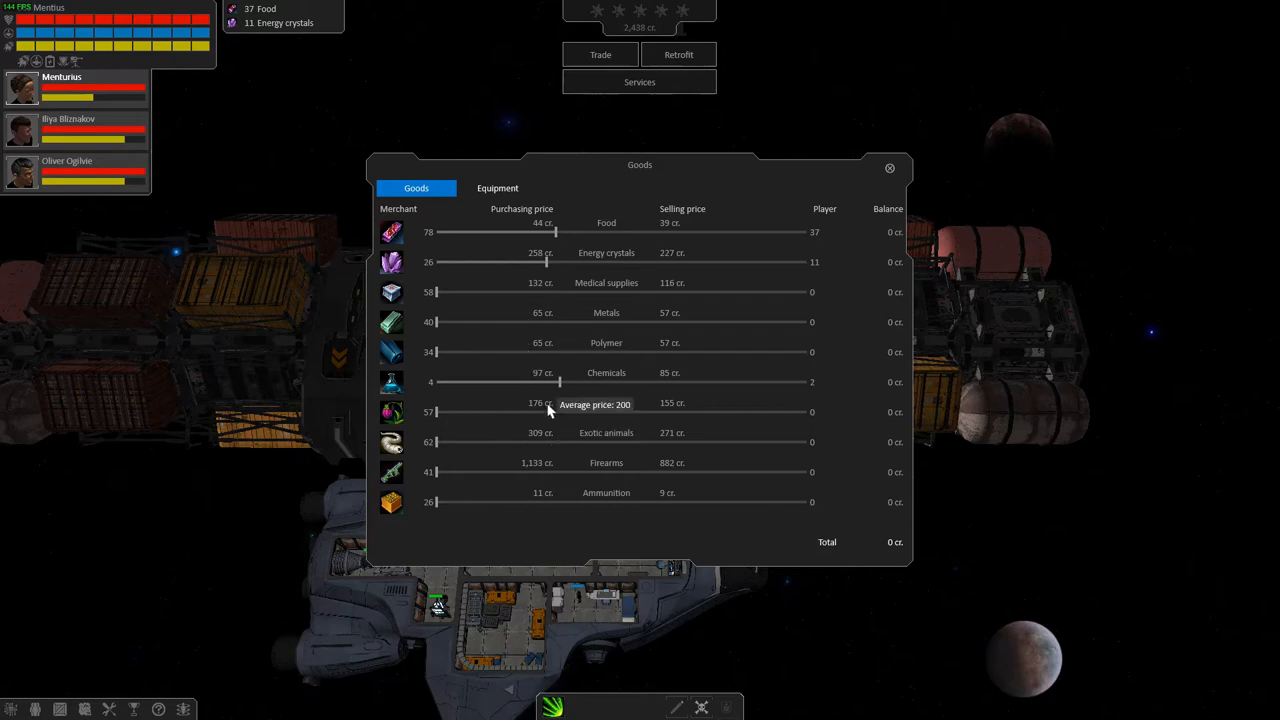
pyautogui.moveTo(545, 314)
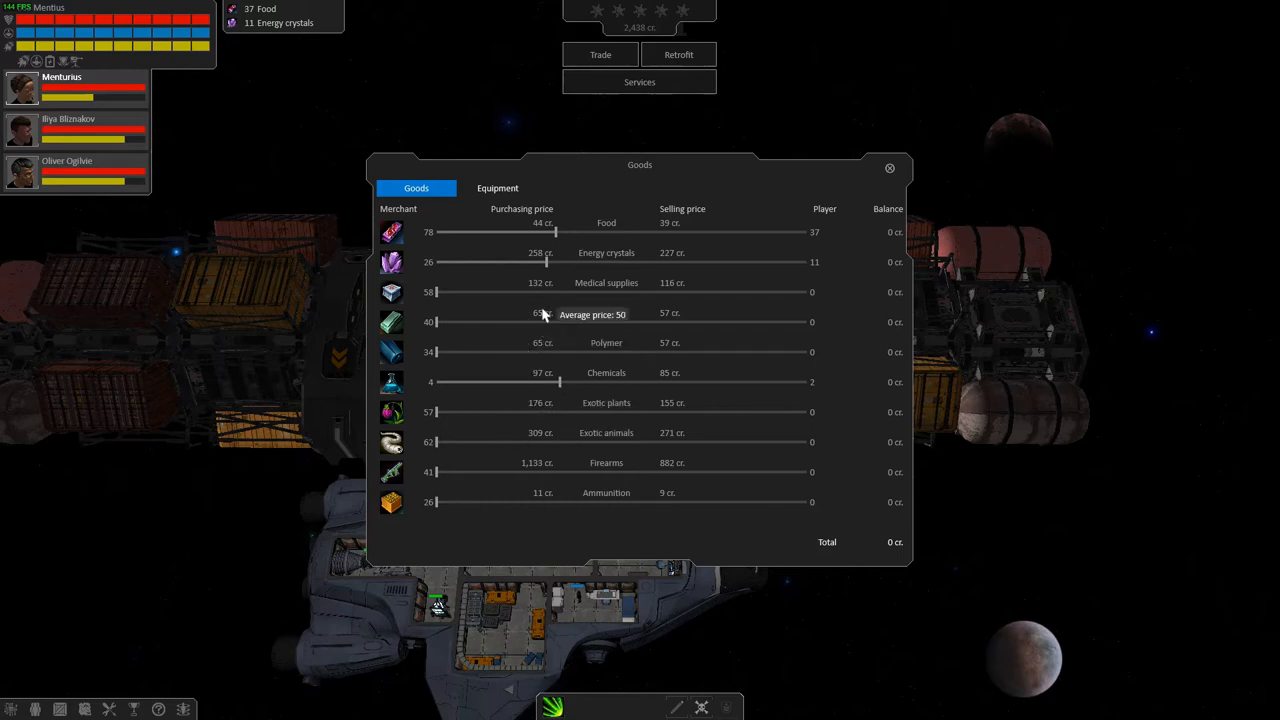
pyautogui.click(497, 188)
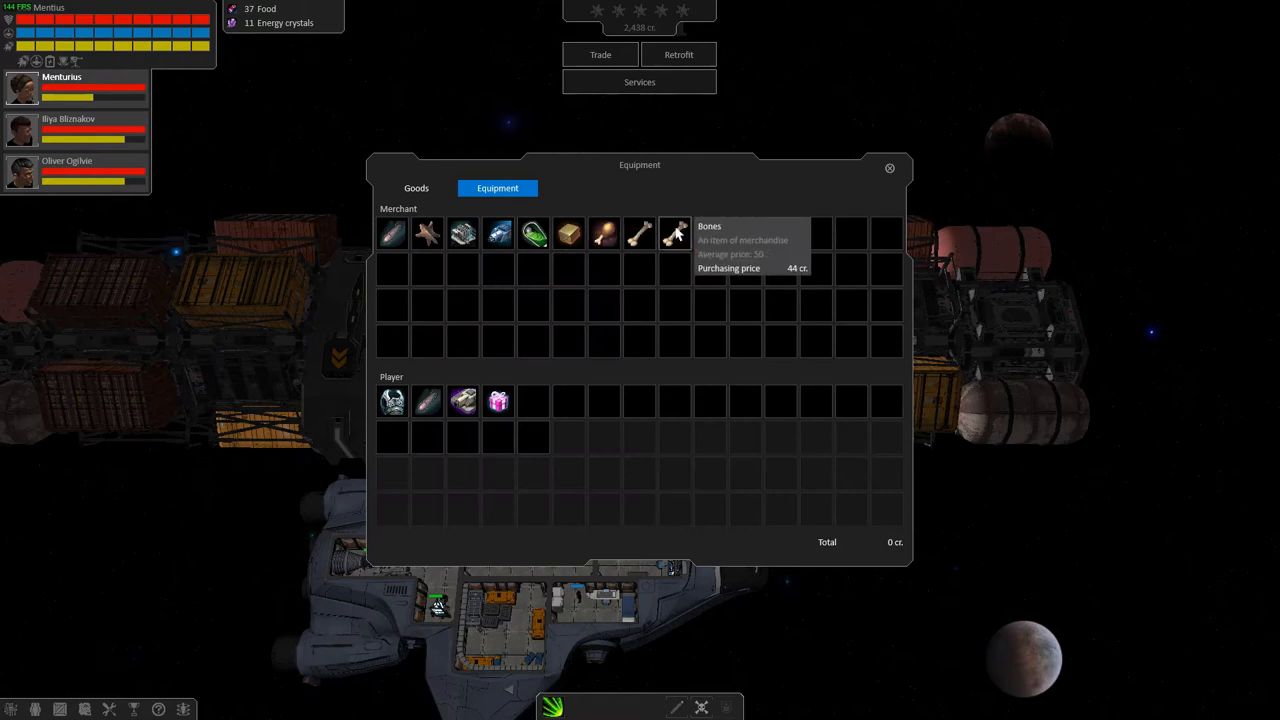
pyautogui.click(889, 168)
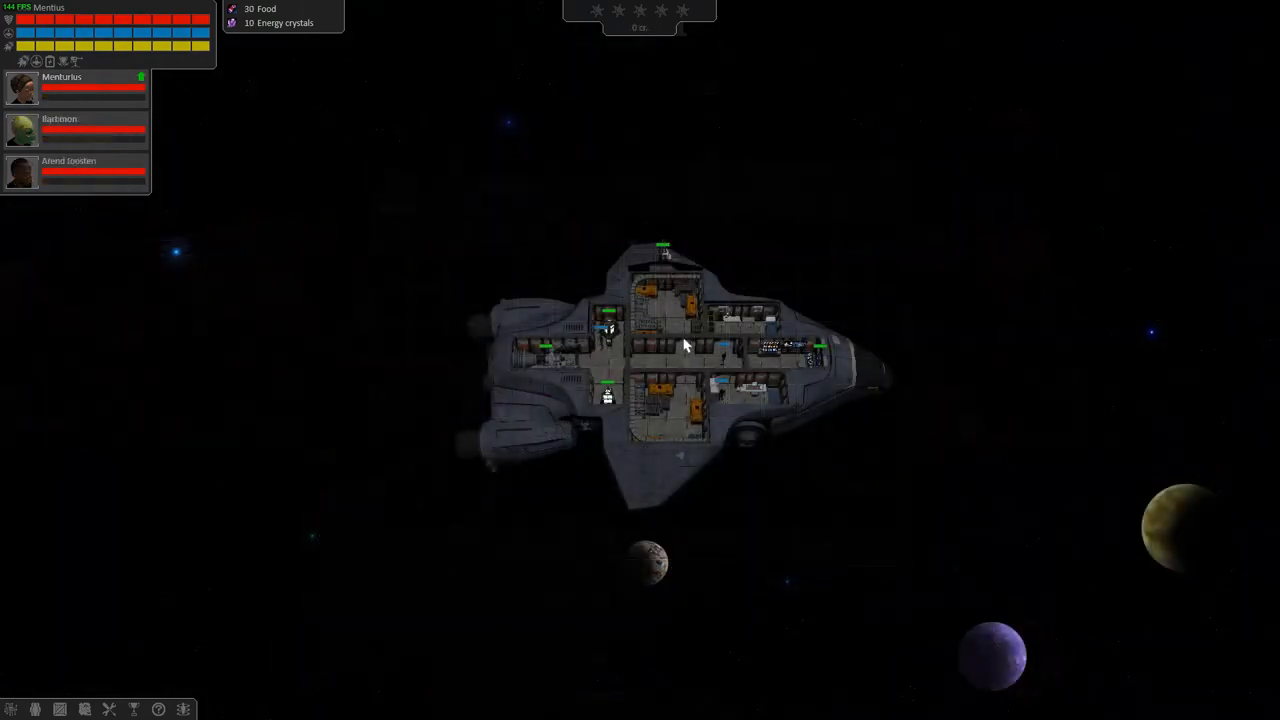
pyautogui.moveTo(109, 708)
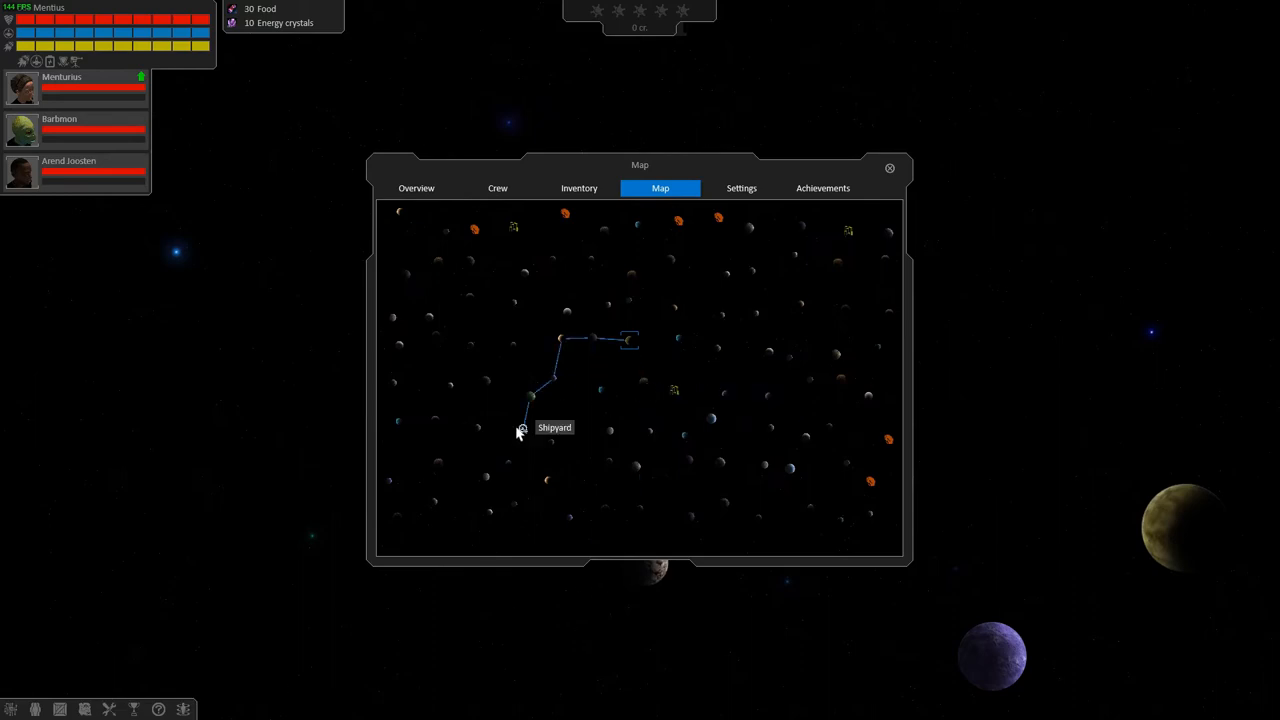
pyautogui.moveTo(560, 382)
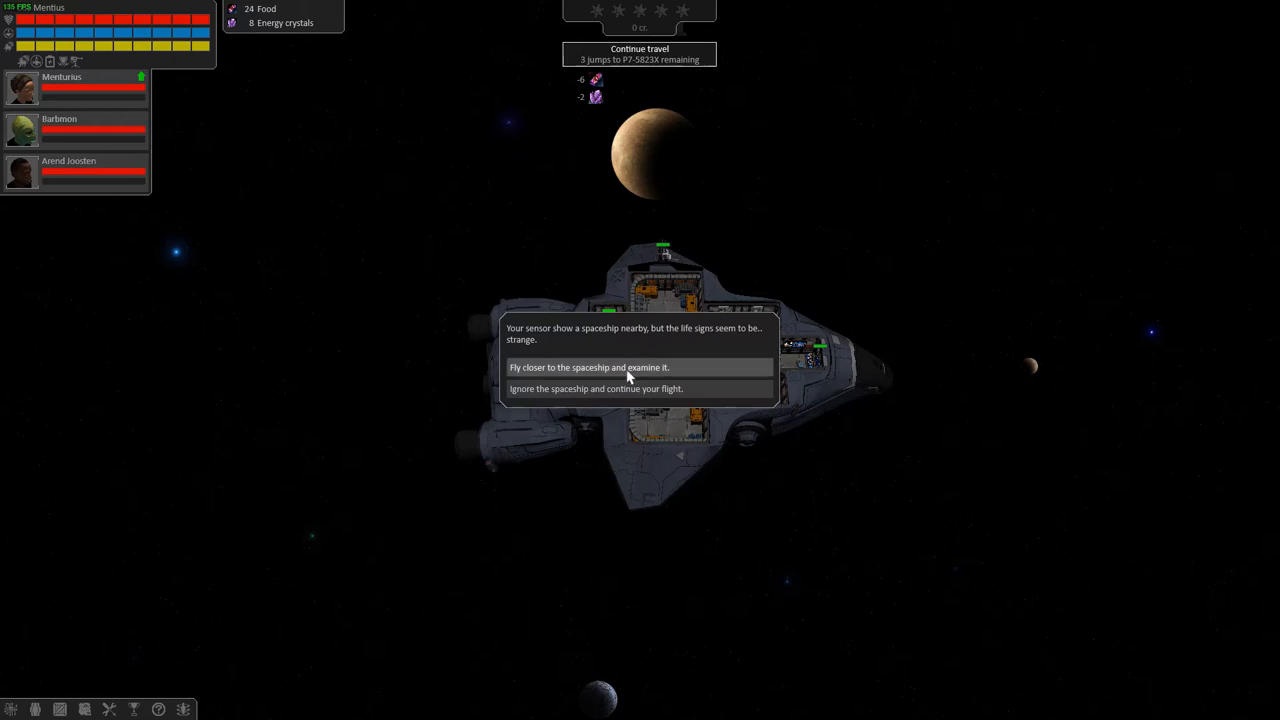
pyautogui.moveTo(568, 379)
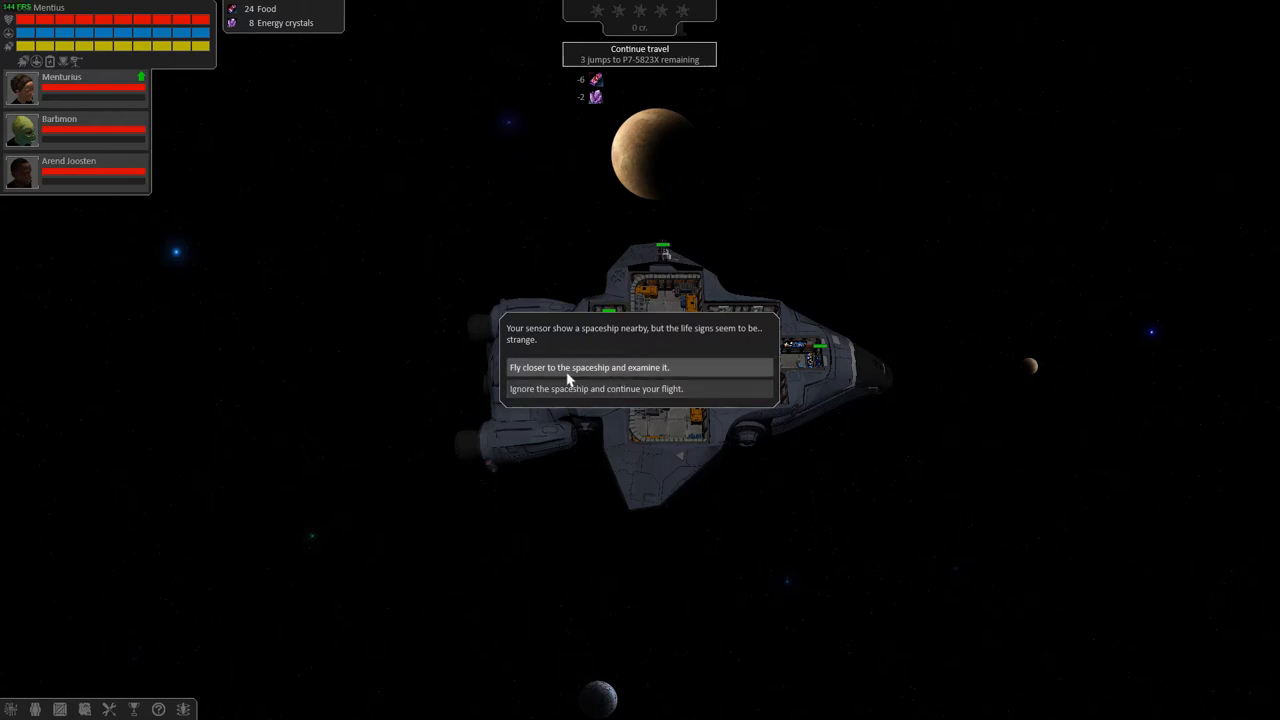
# - Fly closer to examine the strange spaceship, gaining 728 credits, food and energy crystals
pyautogui.click(588, 367)
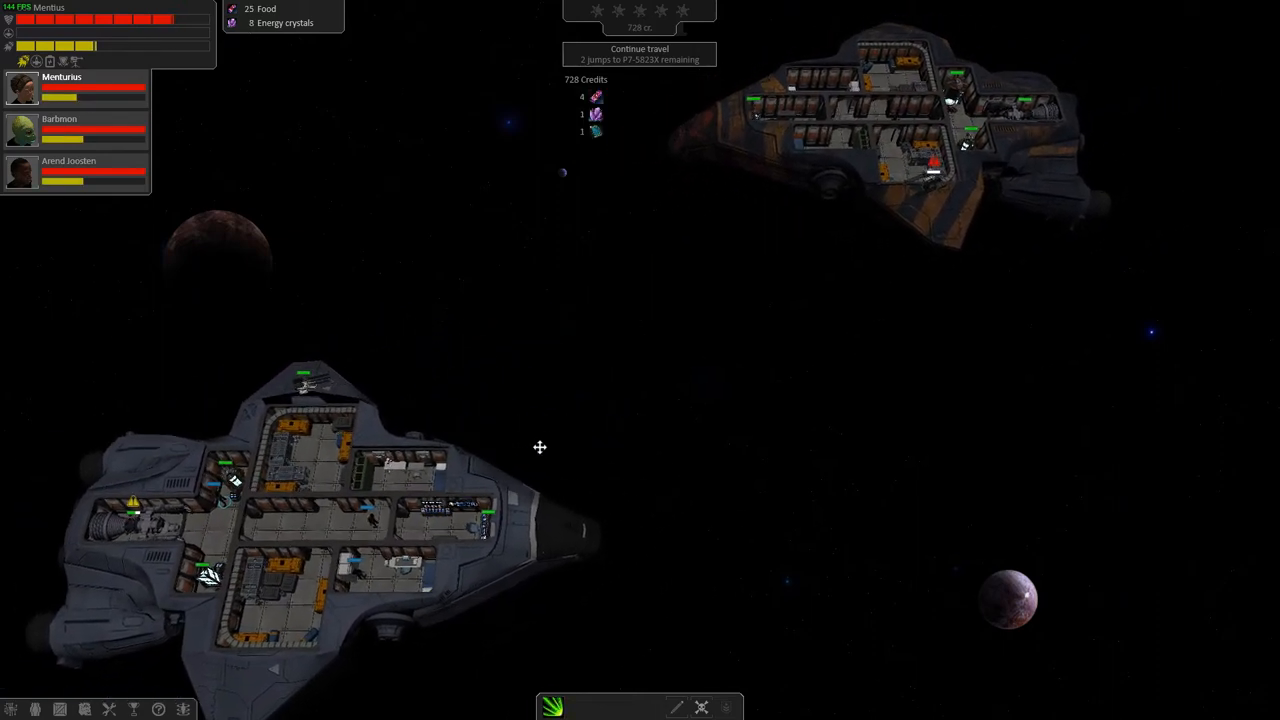
# - Review the ship-upgrade catalogue, including the 4000-credit Var, then close it
pyautogui.click(639, 82)
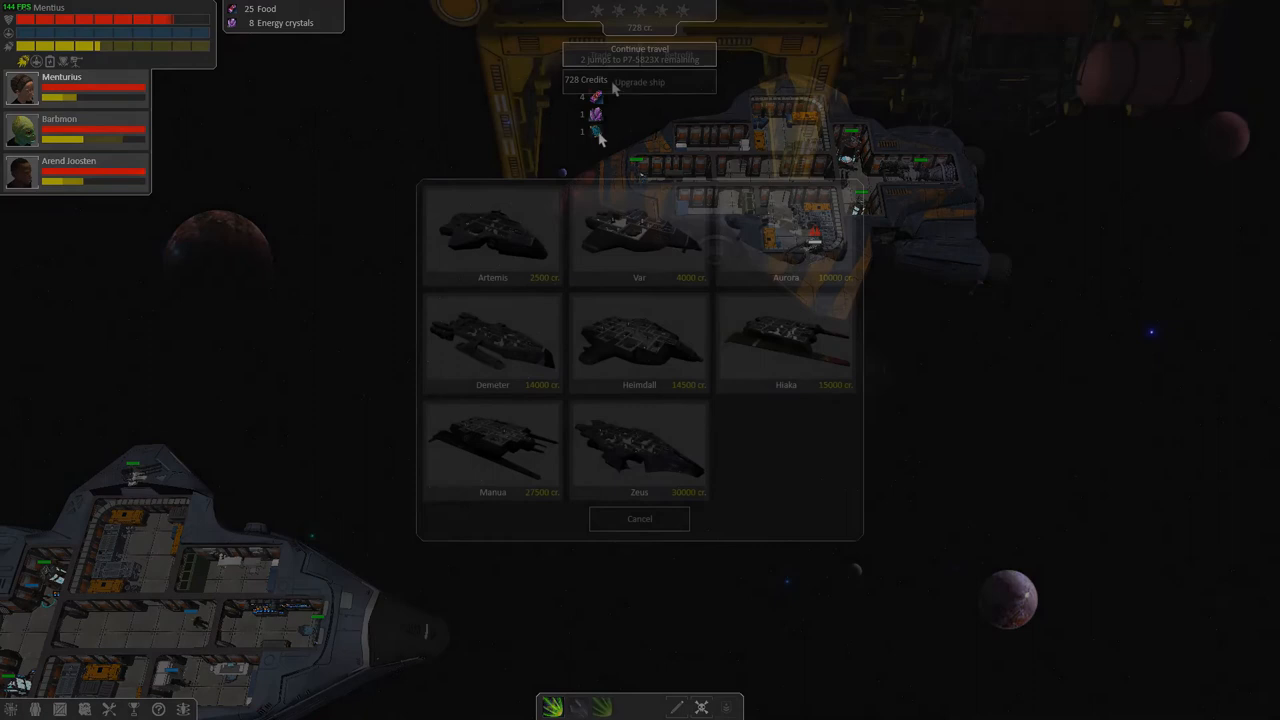
pyautogui.moveTo(639, 235)
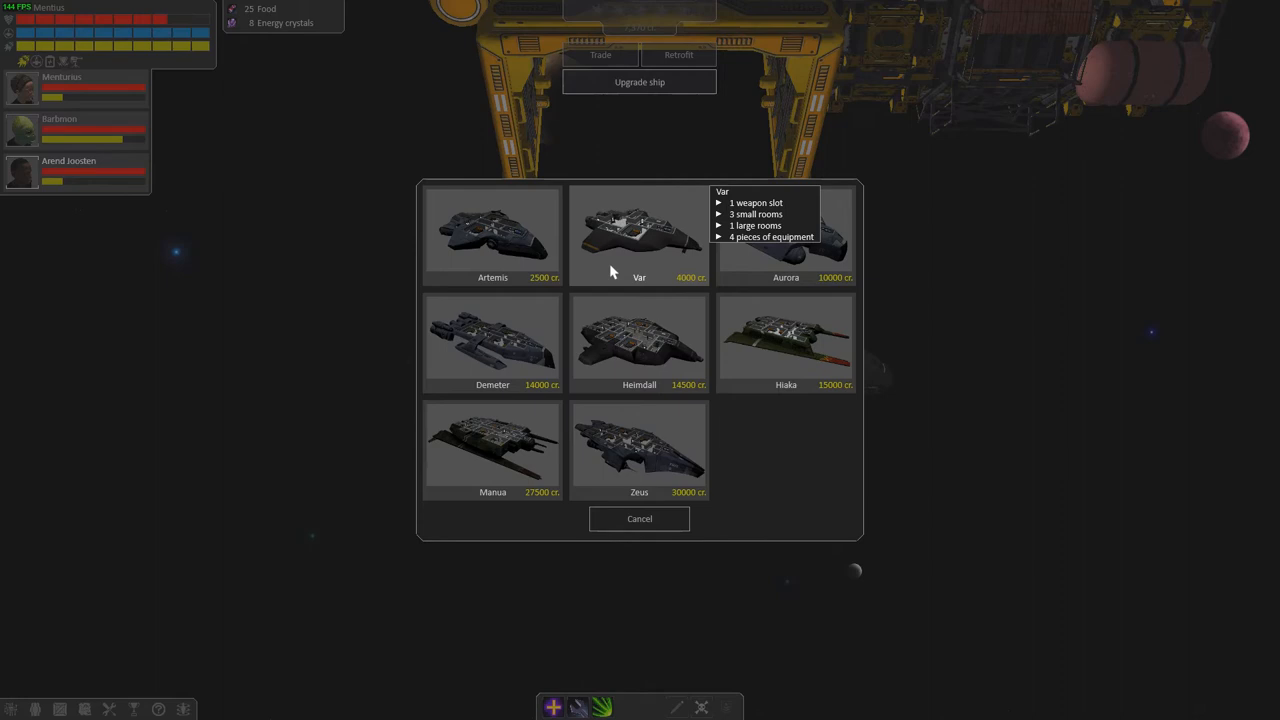
pyautogui.moveTo(612, 554)
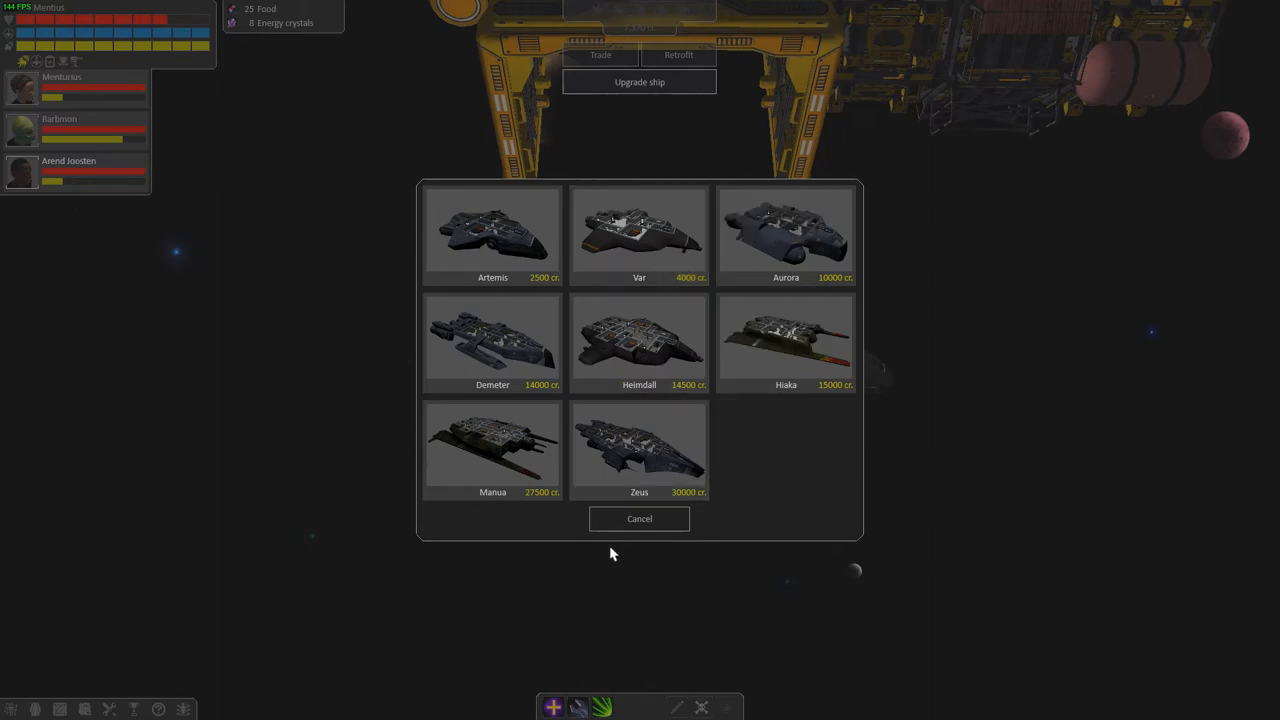
pyautogui.moveTo(639, 519)
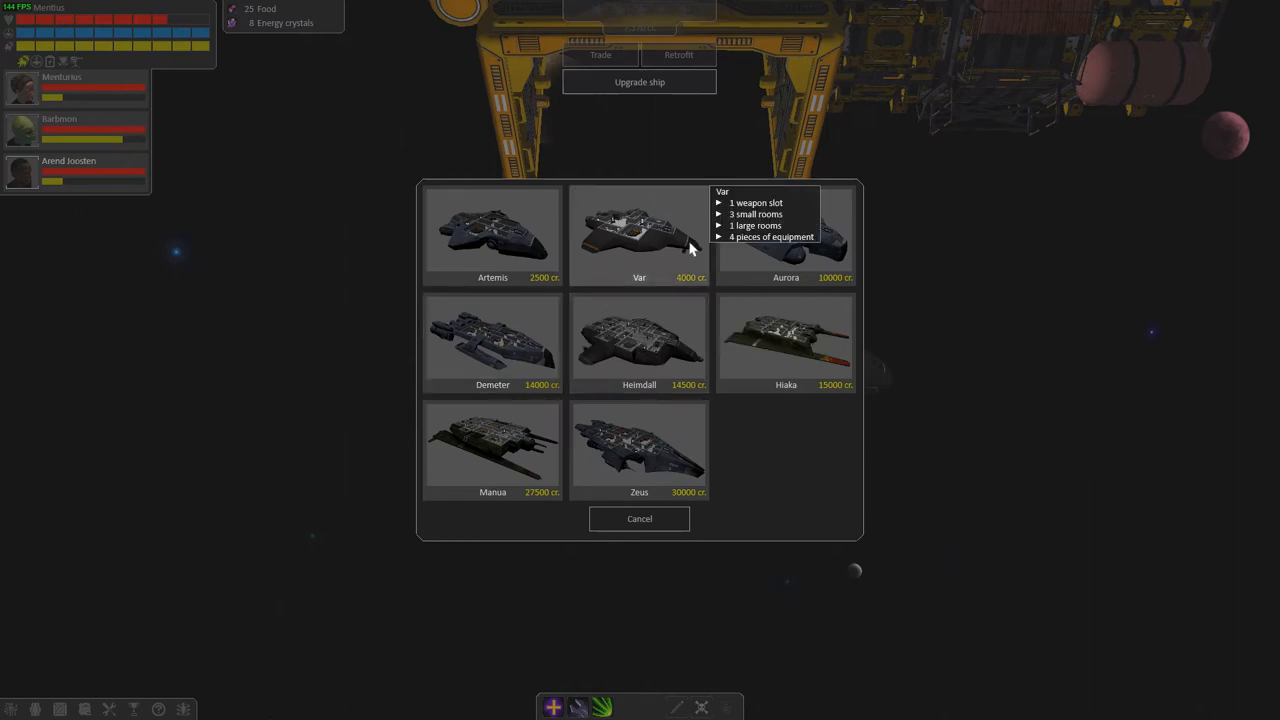
pyautogui.moveTo(558, 238)
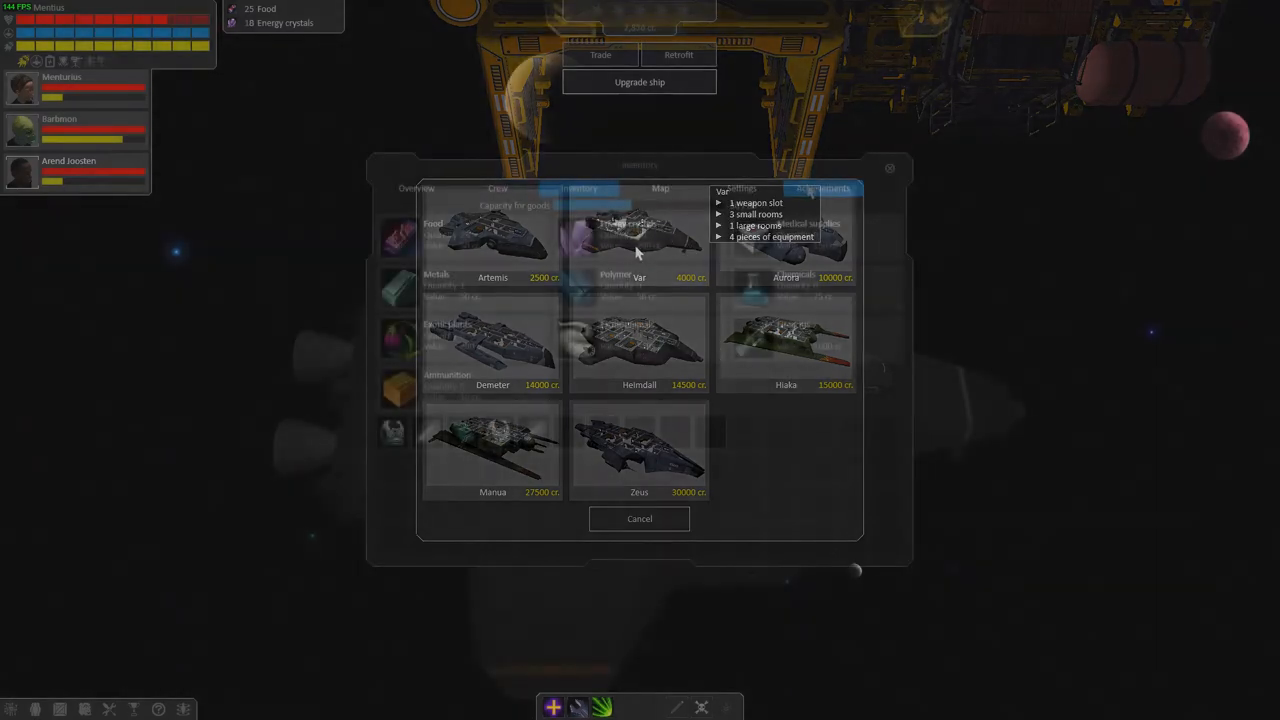
pyautogui.click(822, 188)
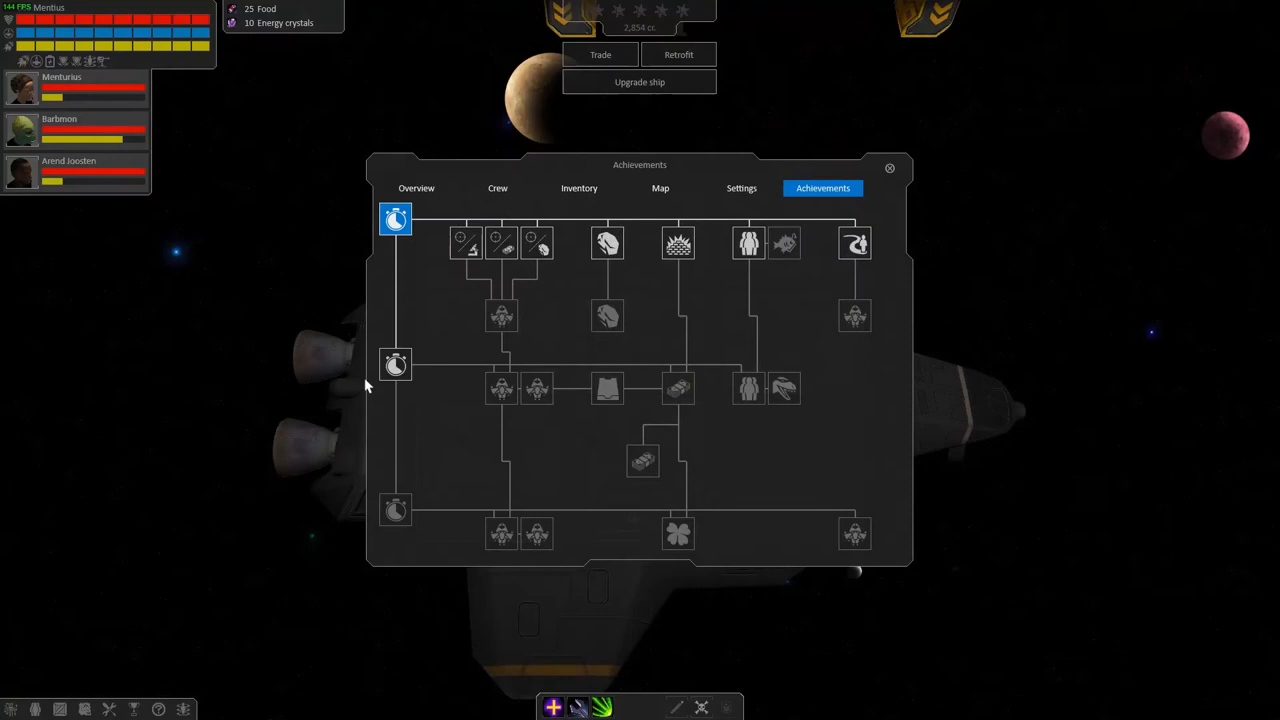
pyautogui.moveTo(501, 388)
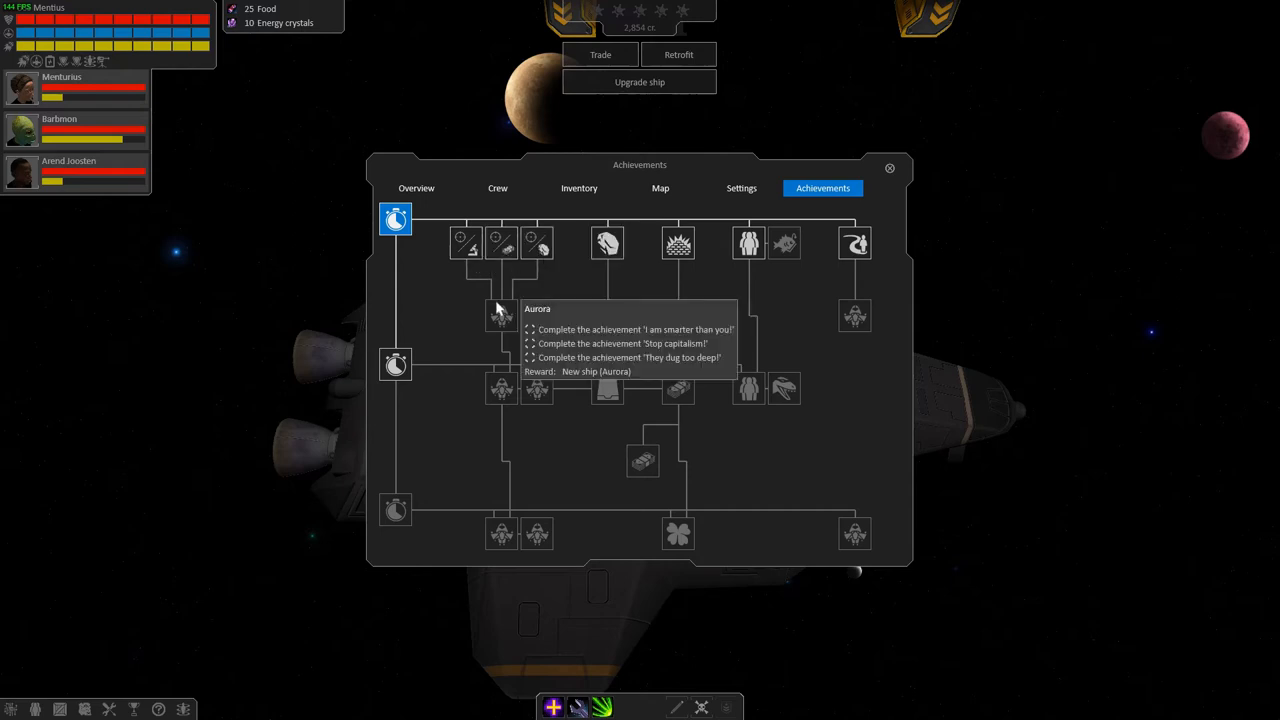
pyautogui.moveTo(465, 240)
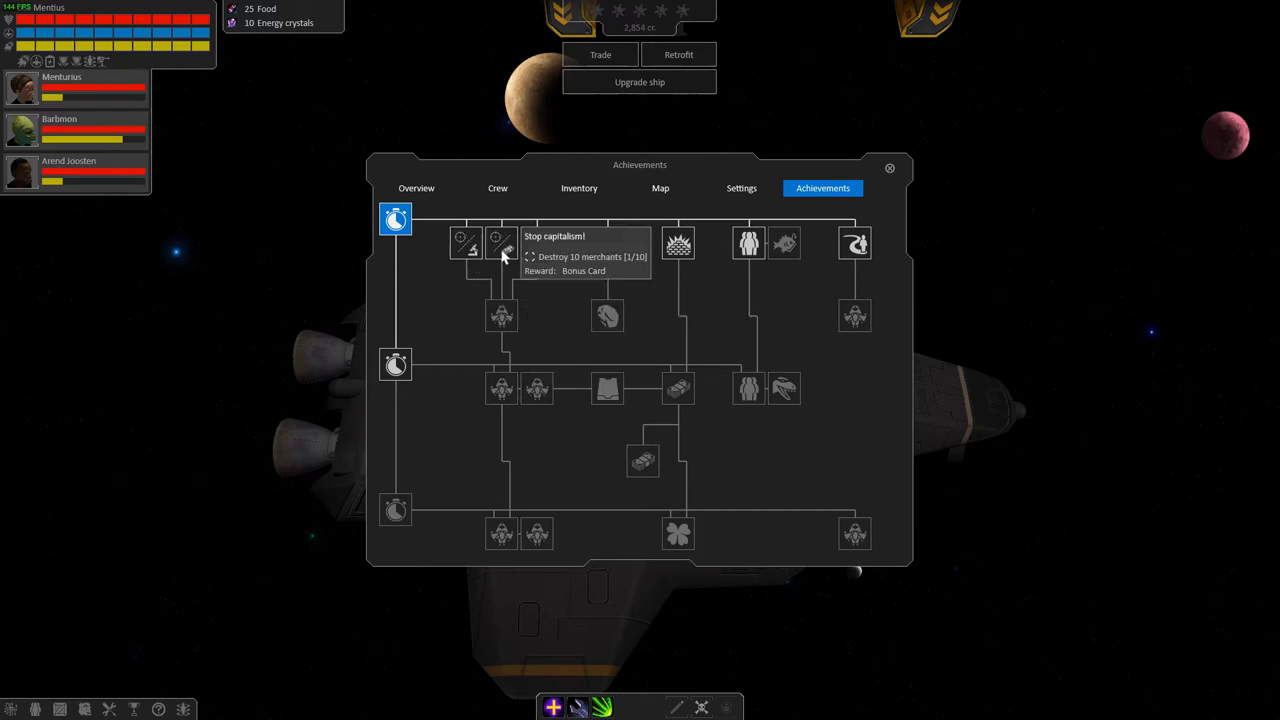
pyautogui.moveTo(537, 247)
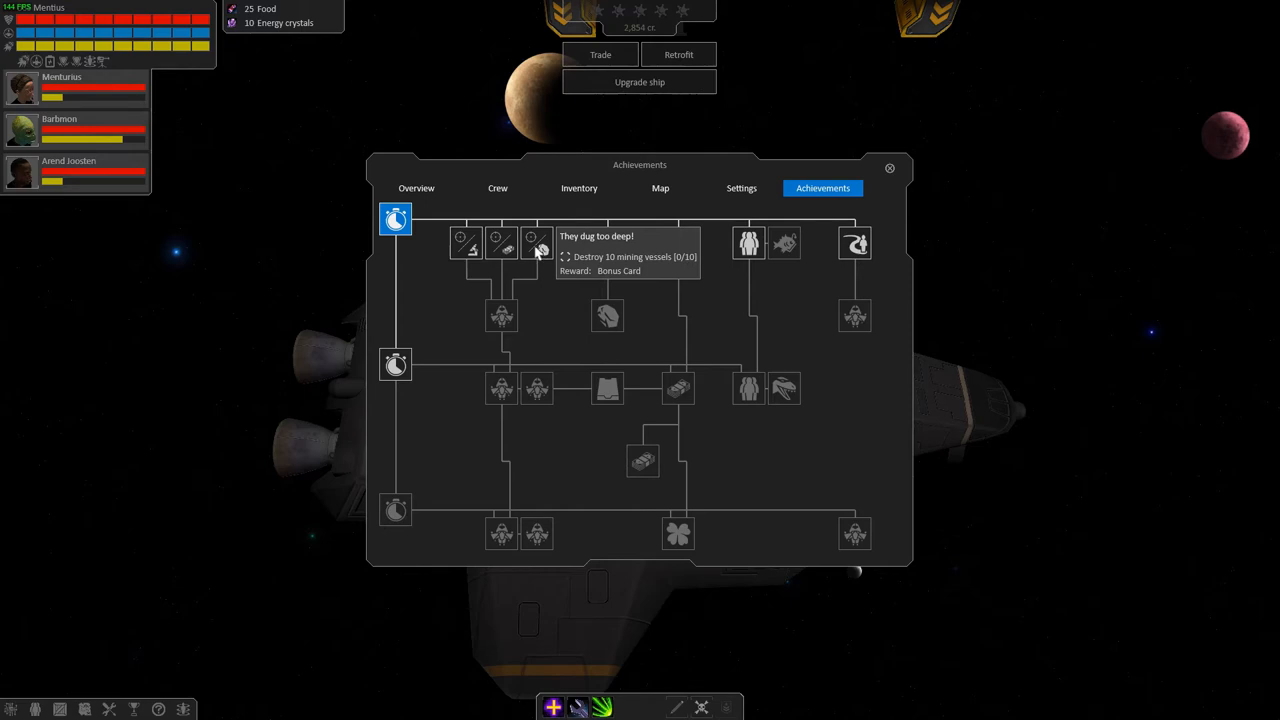
pyautogui.moveTo(748, 243)
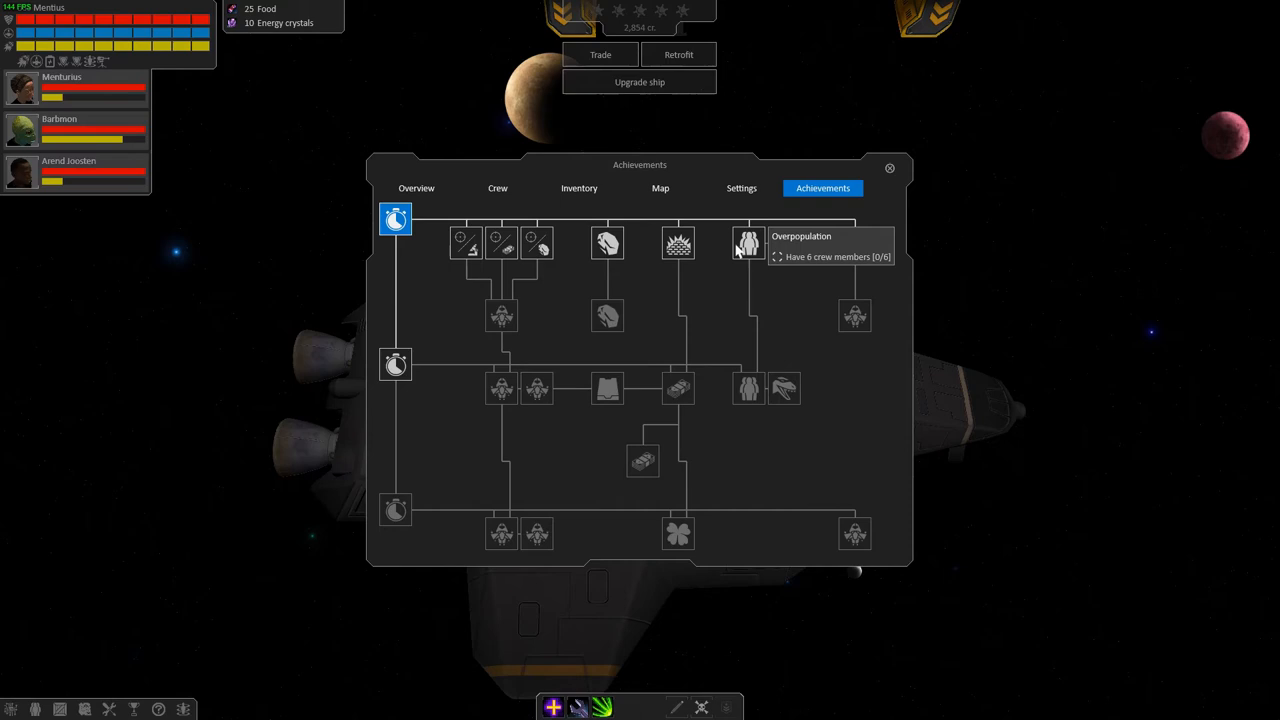
pyautogui.moveTo(855, 270)
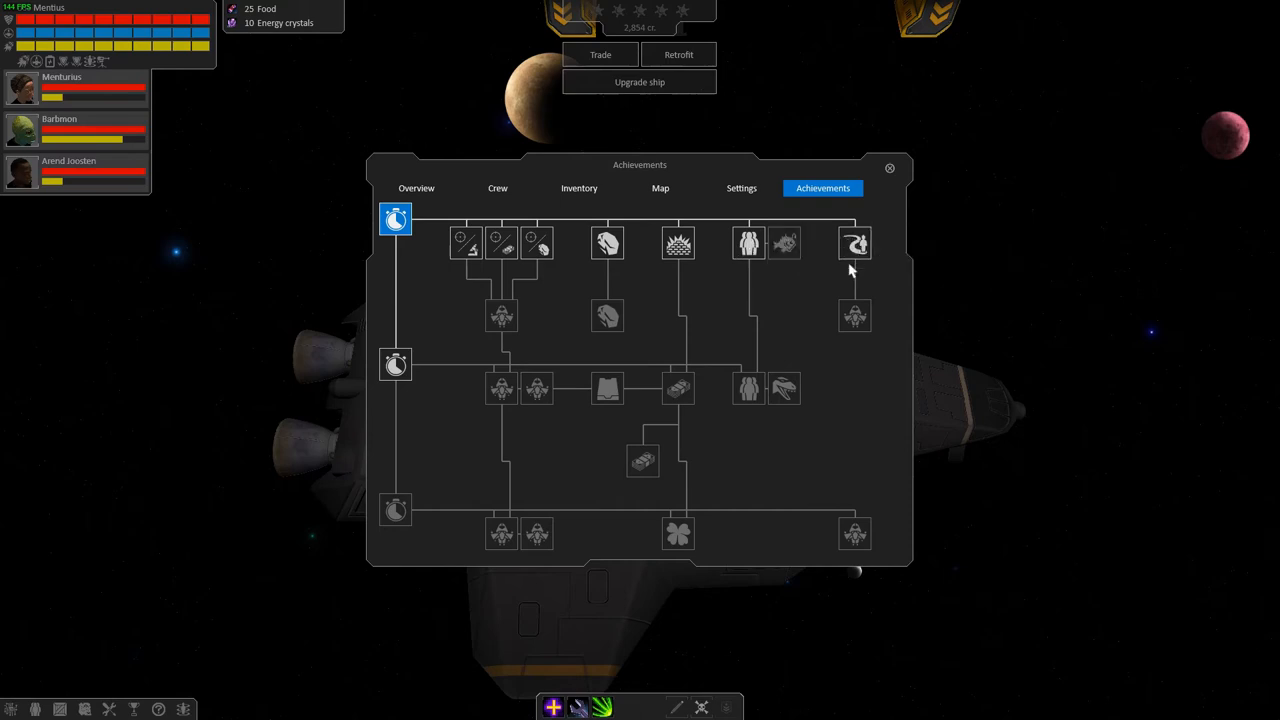
pyautogui.moveTo(785, 243)
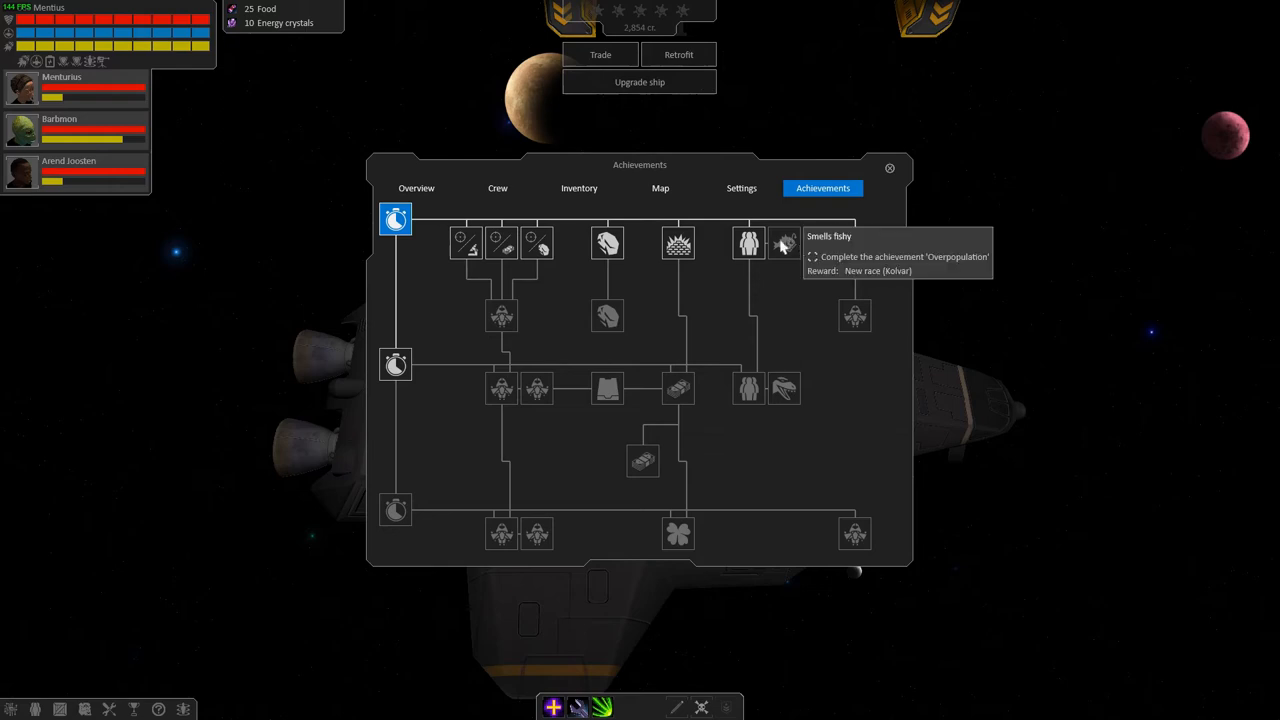
pyautogui.moveTo(783, 247)
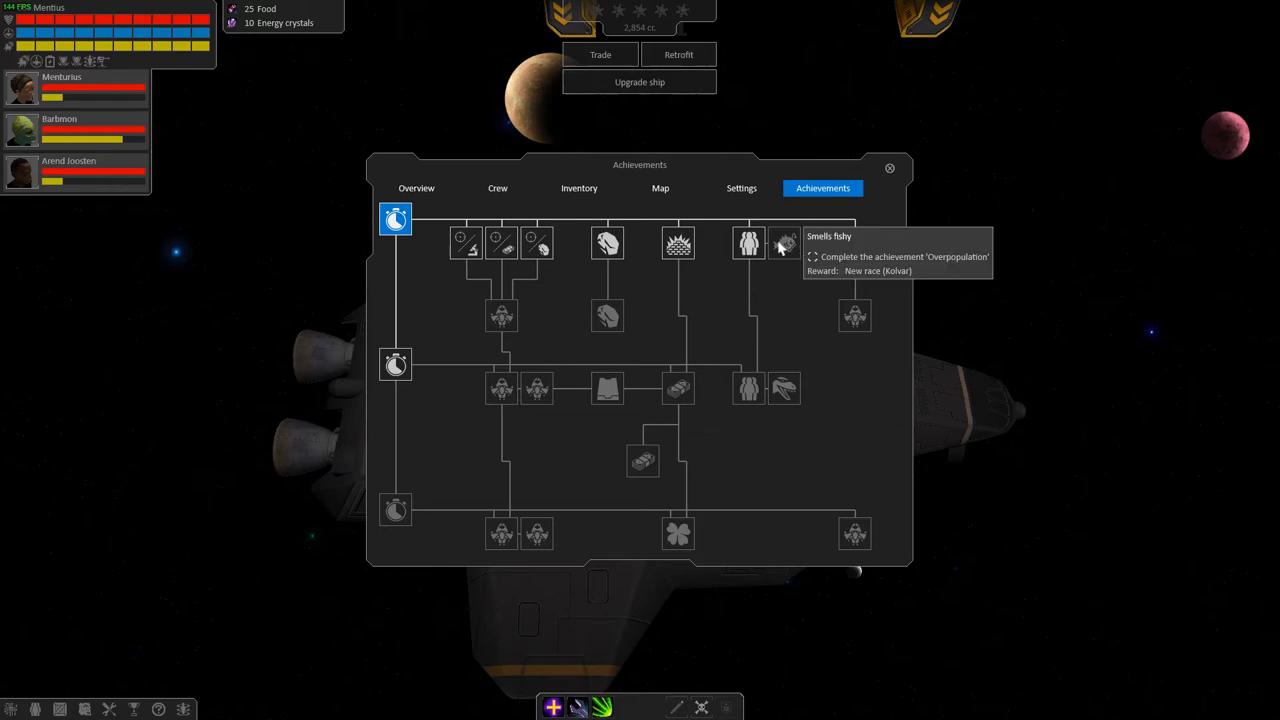
pyautogui.moveTo(855, 243)
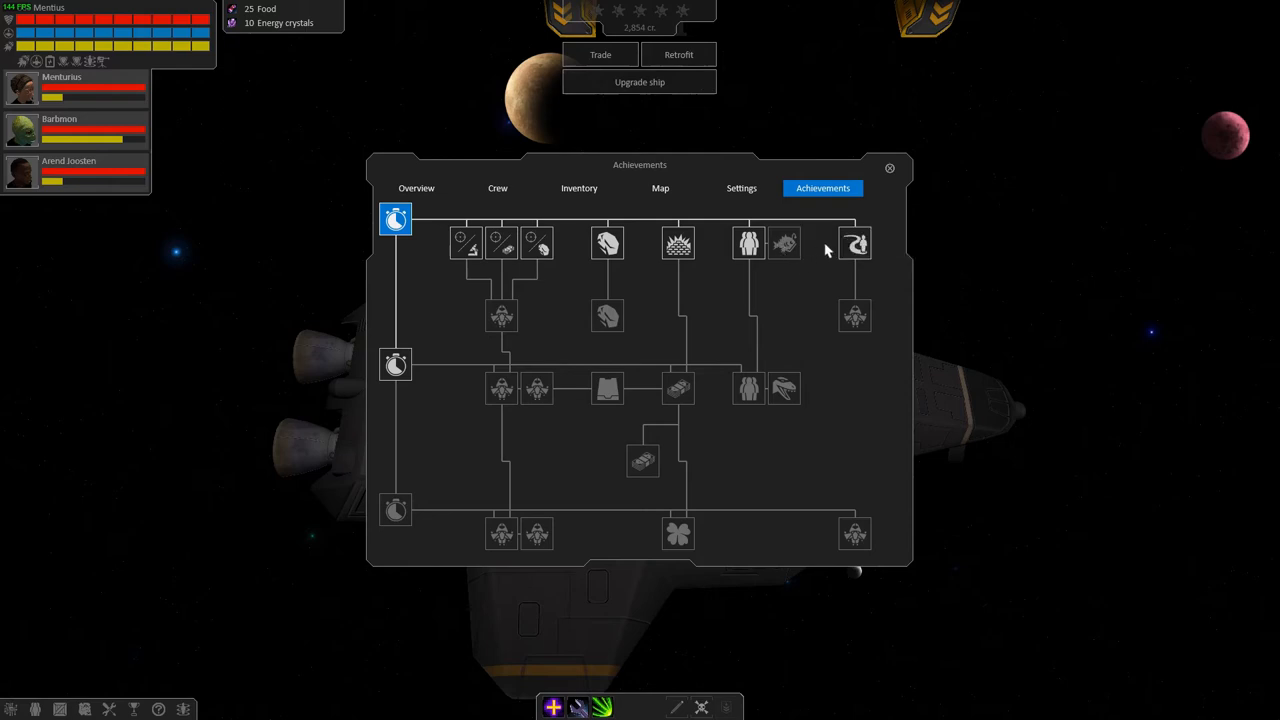
pyautogui.moveTo(855, 243)
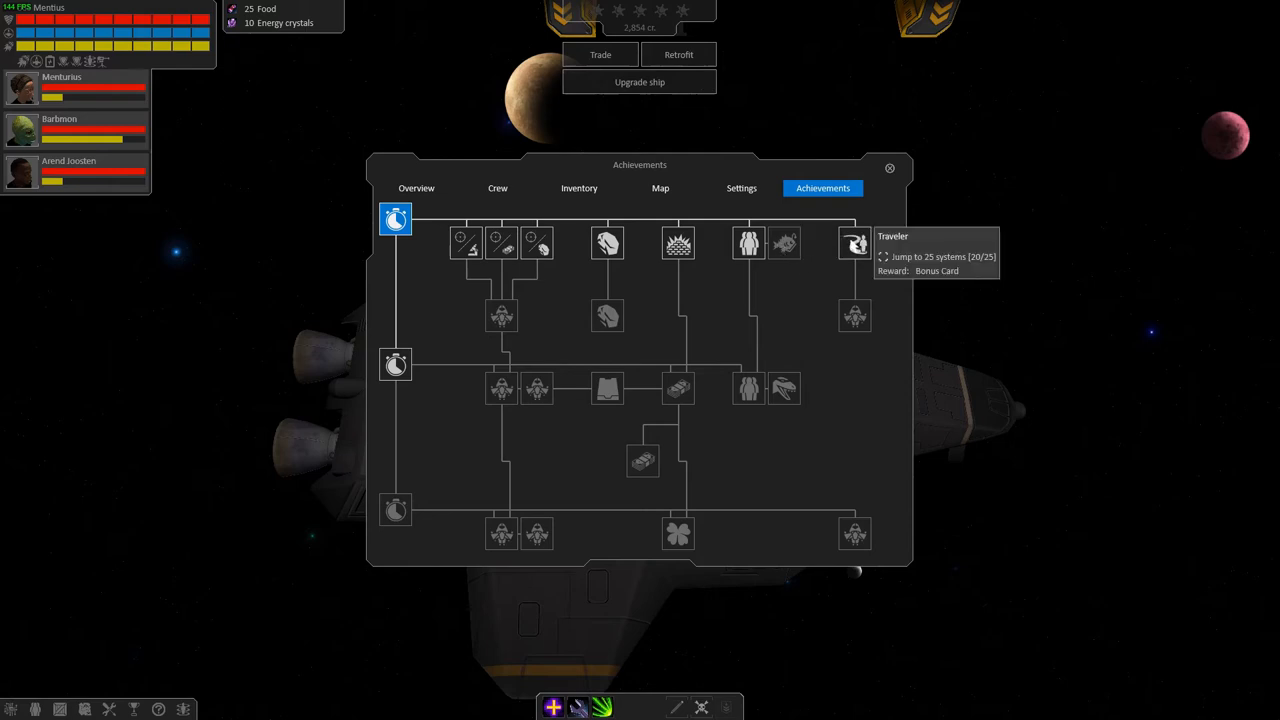
pyautogui.moveTo(855, 316)
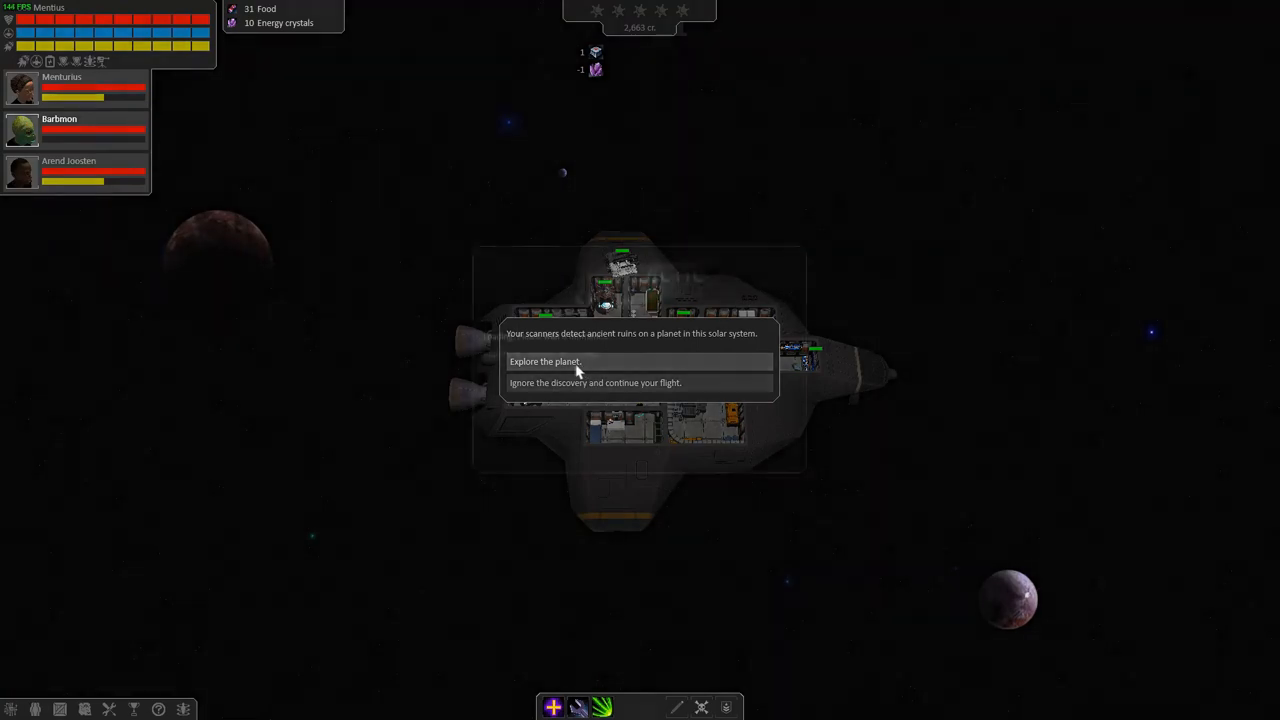
# - Explore the planet and move the away team through the ancient ruins
pyautogui.click(544, 361)
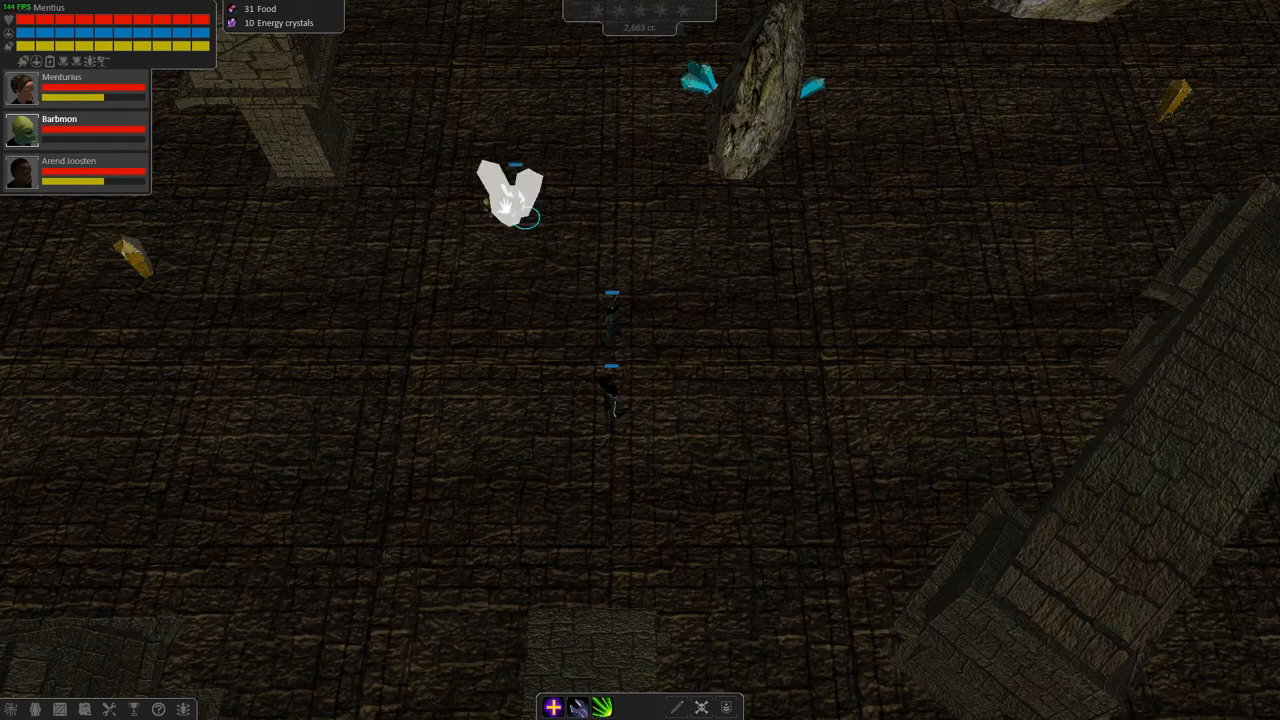
pyautogui.click(512, 195)
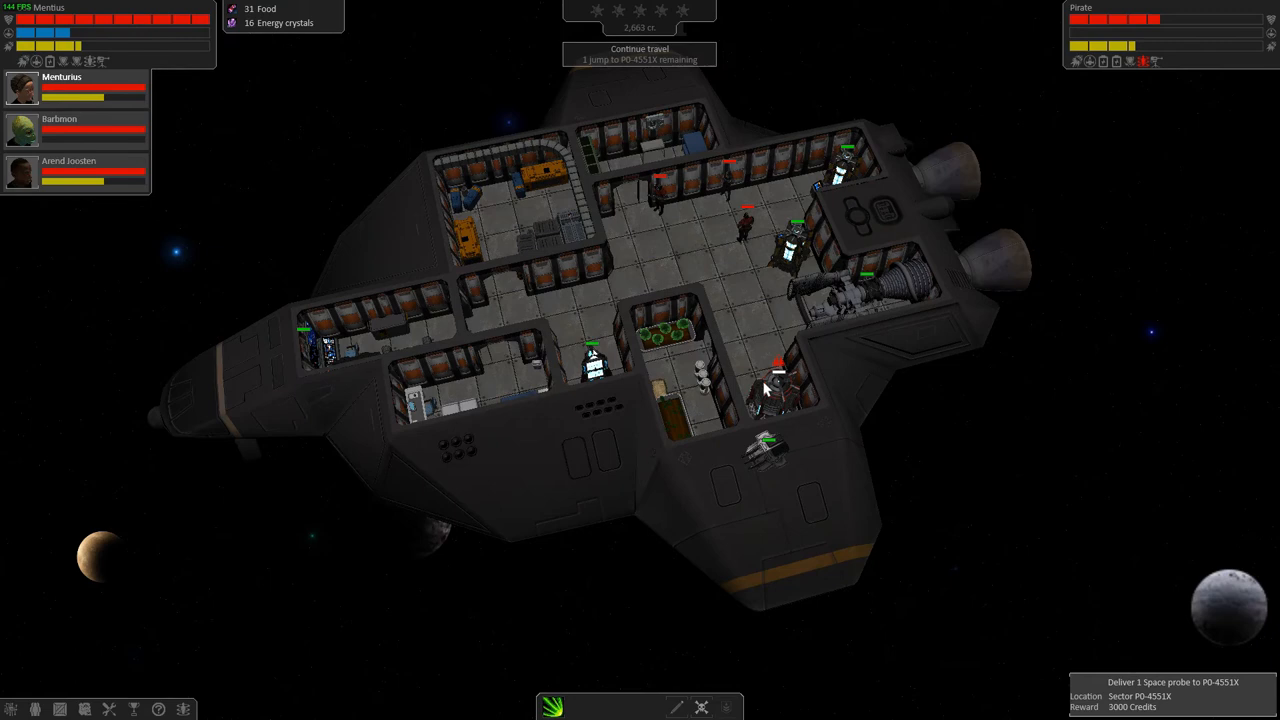
pyautogui.moveTo(733, 465)
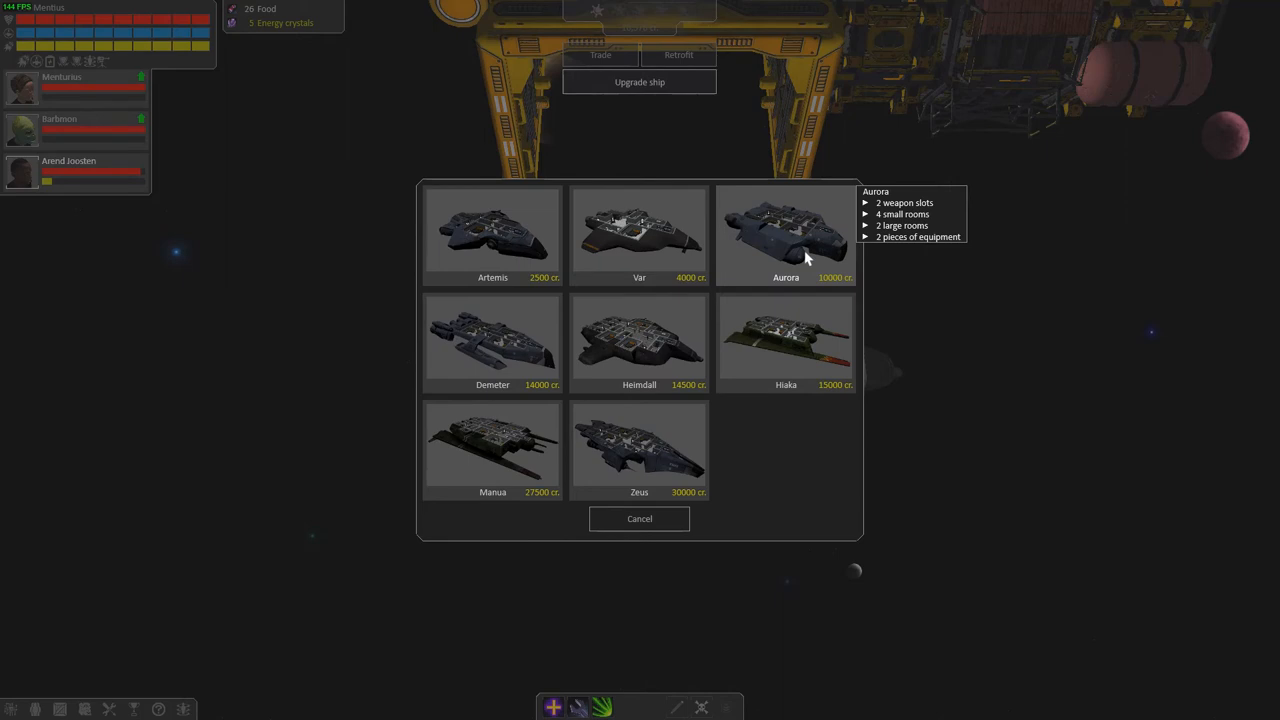
pyautogui.moveTo(490, 345)
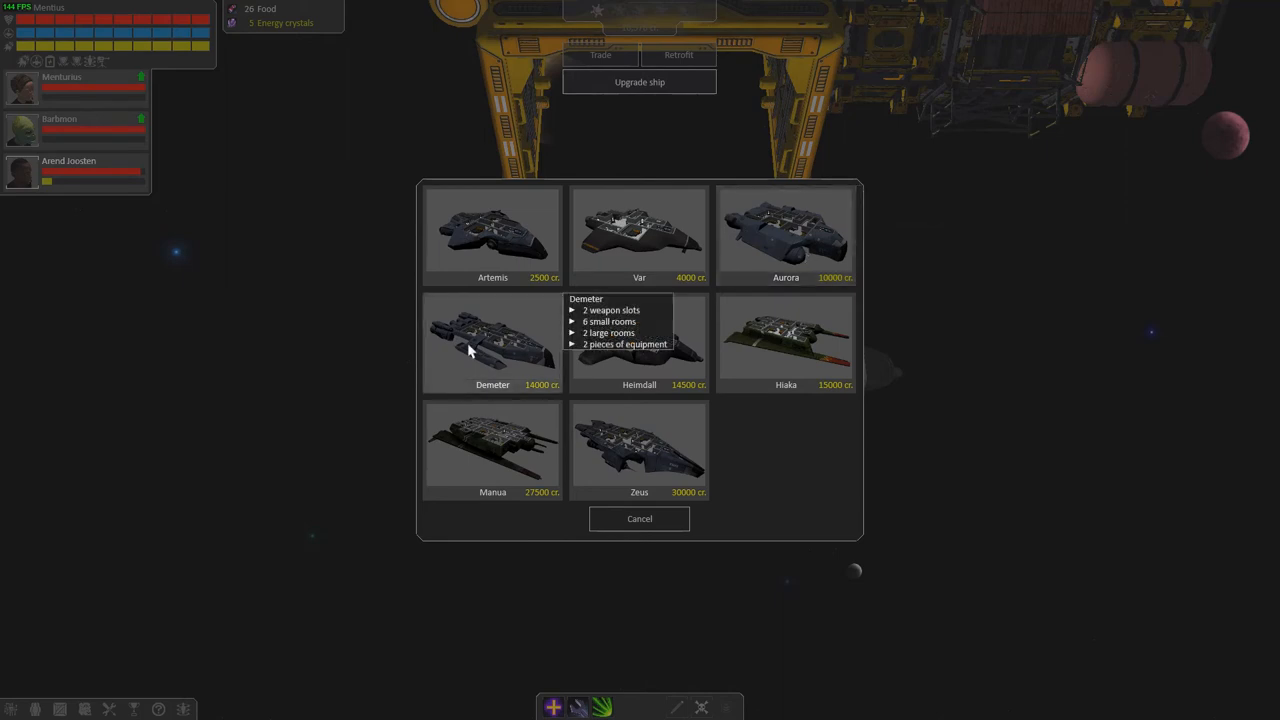
# - Cancel out of the hull catalog without upgrading
pyautogui.click(492, 340)
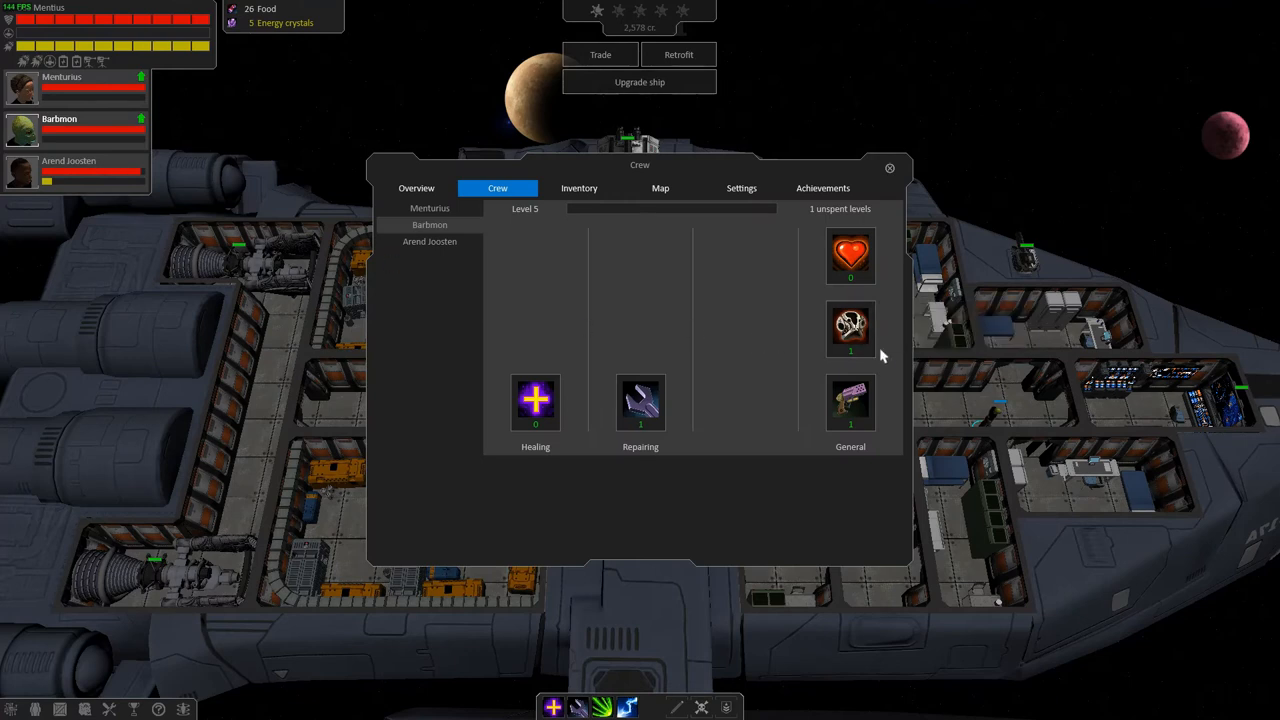
# - Spend Barbmon's unspent level on a General skill, then close the crew panel
pyautogui.click(850, 330)
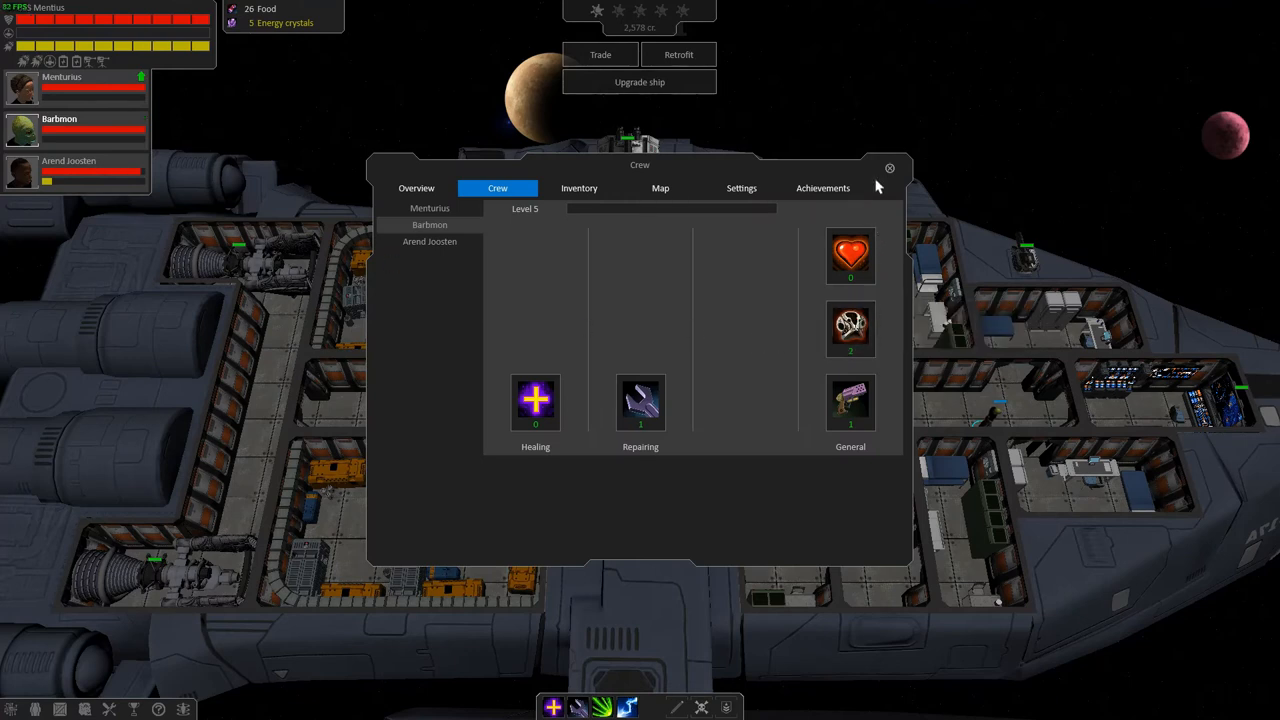
pyautogui.click(889, 167)
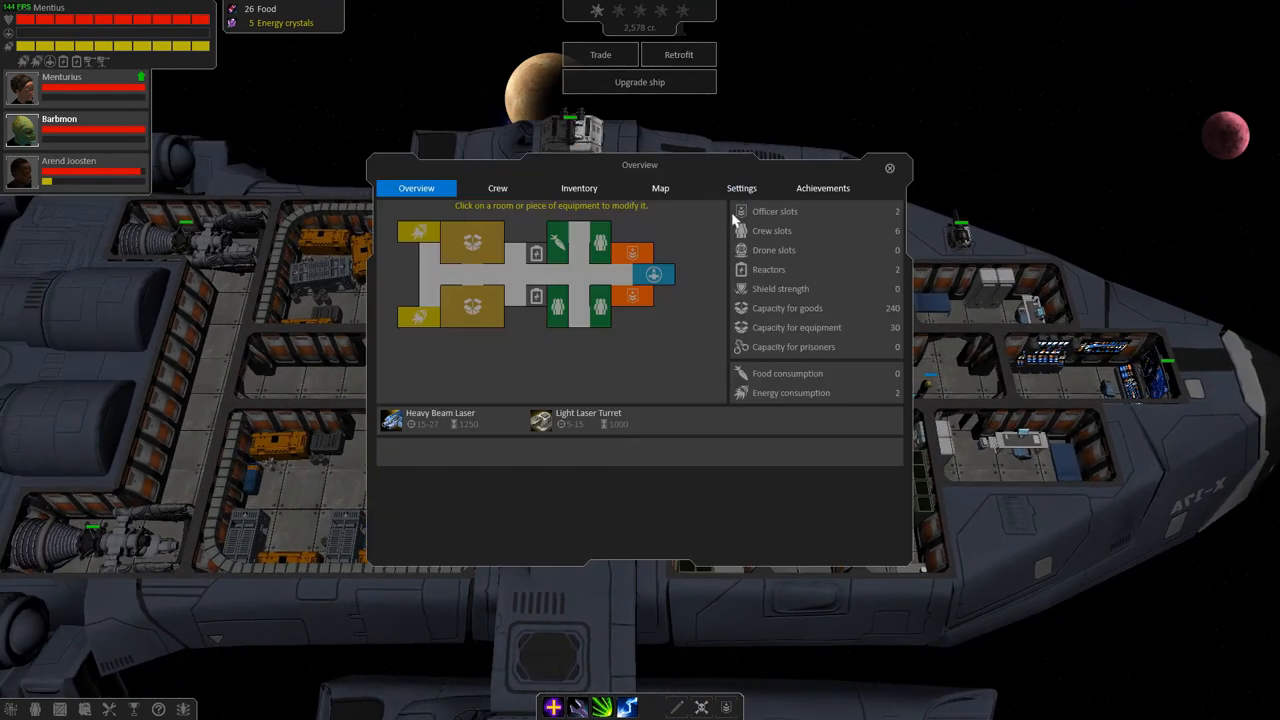
pyautogui.moveTo(695, 431)
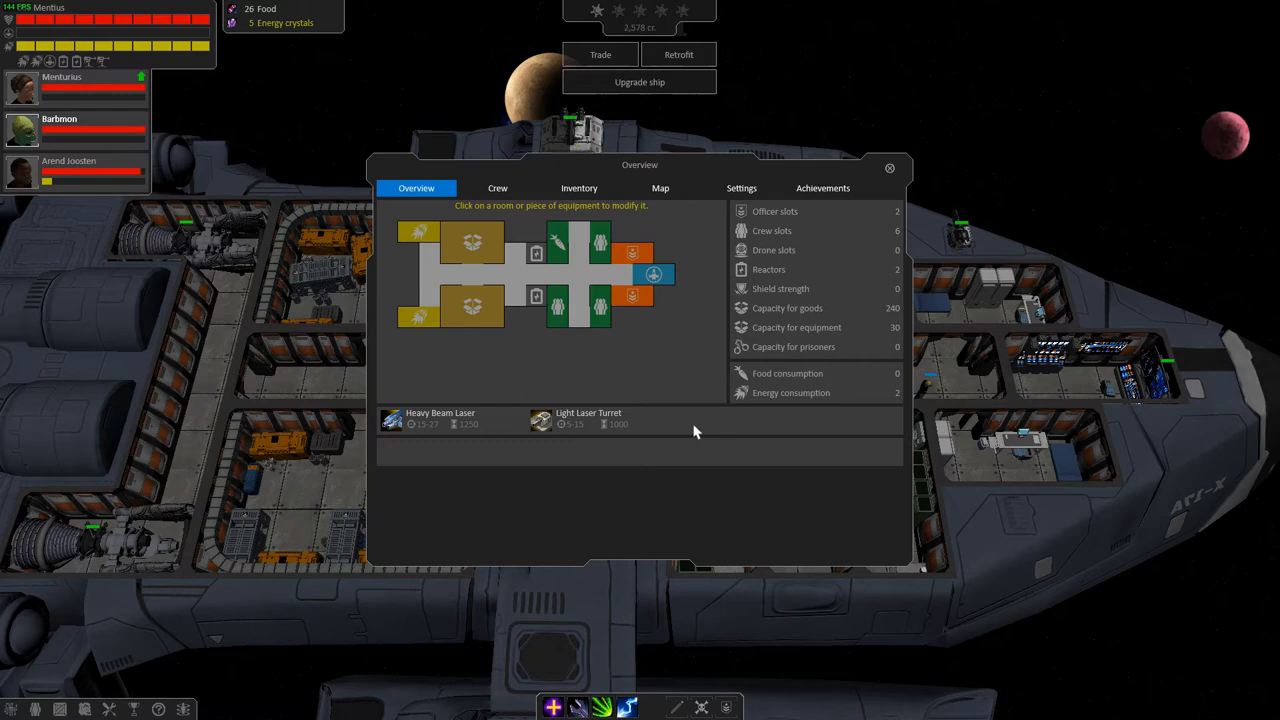
# - Swap the Light Laser Turret for a Mining Laser Turret and a reactor for a Shield Generator
pyautogui.click(440, 418)
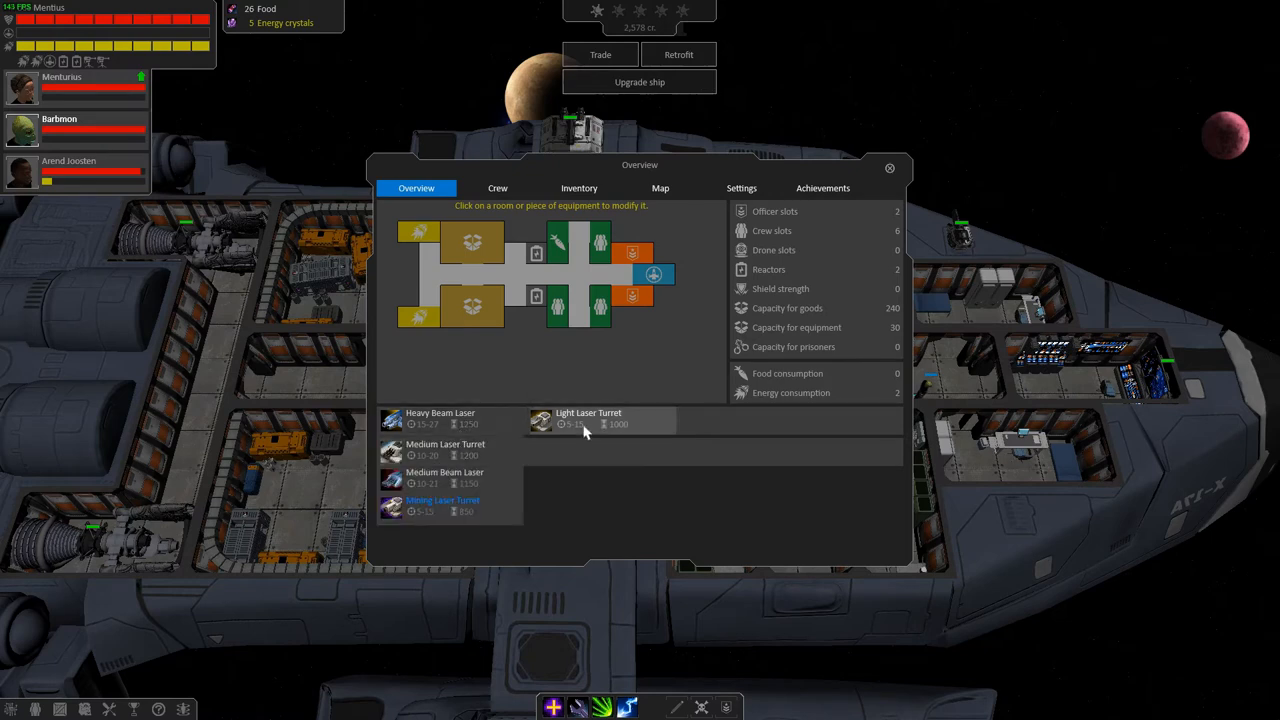
pyautogui.moveTo(615, 430)
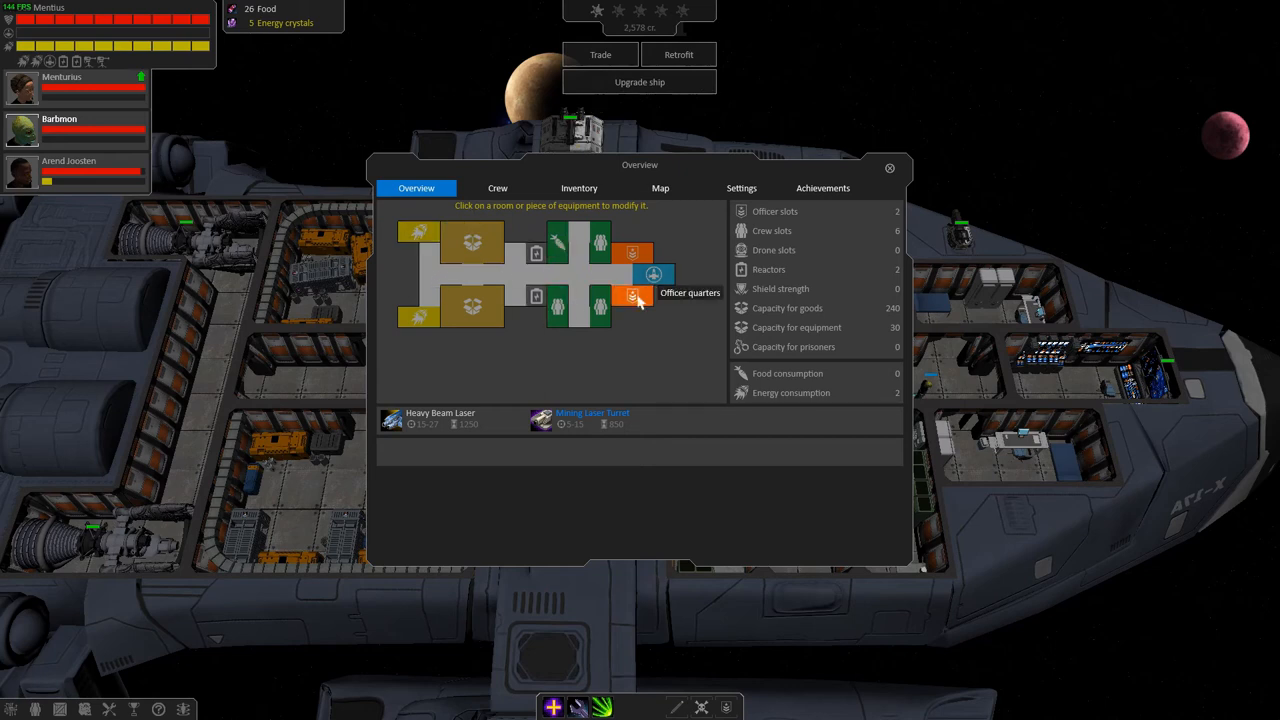
pyautogui.moveTo(741, 231)
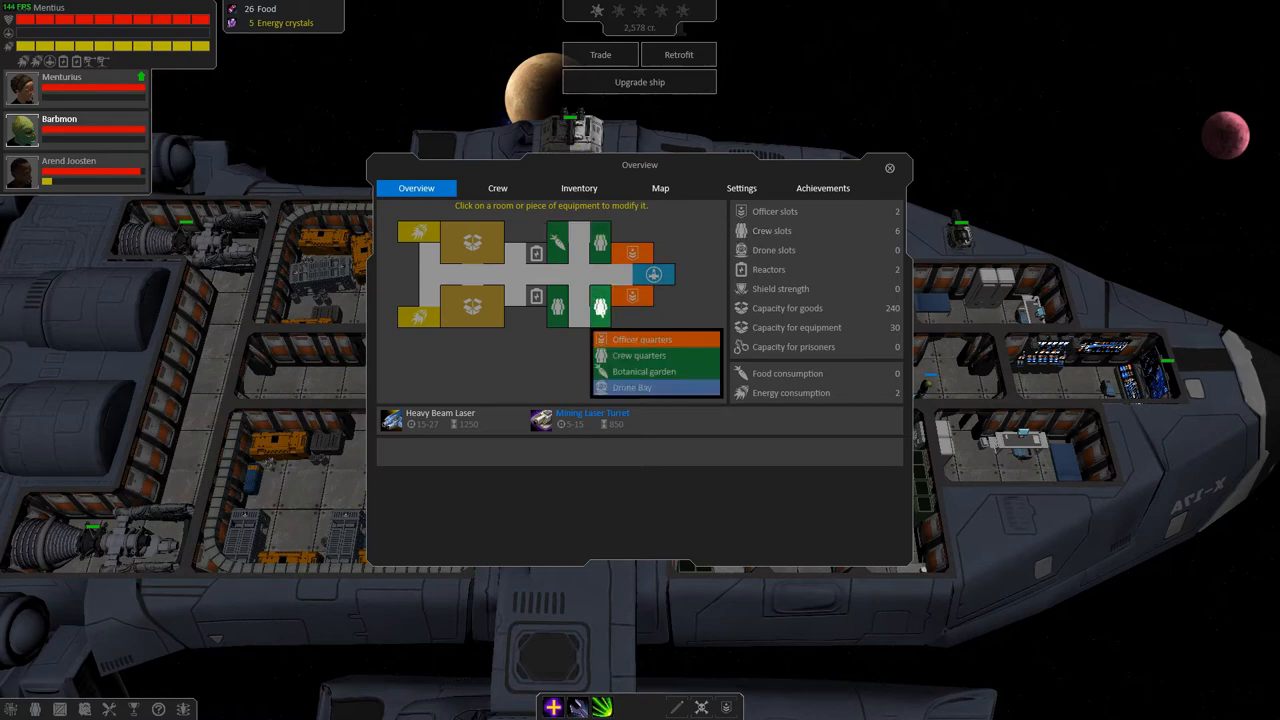
pyautogui.moveTo(644, 371)
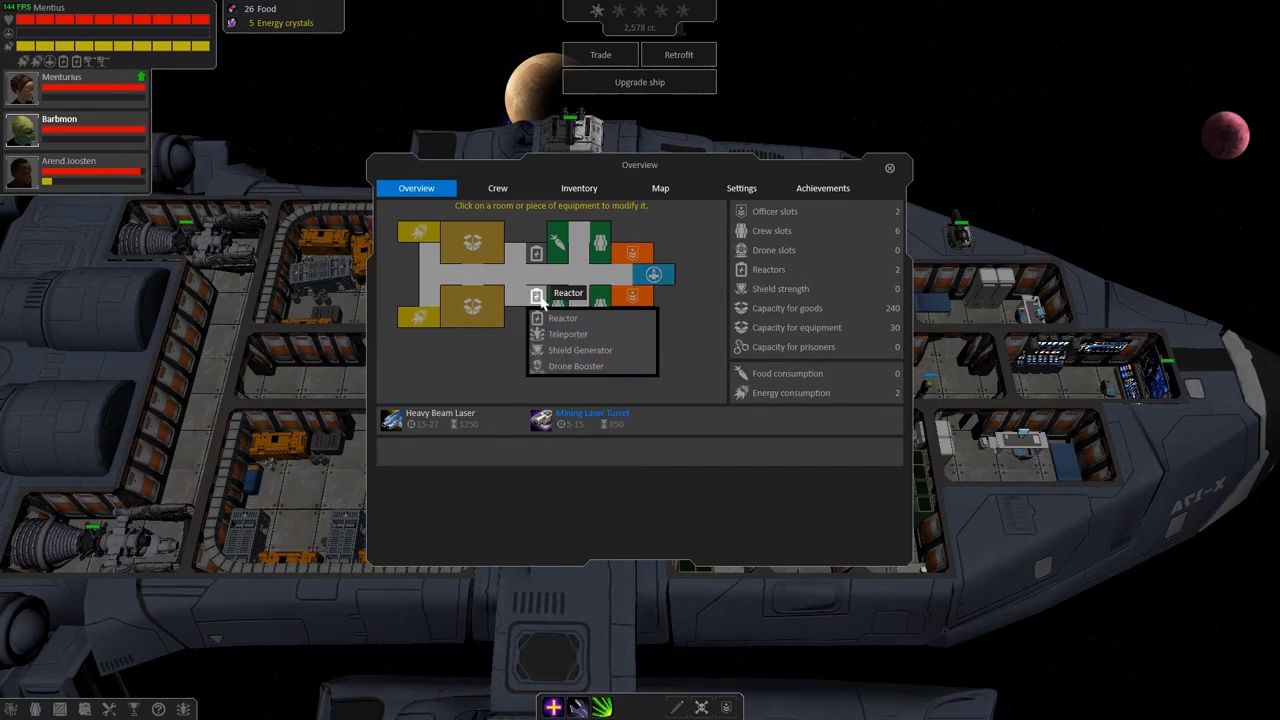
pyautogui.moveTo(567, 334)
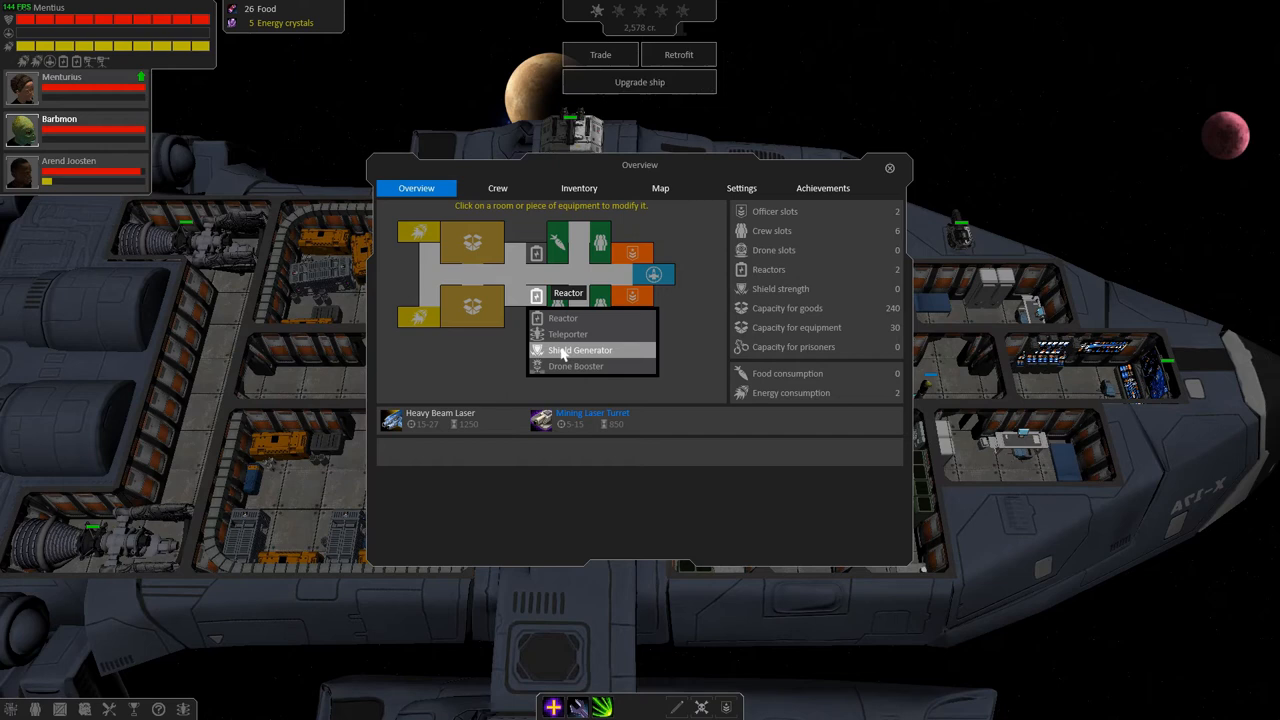
pyautogui.click(580, 349)
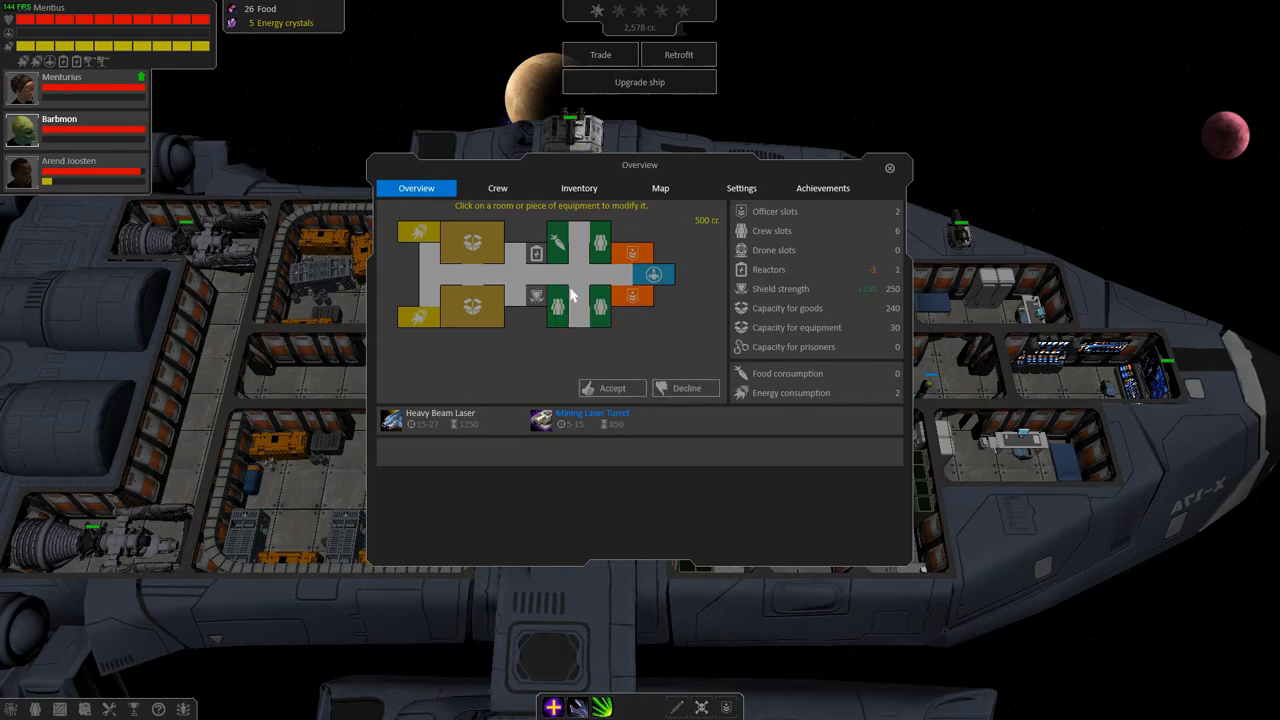
pyautogui.click(632, 252)
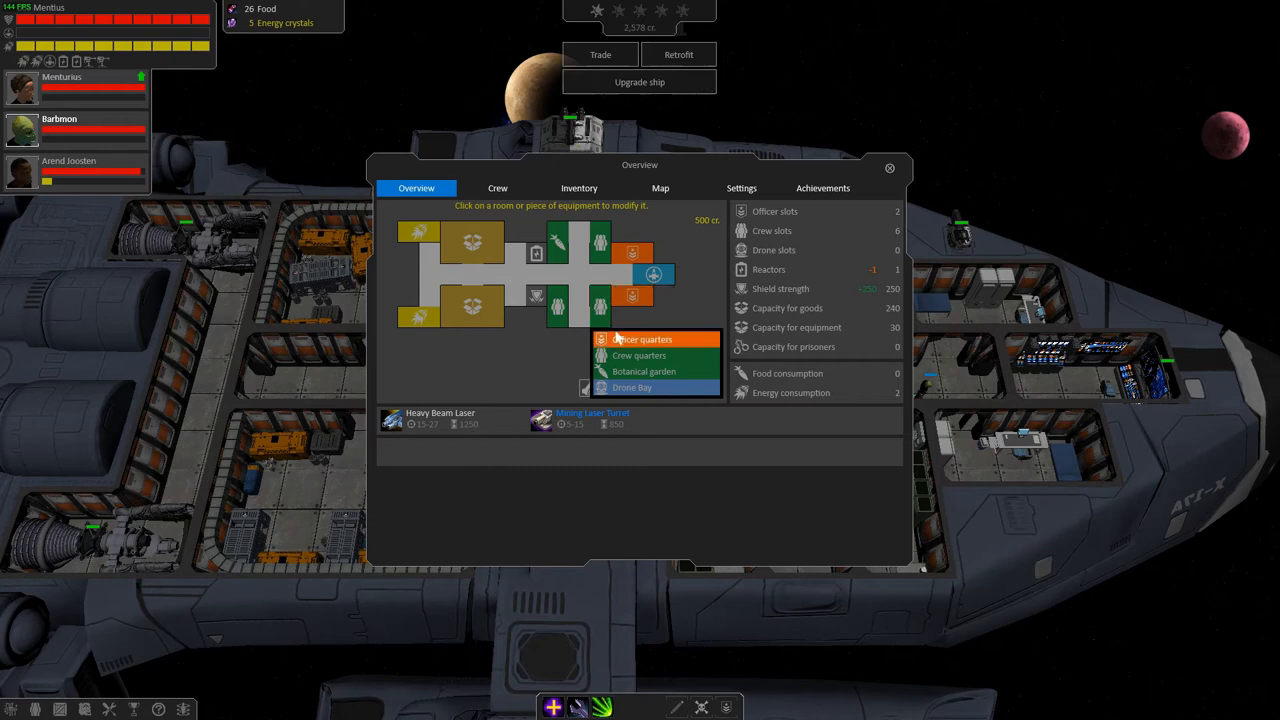
pyautogui.moveTo(632, 388)
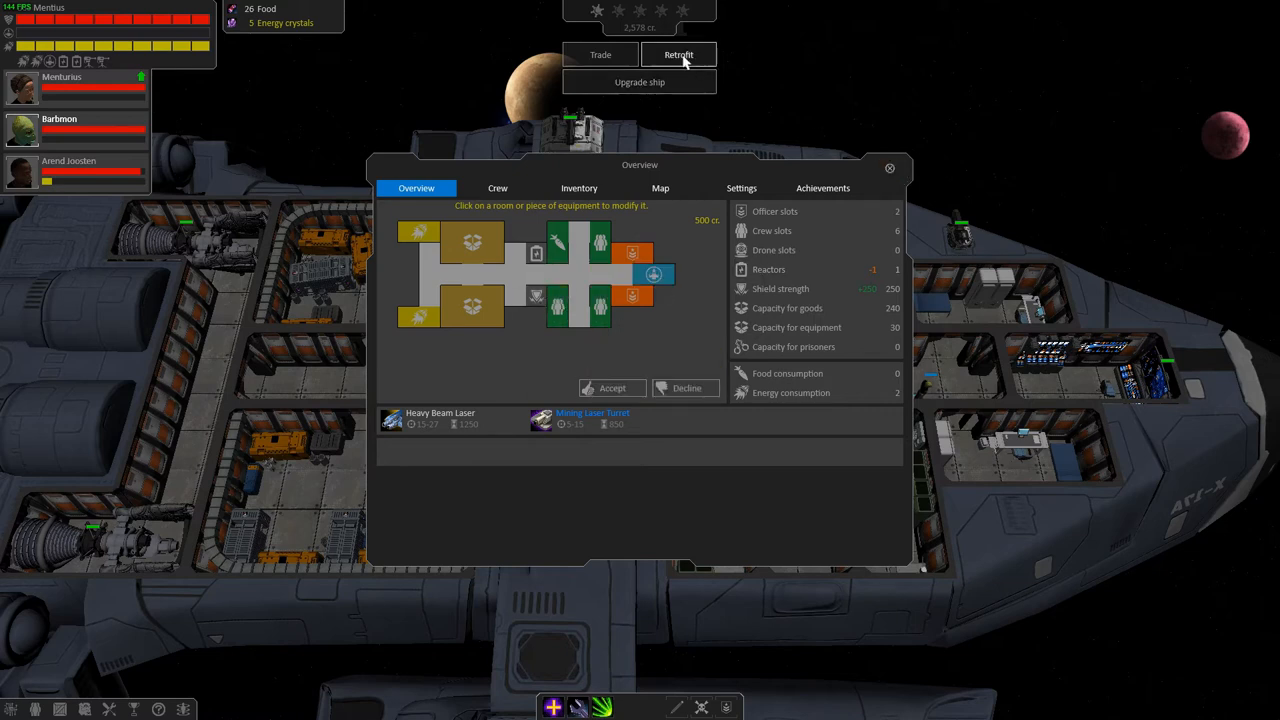
# - Compare the Aurora, Demeter and Heimdall hulls, then cancel the catalog
pyautogui.click(639, 82)
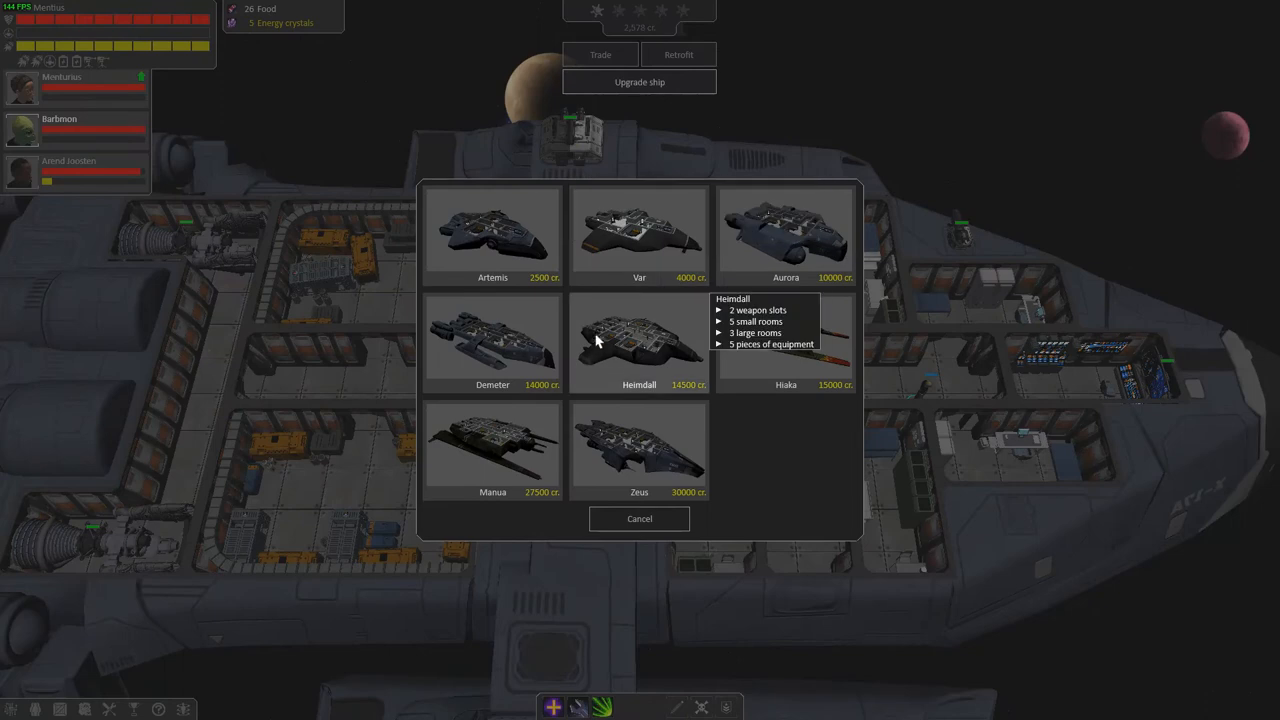
pyautogui.moveTo(519, 360)
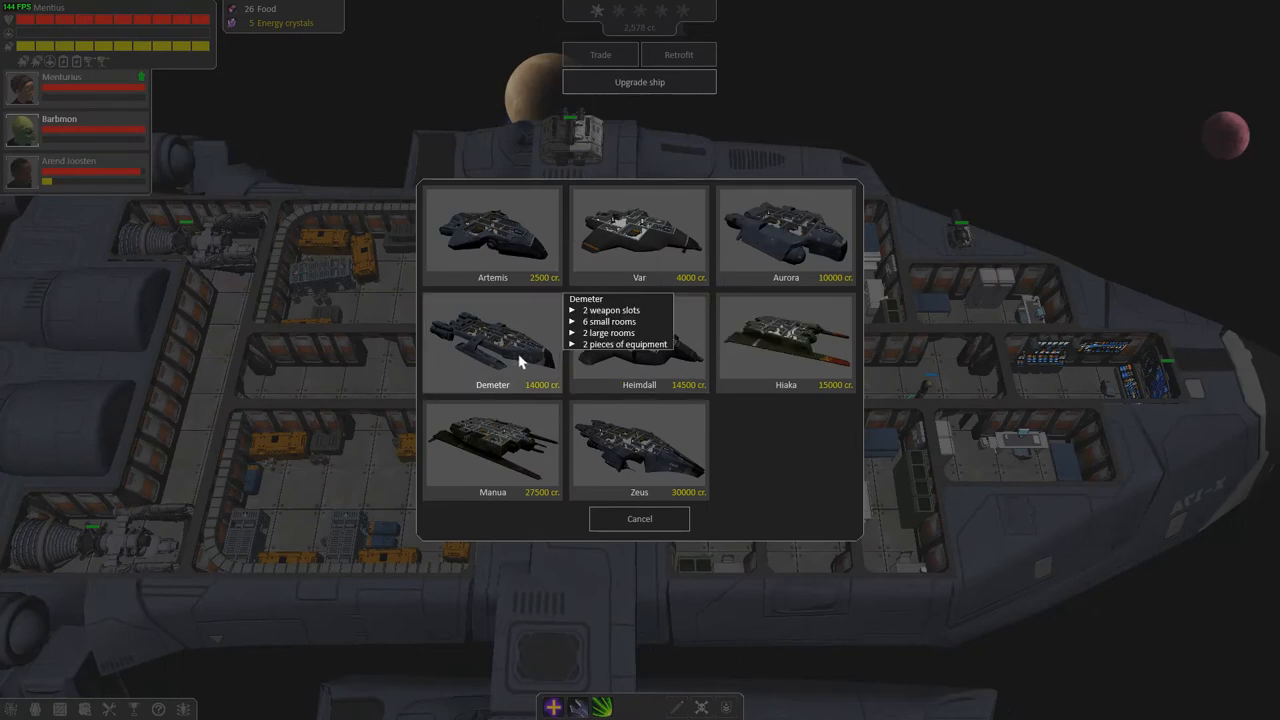
pyautogui.moveTo(786, 235)
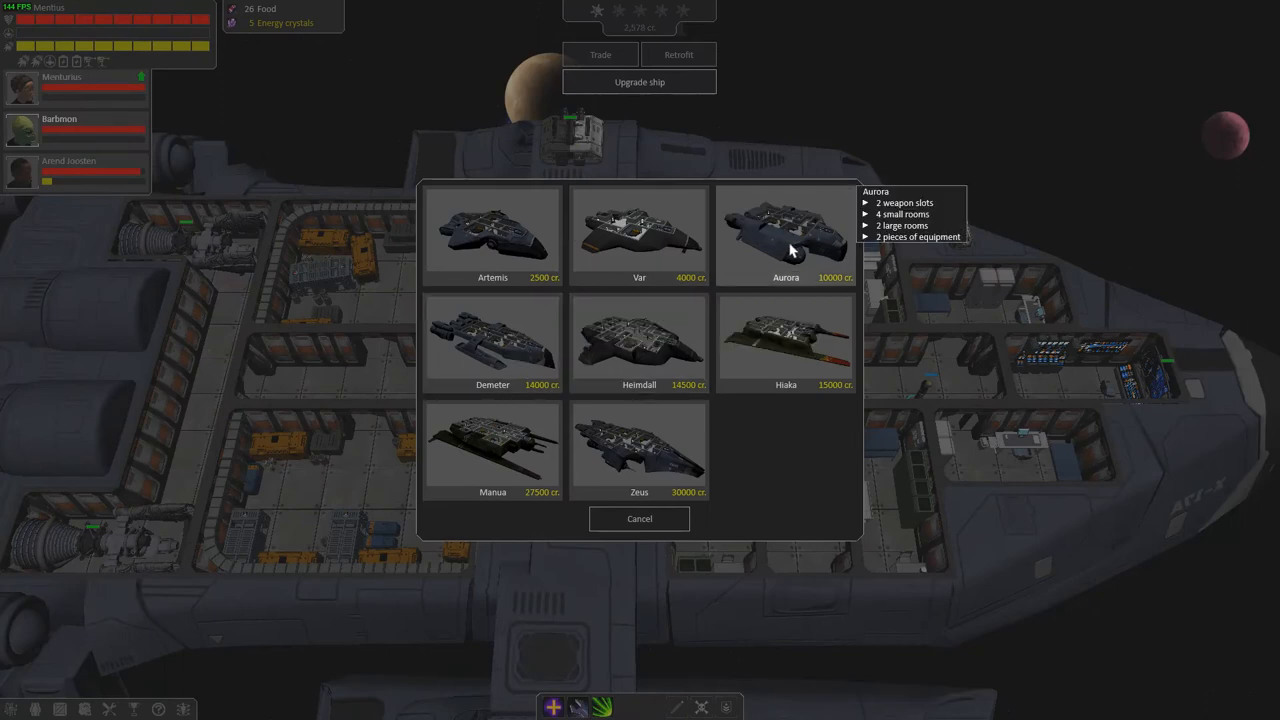
pyautogui.moveTo(618, 258)
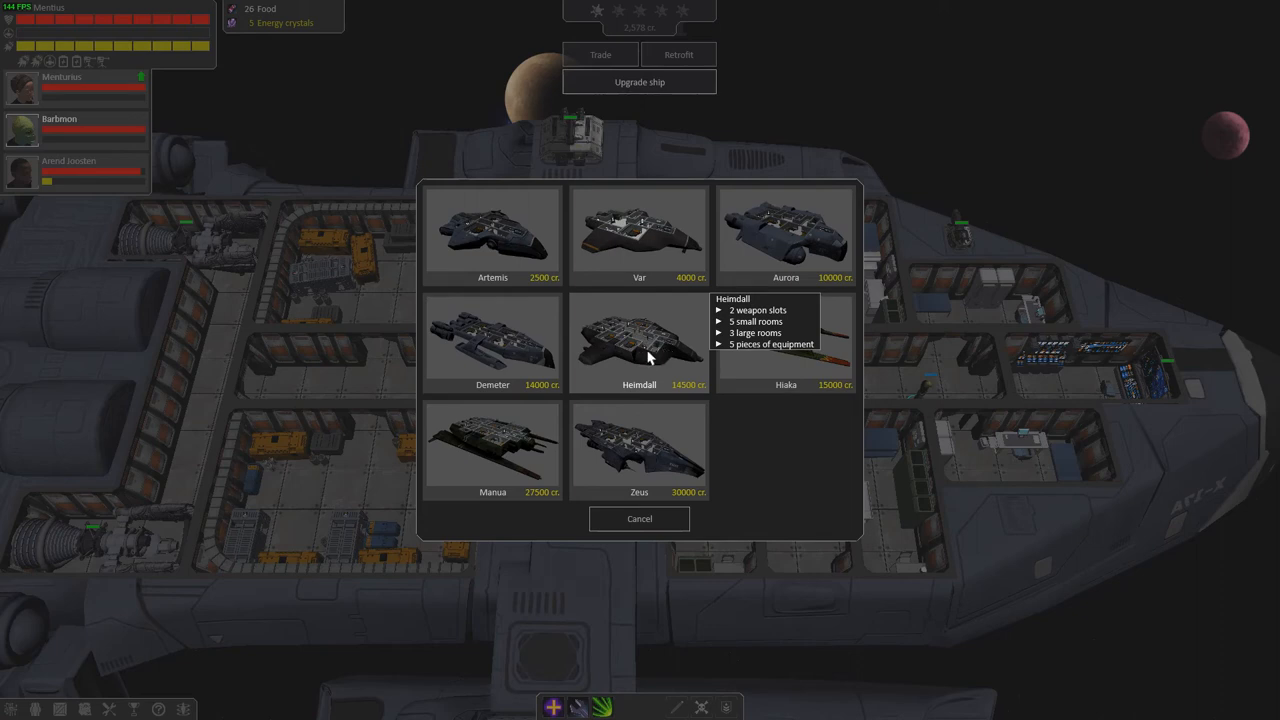
pyautogui.click(639, 518)
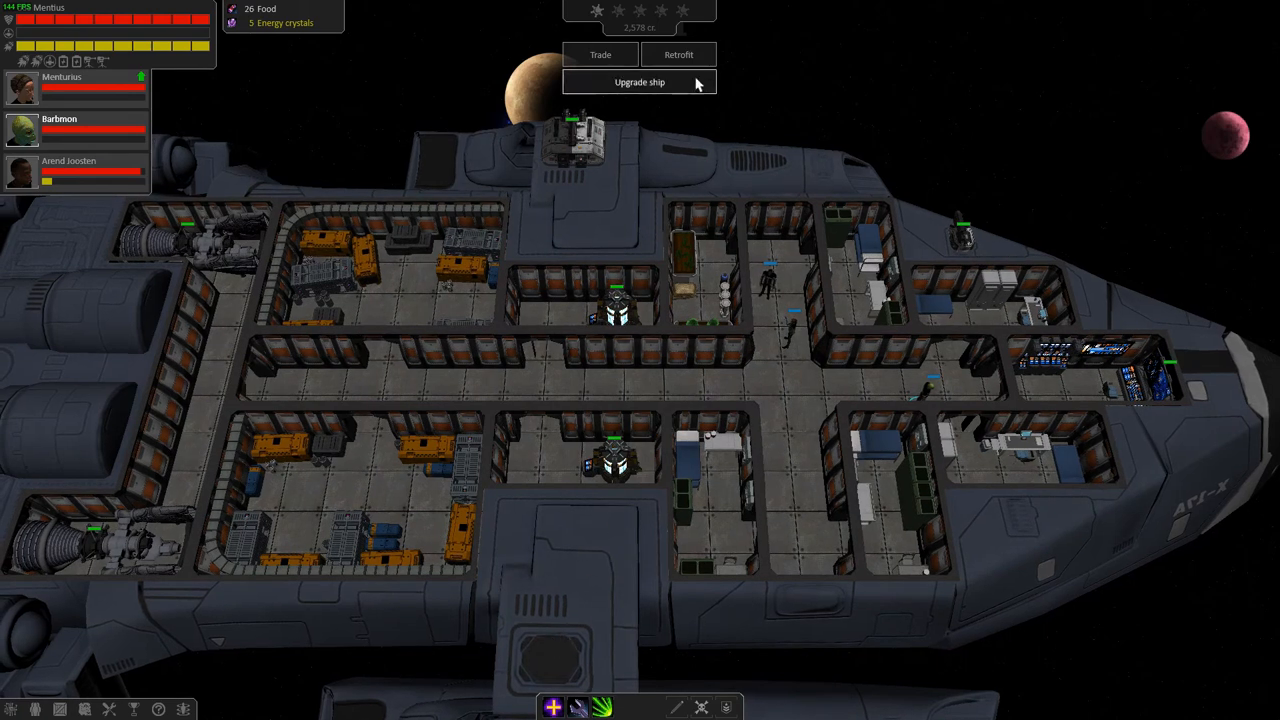
# - Review the 1,500-credit pending retrofit plan and the converted drone bay options
pyautogui.click(639, 82)
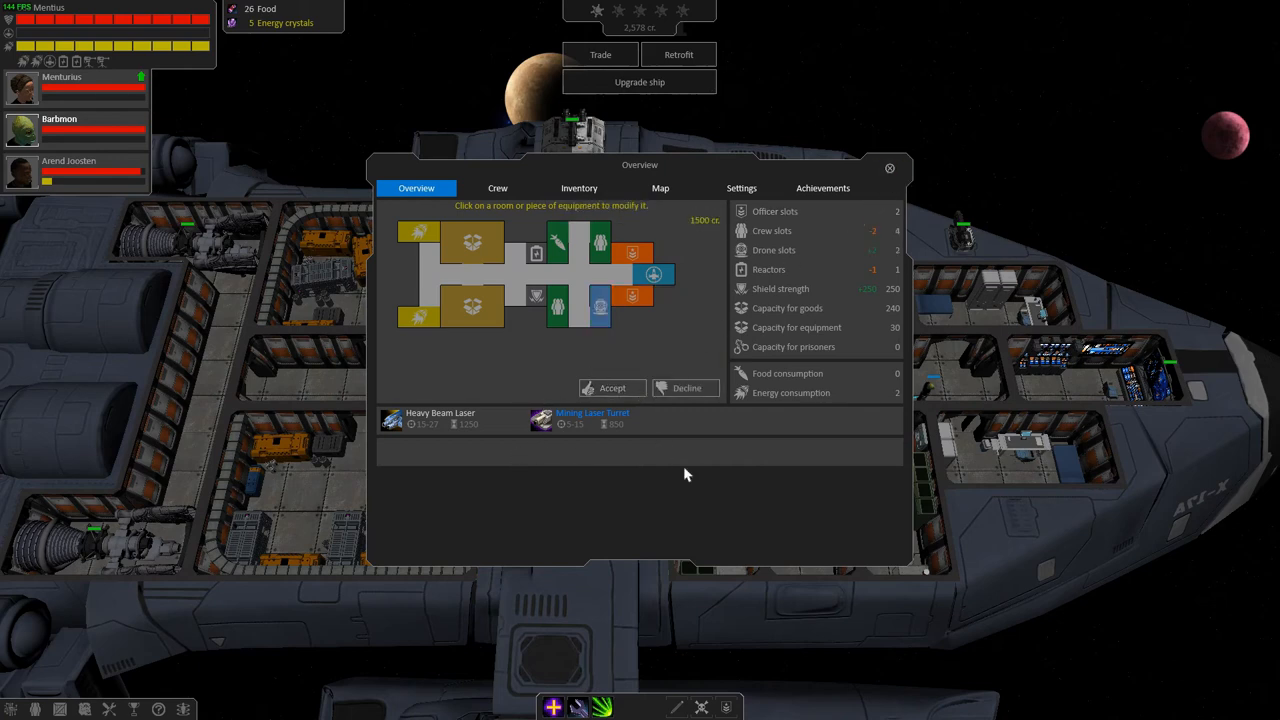
pyautogui.click(889, 168)
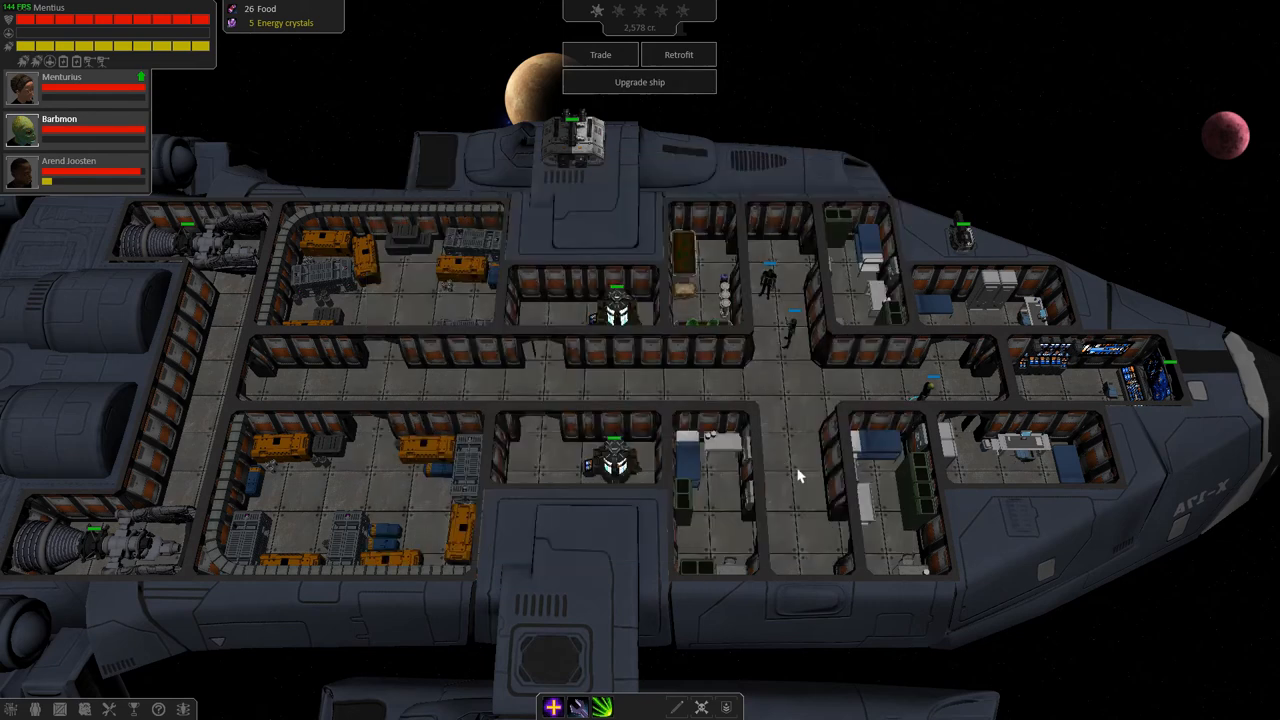
pyautogui.click(679, 54)
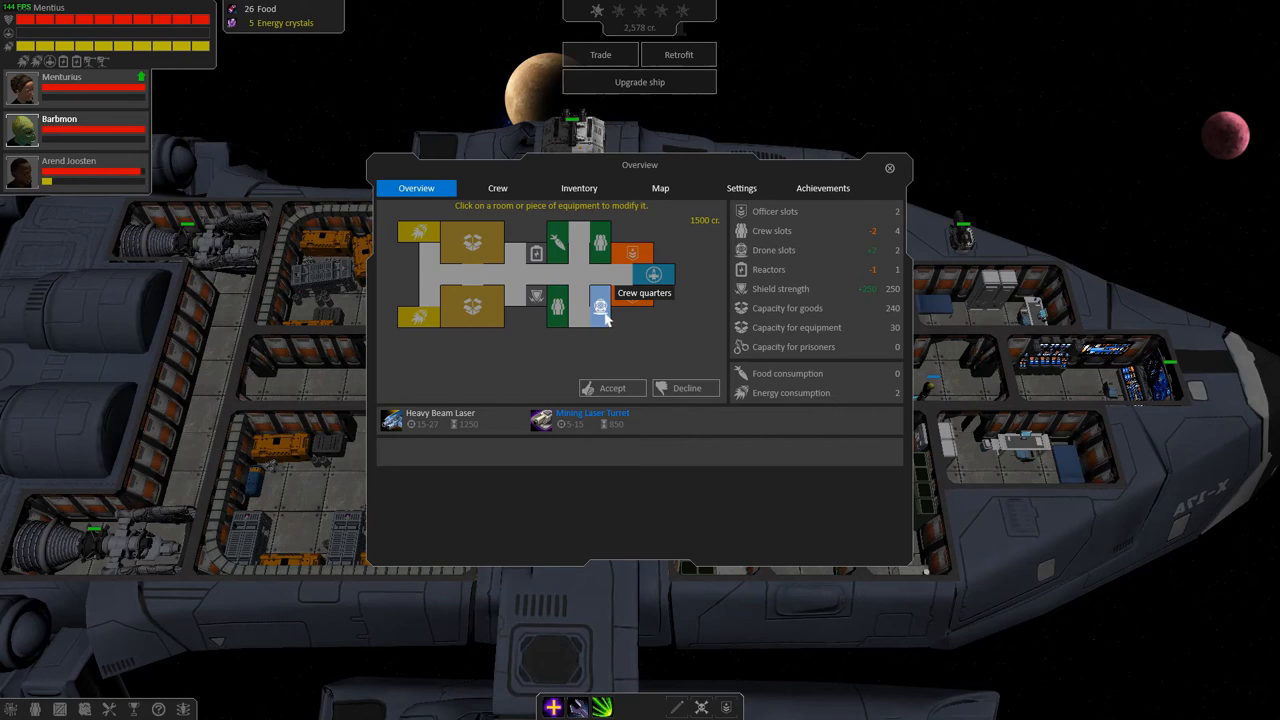
pyautogui.click(889, 167)
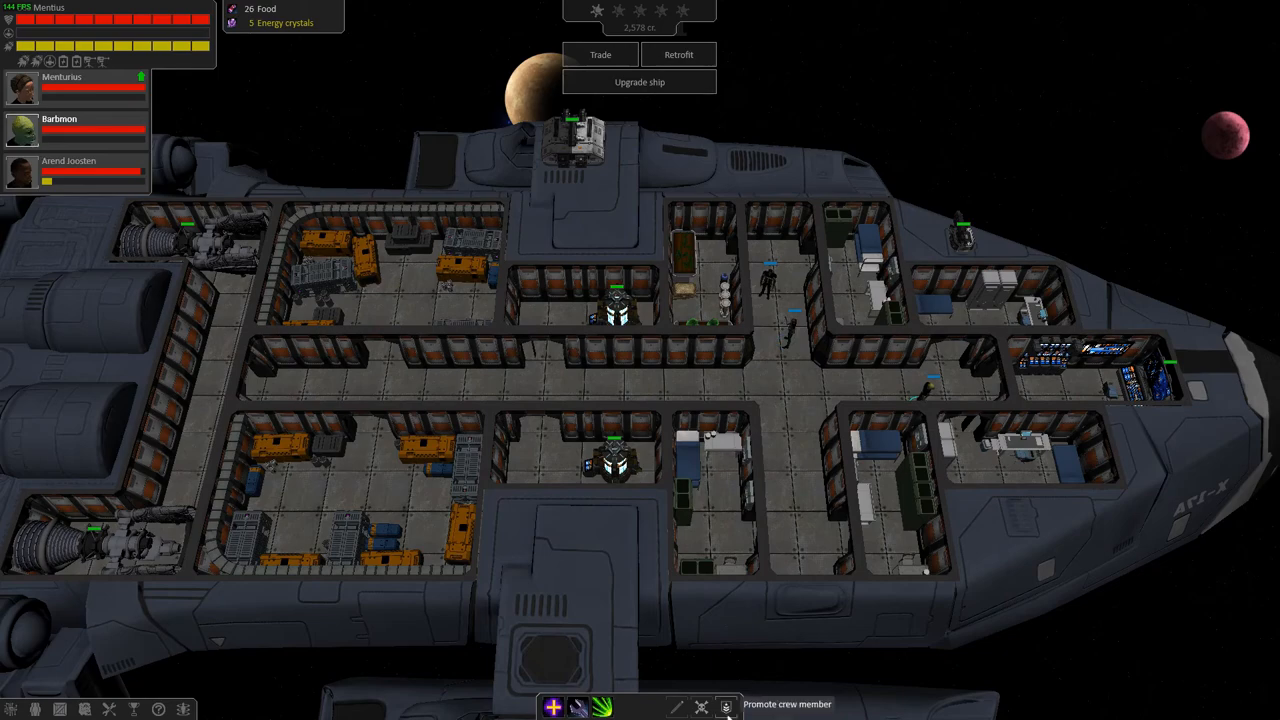
# - Put Barbmon's spare levels into Mining and Repairing, then switch to Menturius's skills
pyautogui.click(725, 708)
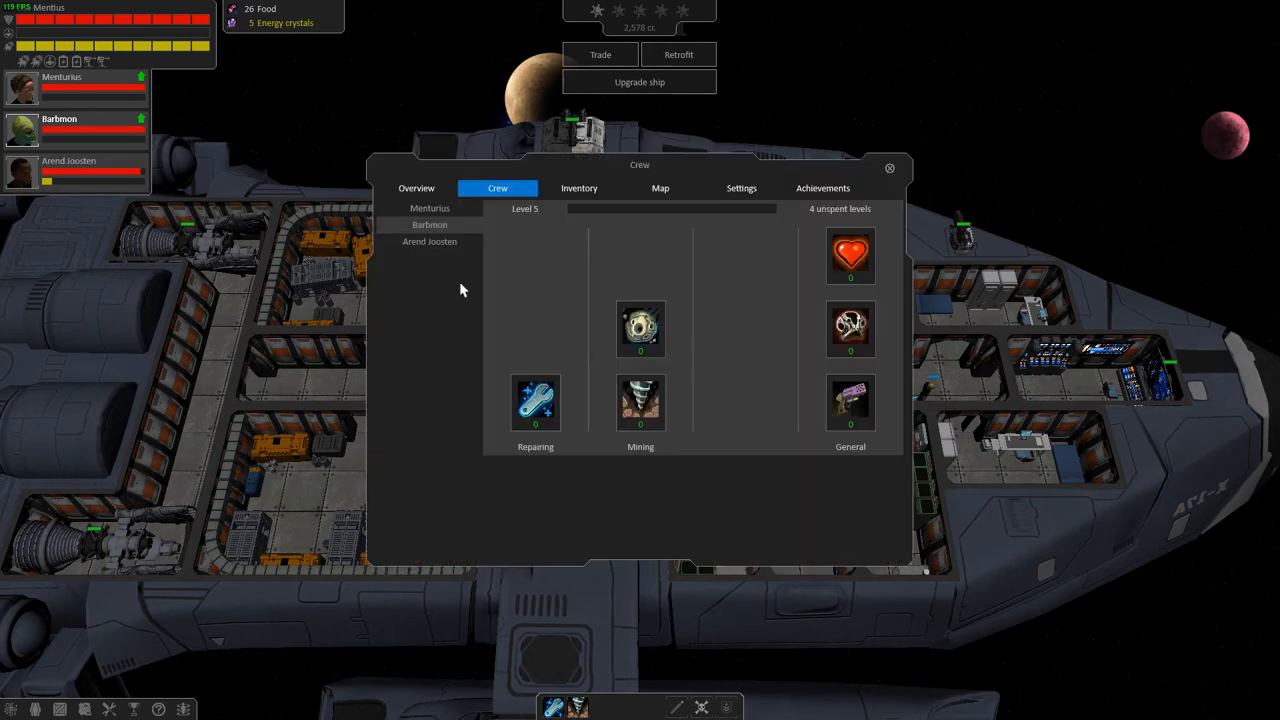
pyautogui.moveTo(640, 403)
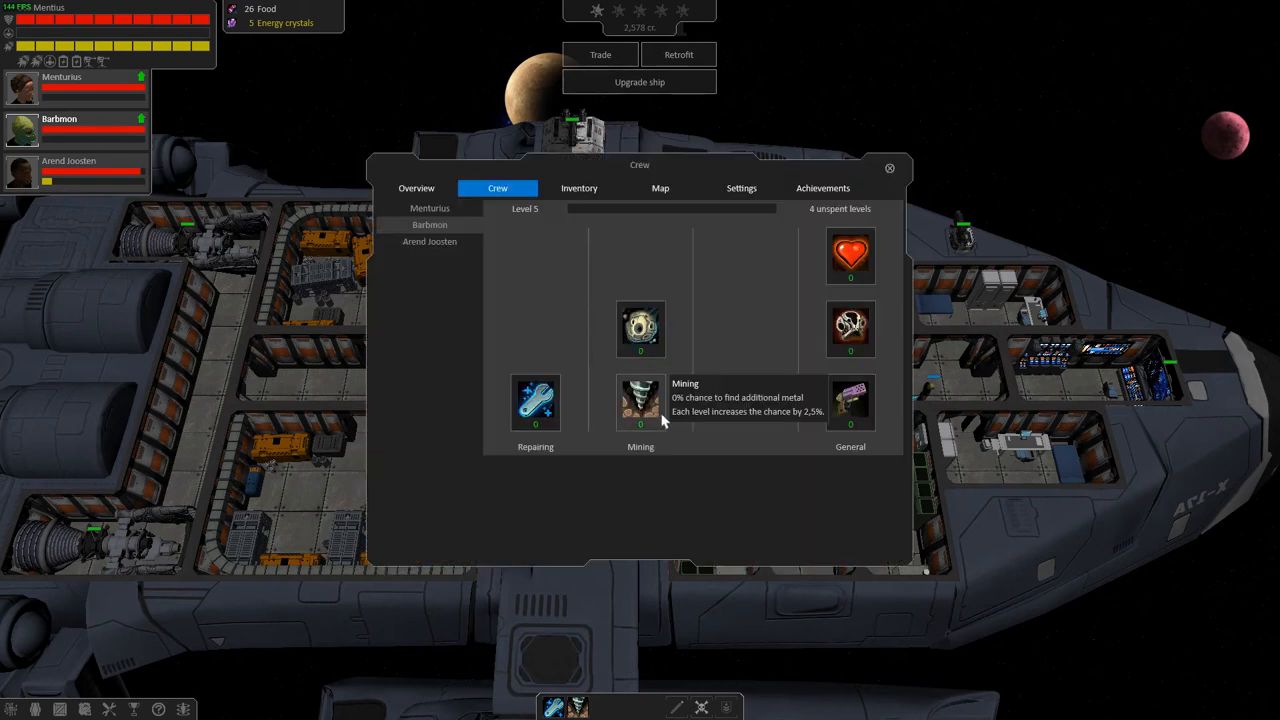
pyautogui.moveTo(670, 406)
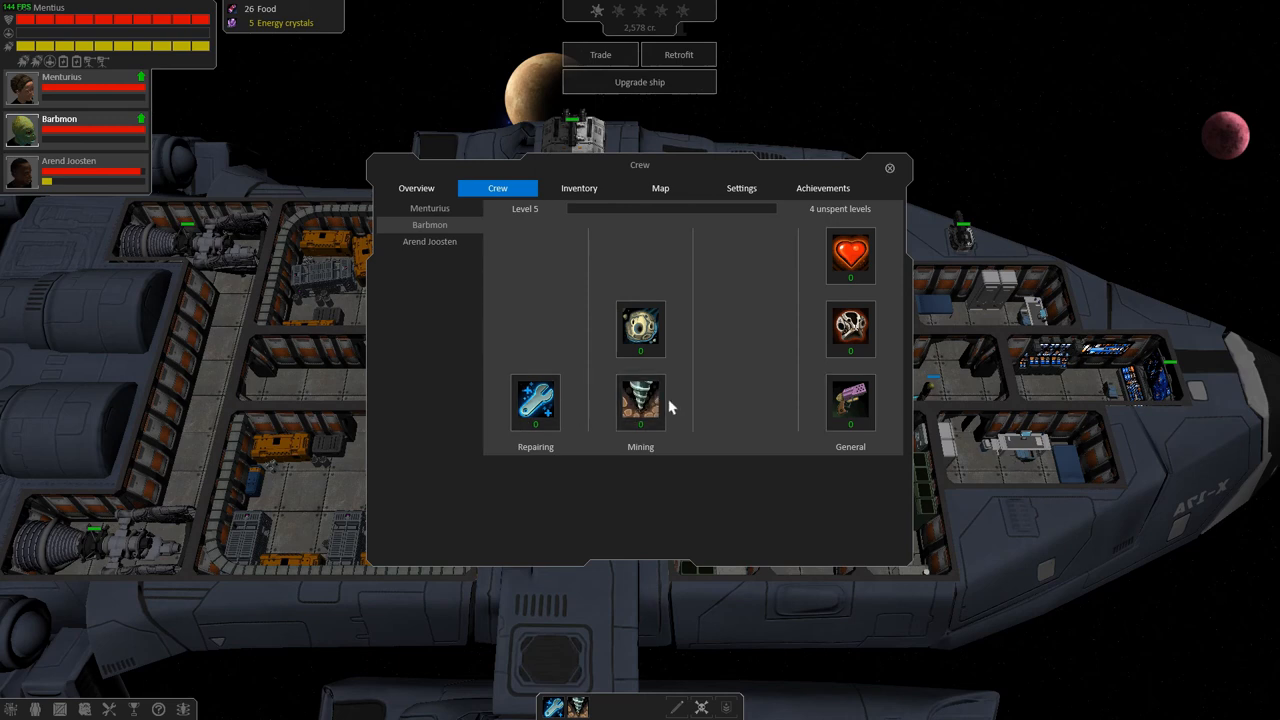
pyautogui.moveTo(640, 403)
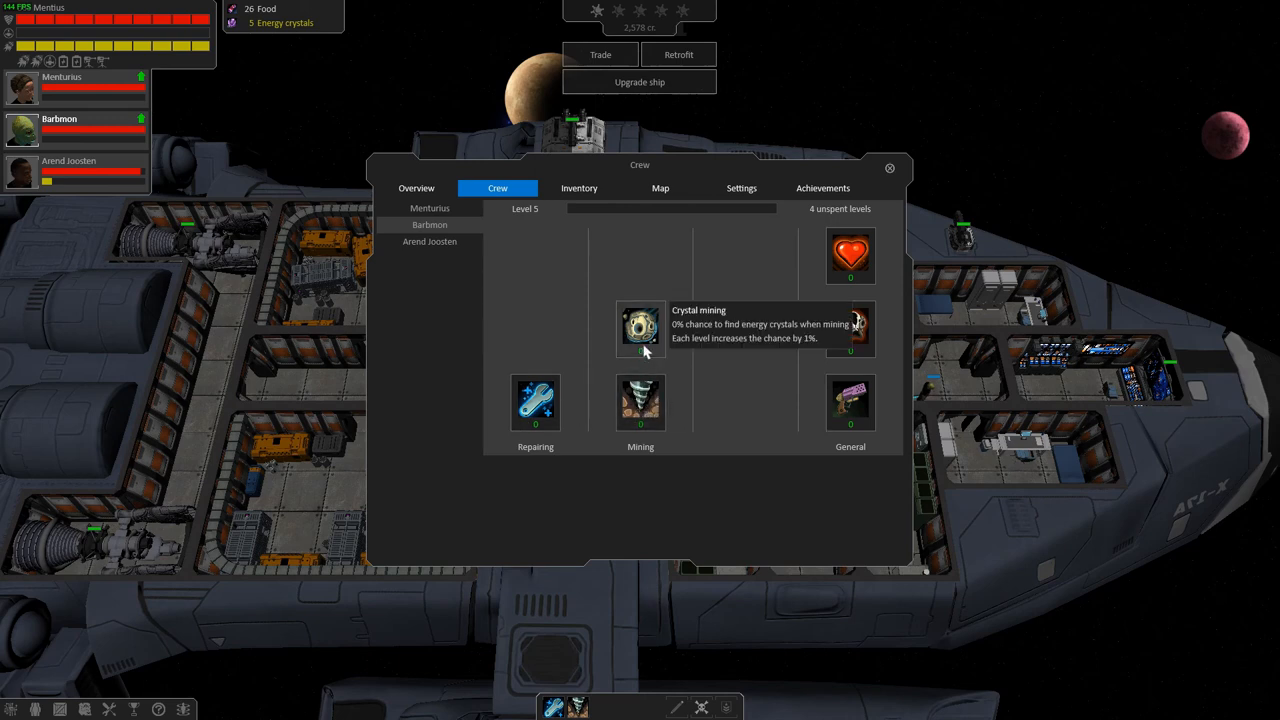
pyautogui.click(640, 402)
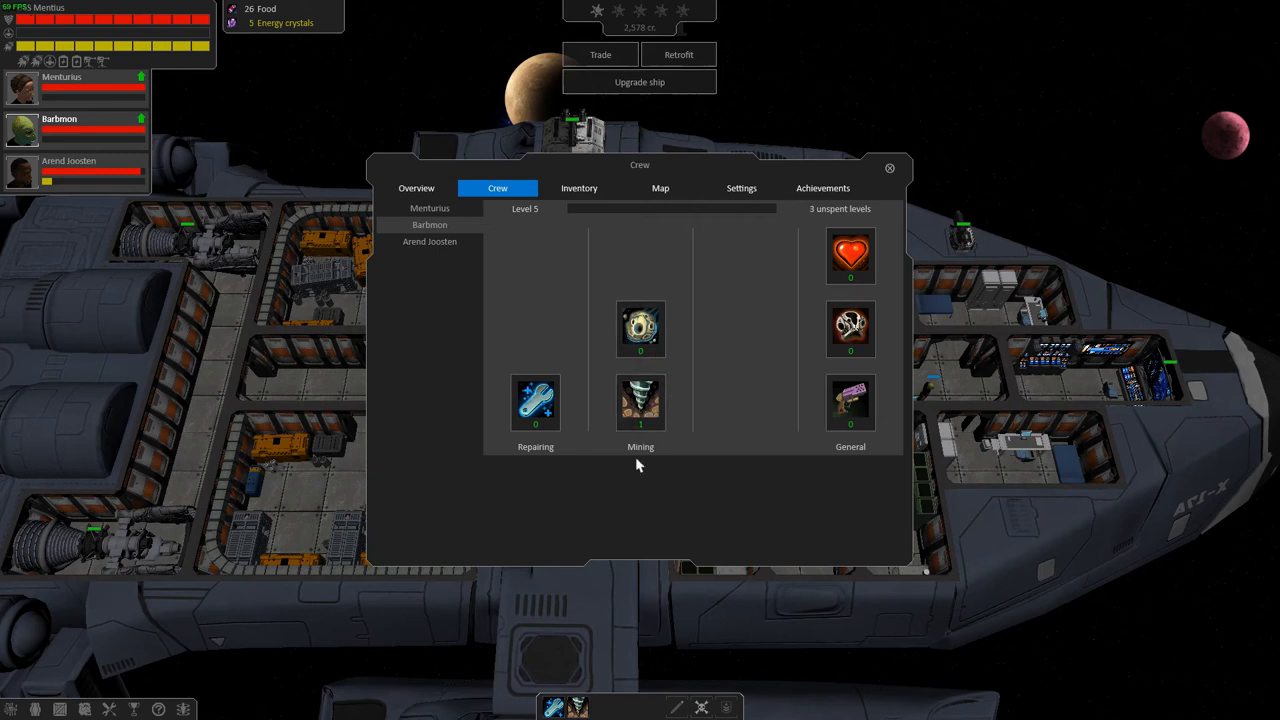
pyautogui.click(889, 168)
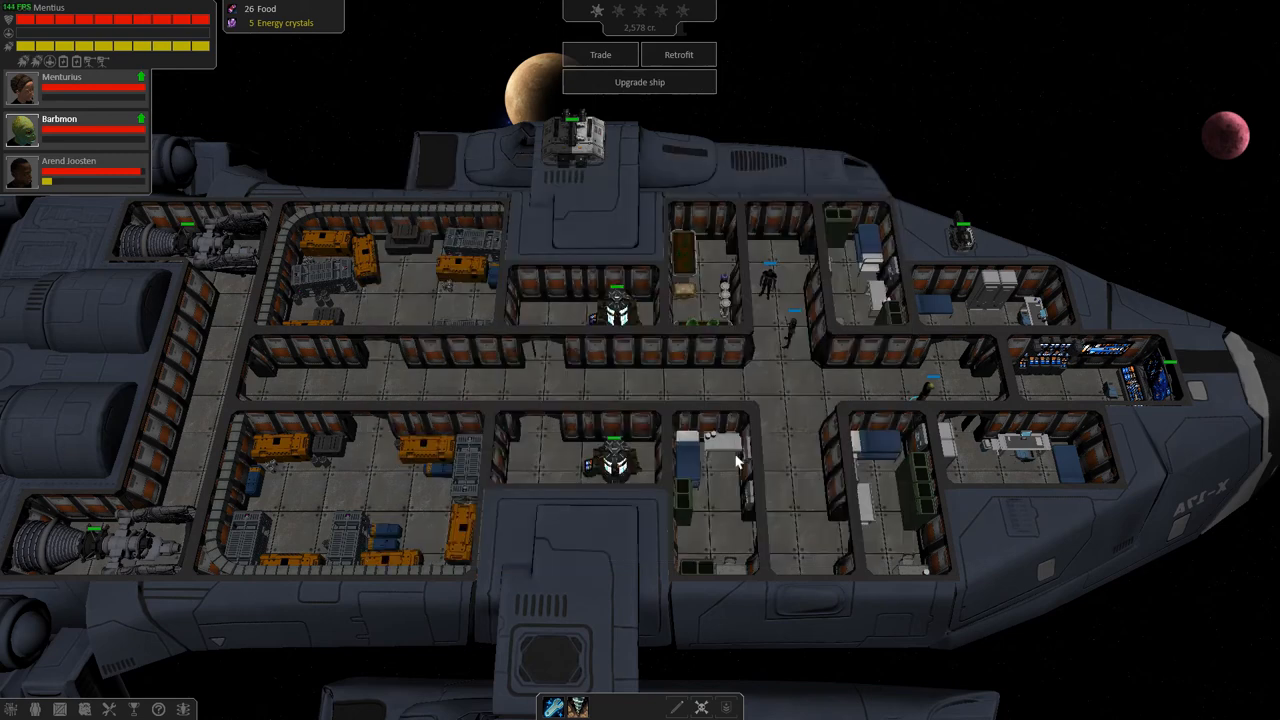
pyautogui.moveTo(688, 461)
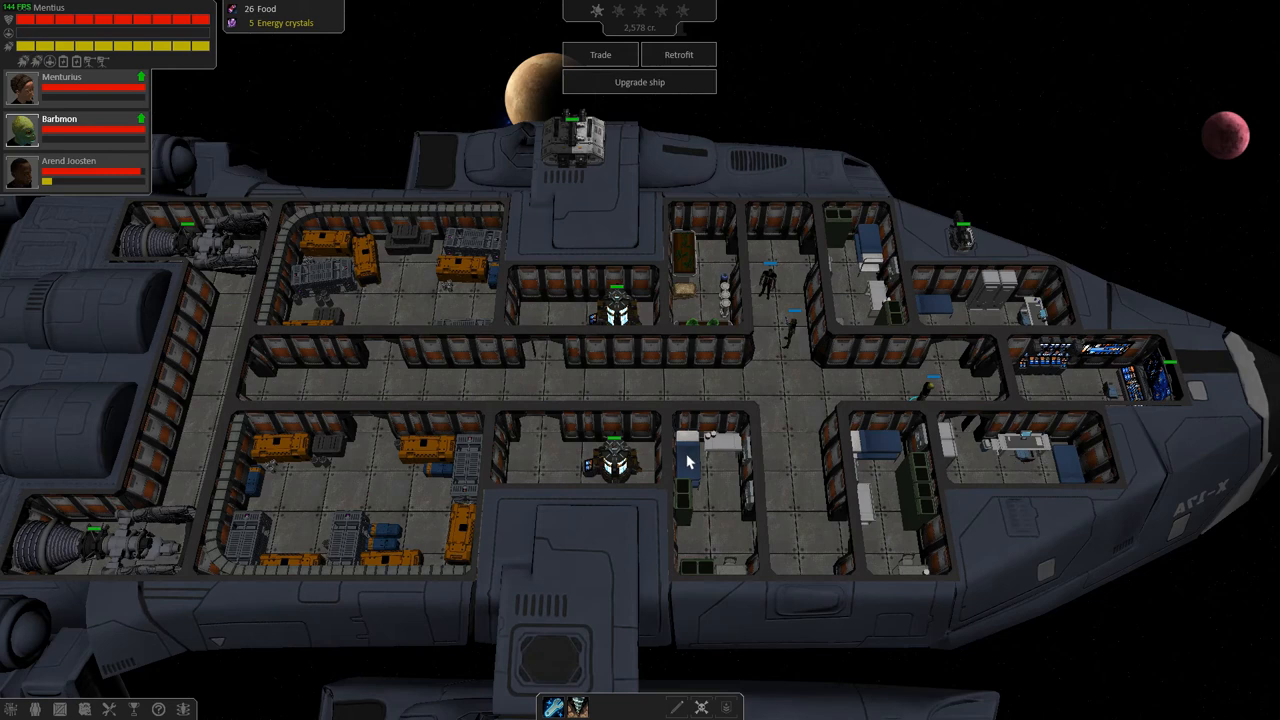
pyautogui.moveTo(622, 490)
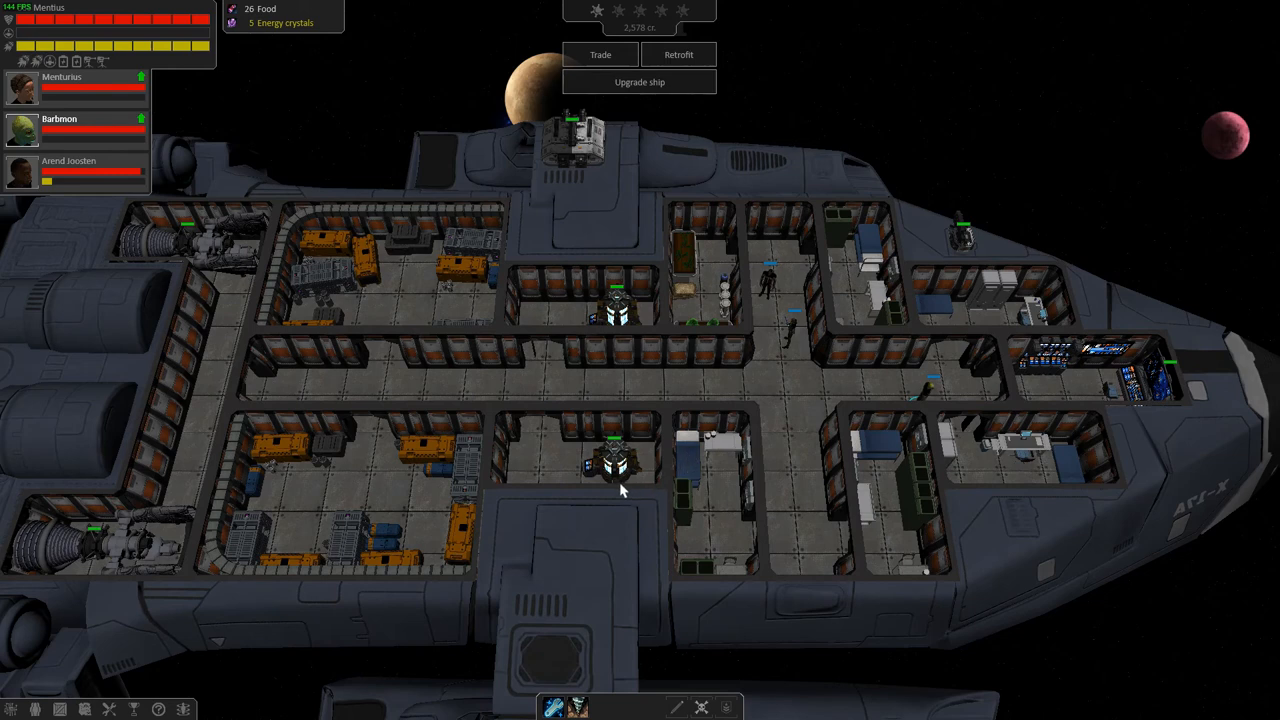
pyautogui.moveTo(585, 503)
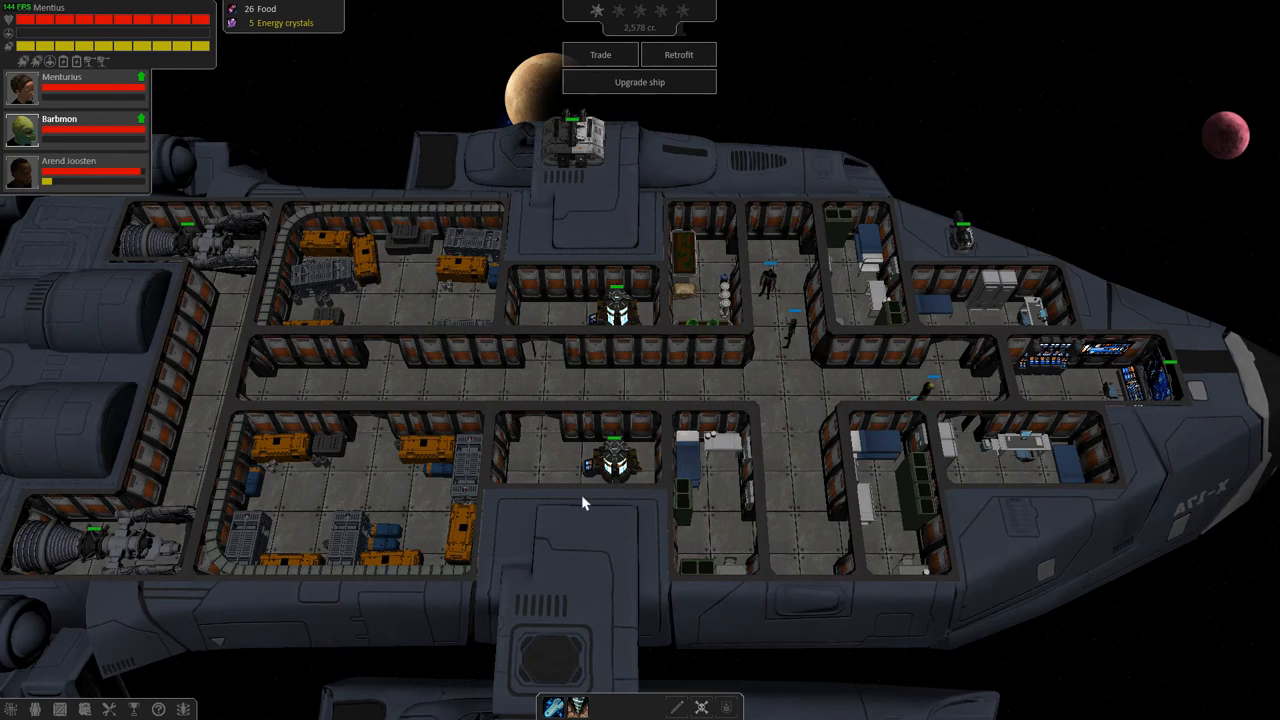
pyautogui.moveTo(290, 295)
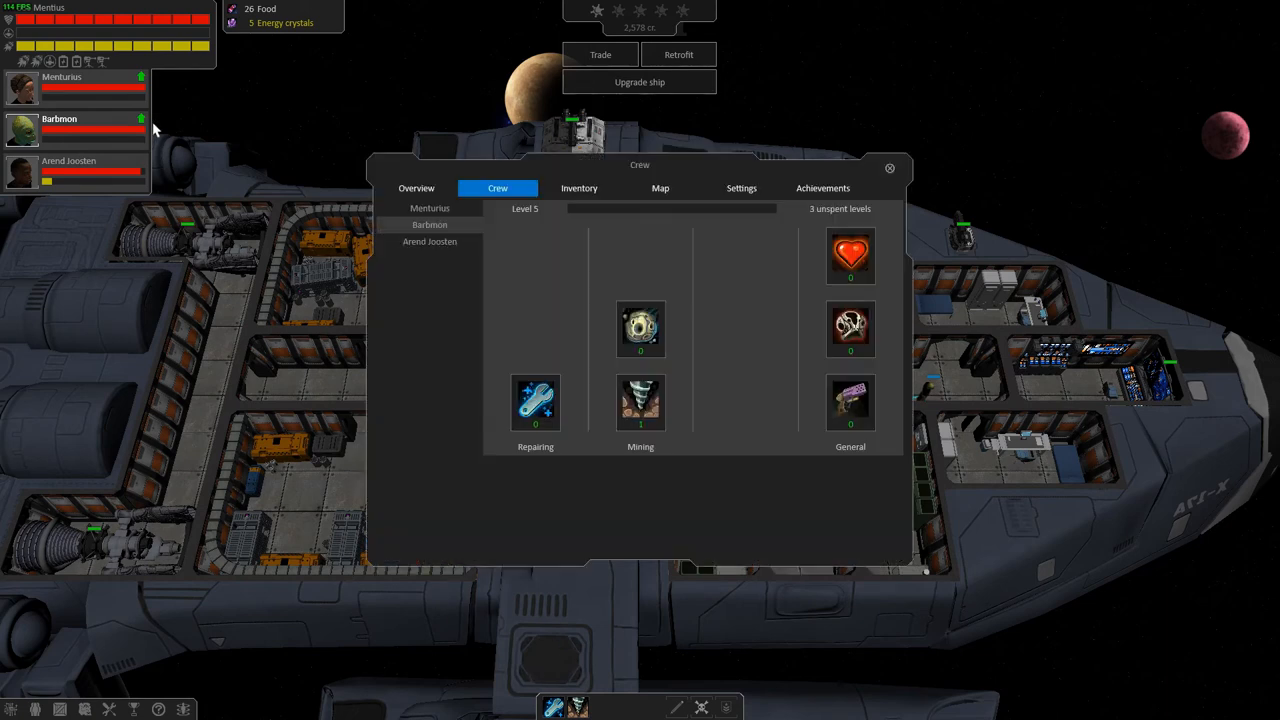
pyautogui.moveTo(640, 329)
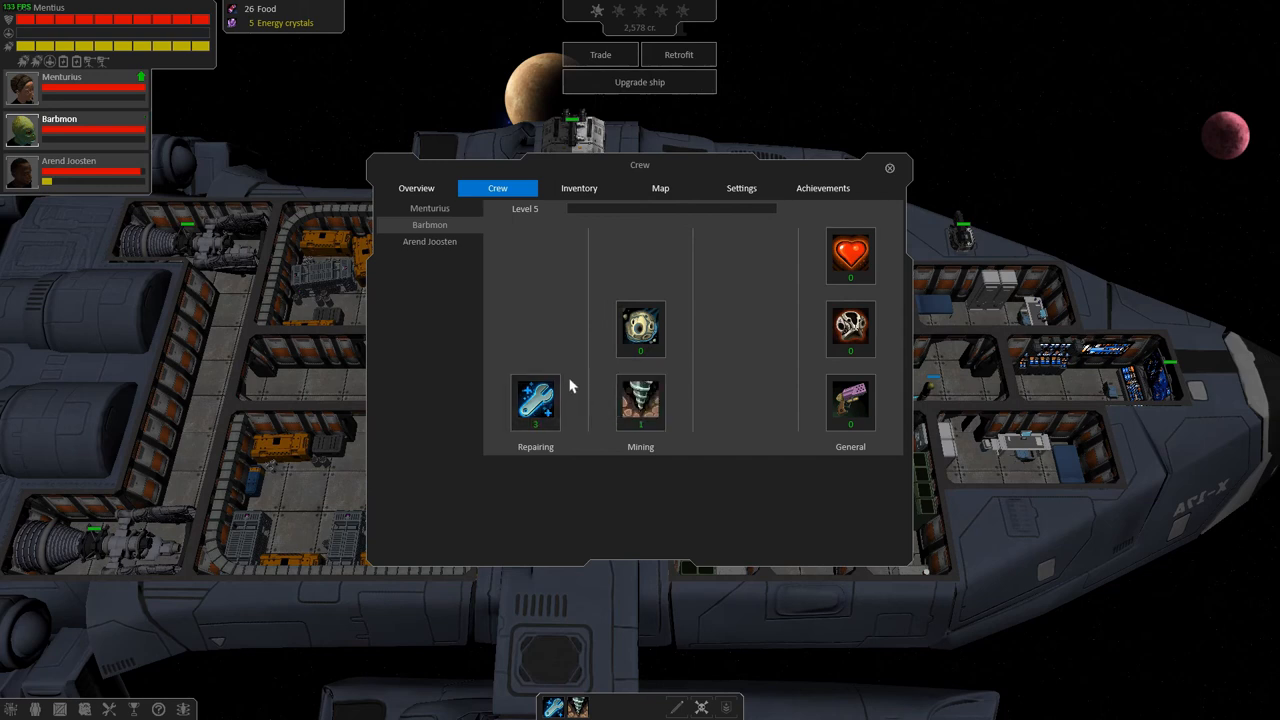
pyautogui.moveTo(850, 328)
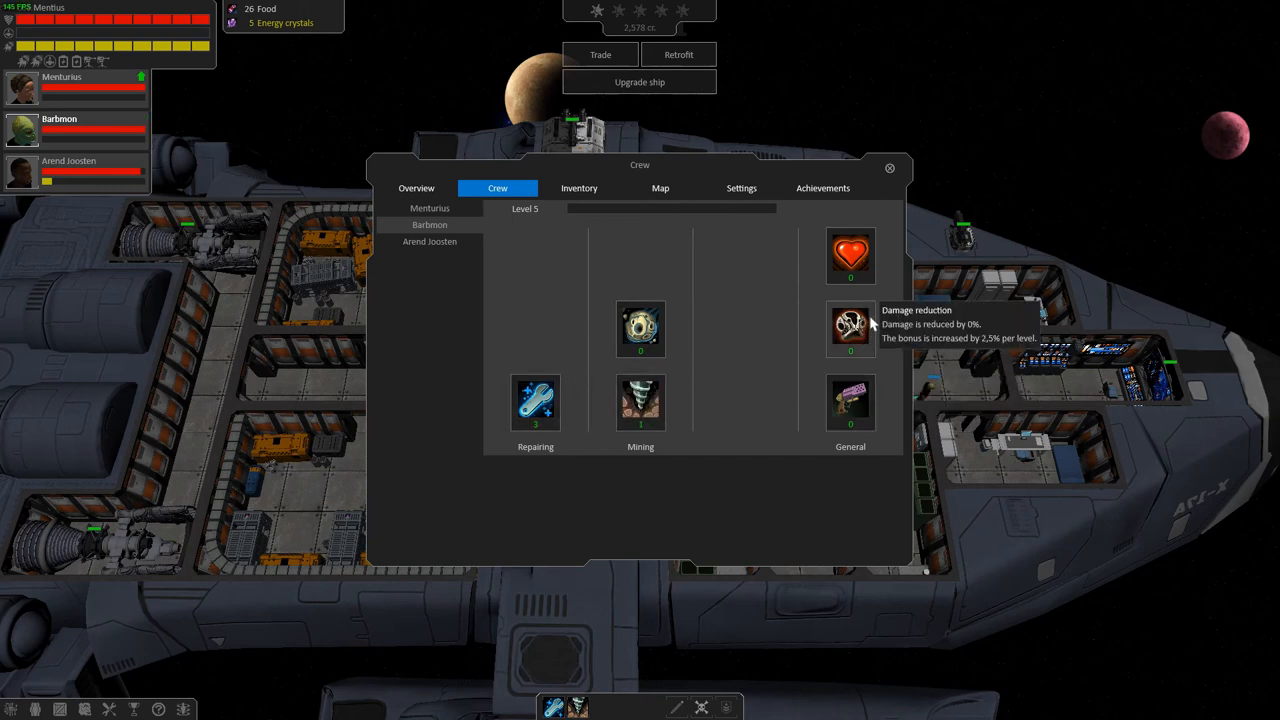
pyautogui.click(429, 208)
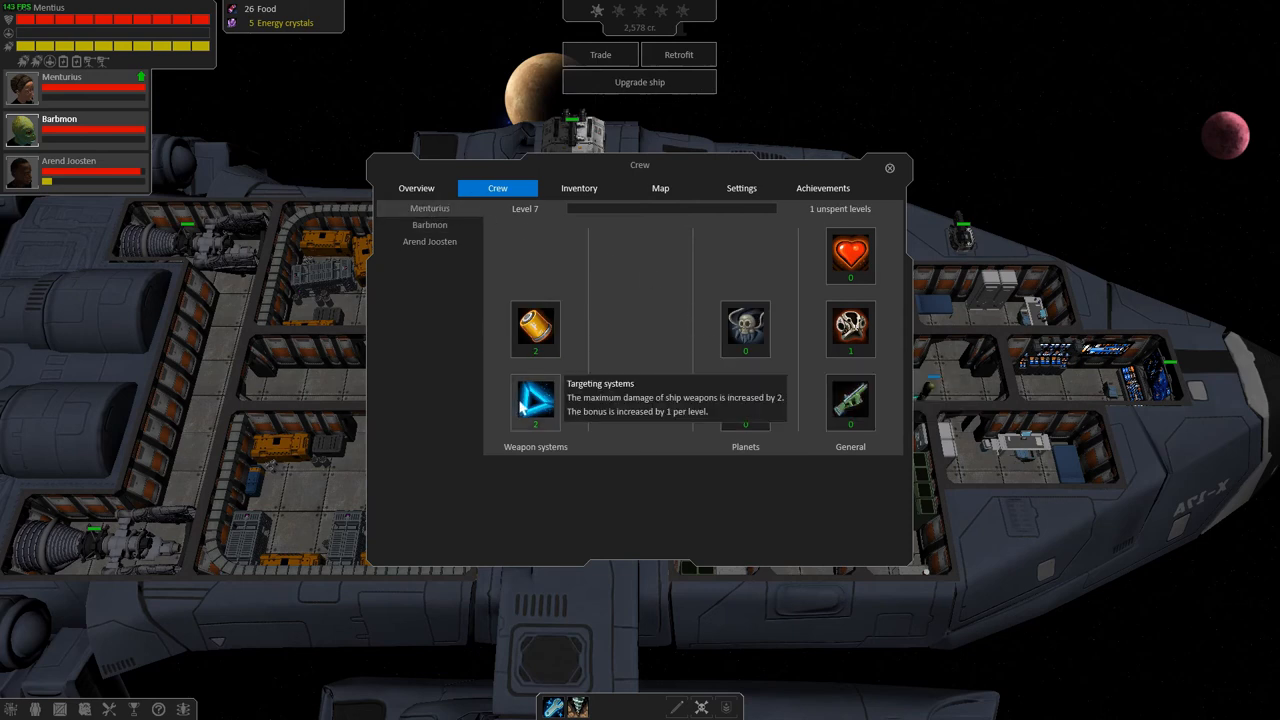
pyautogui.moveTo(850, 402)
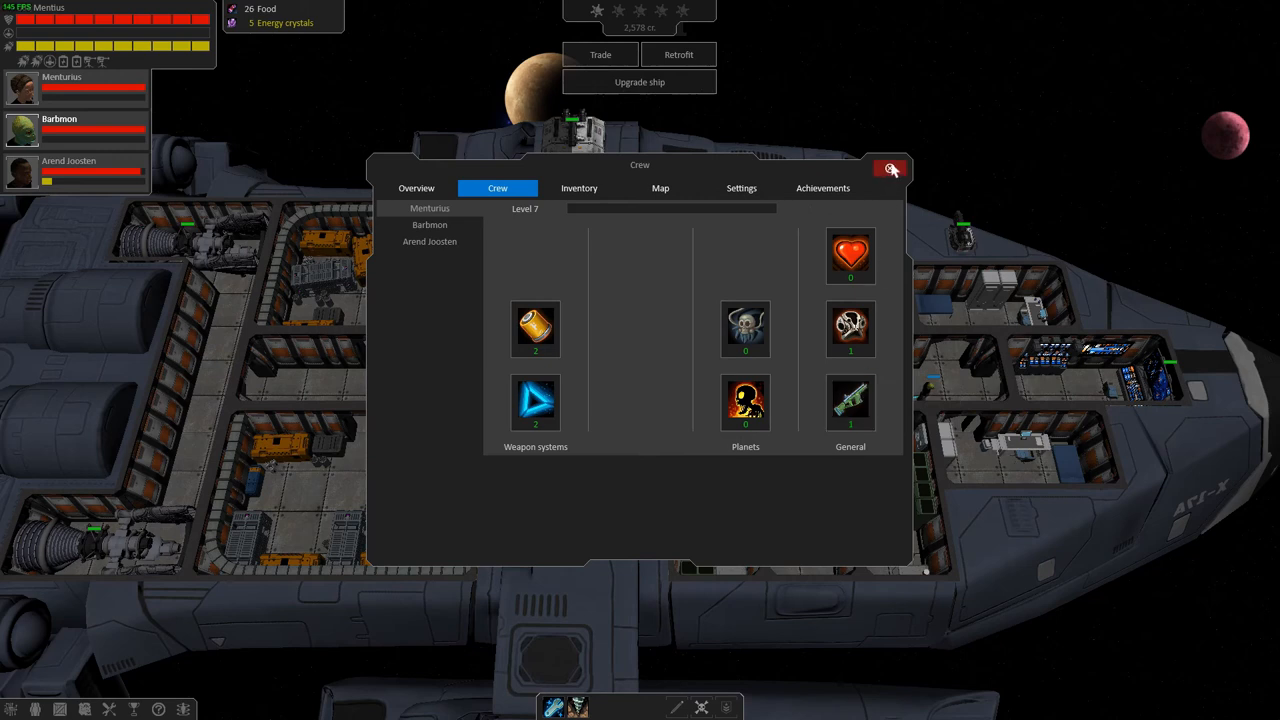
# - Close the crew skills window to return to the ship screen
pyautogui.click(888, 168)
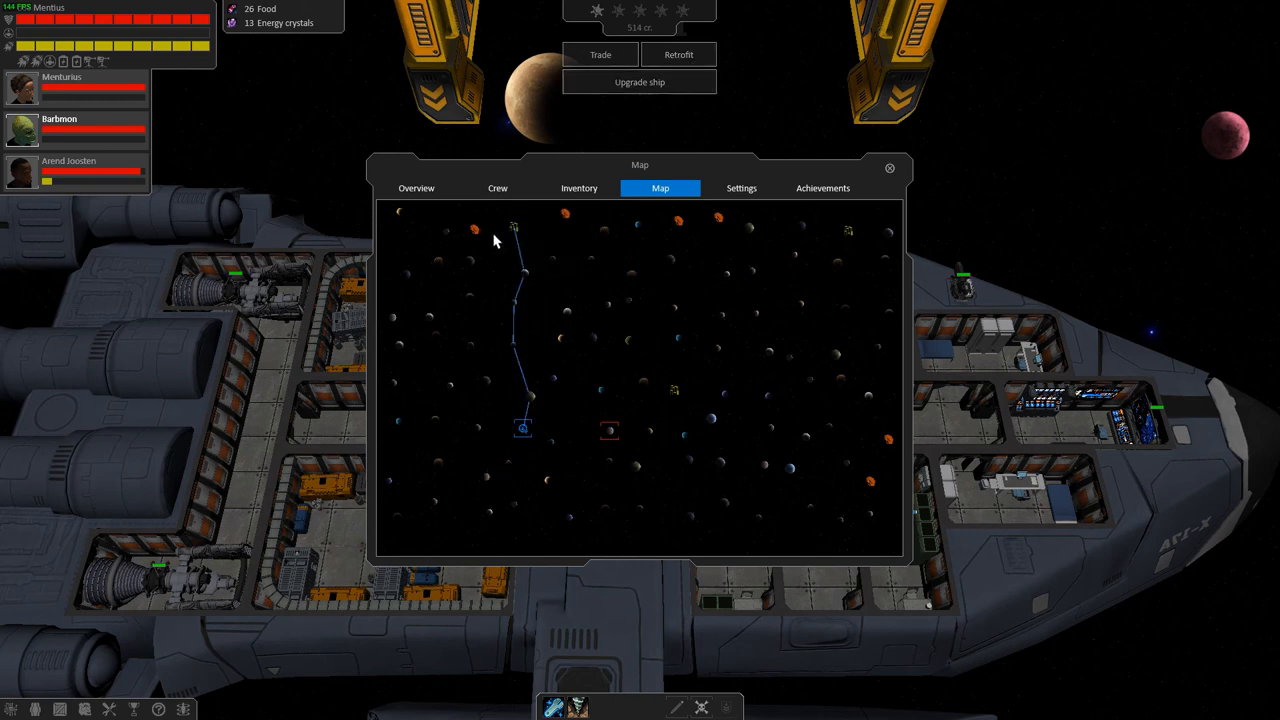
pyautogui.moveTo(512, 232)
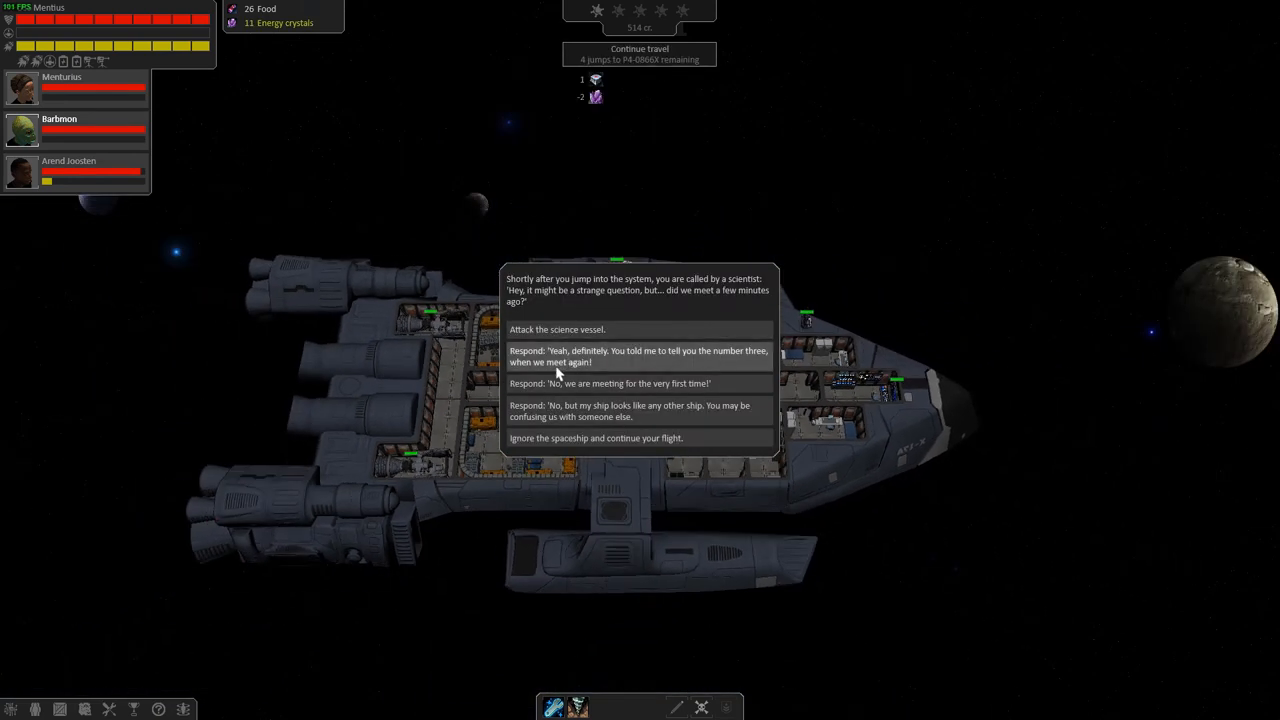
pyautogui.moveTo(603, 313)
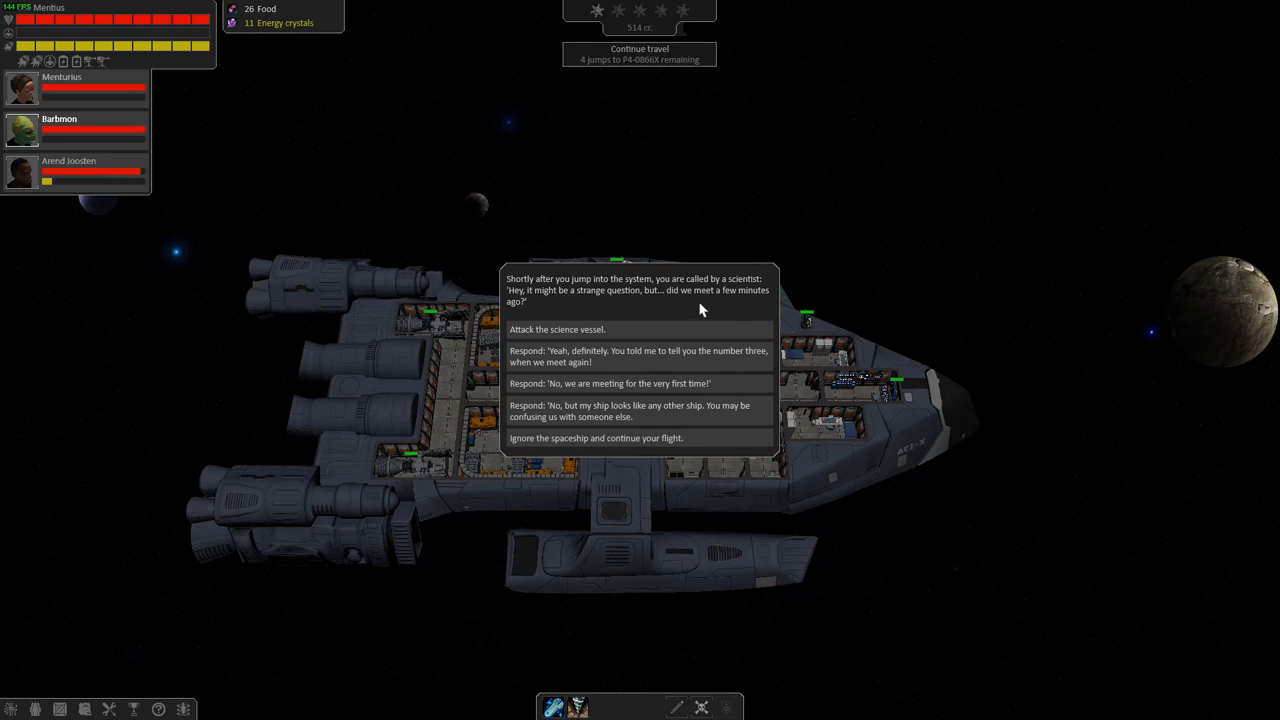
pyautogui.moveTo(547, 329)
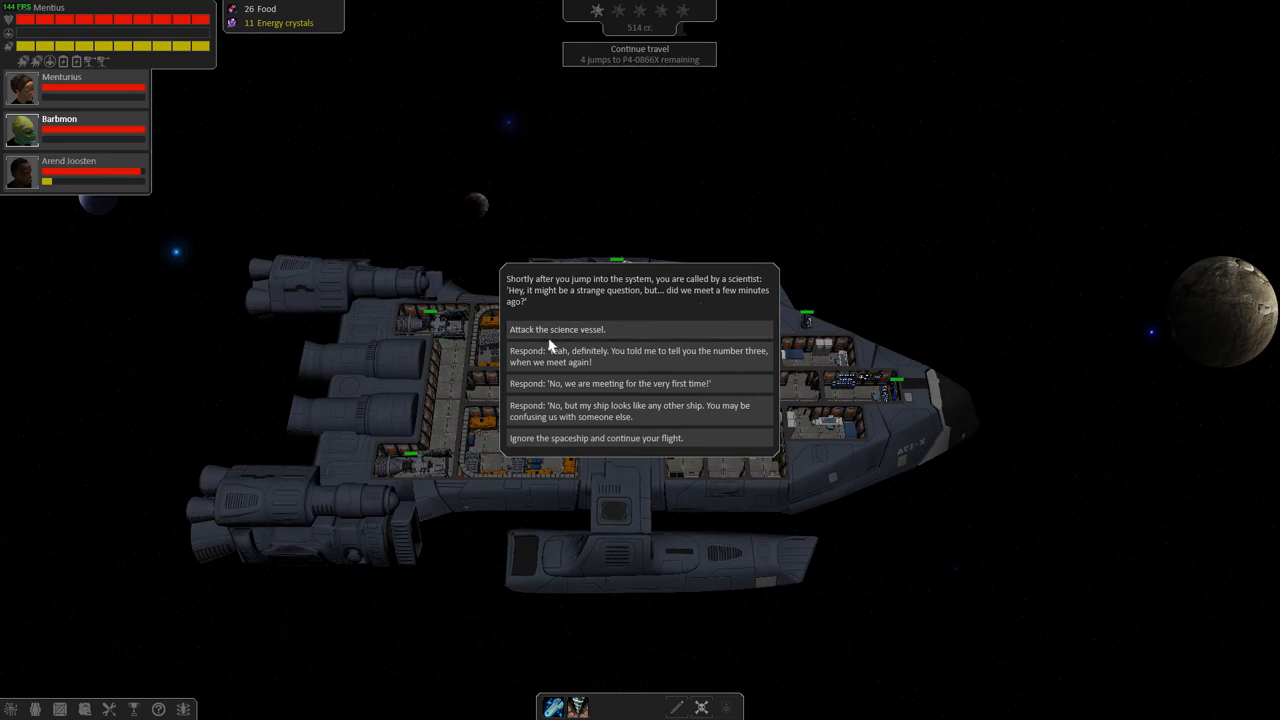
pyautogui.moveTo(556, 390)
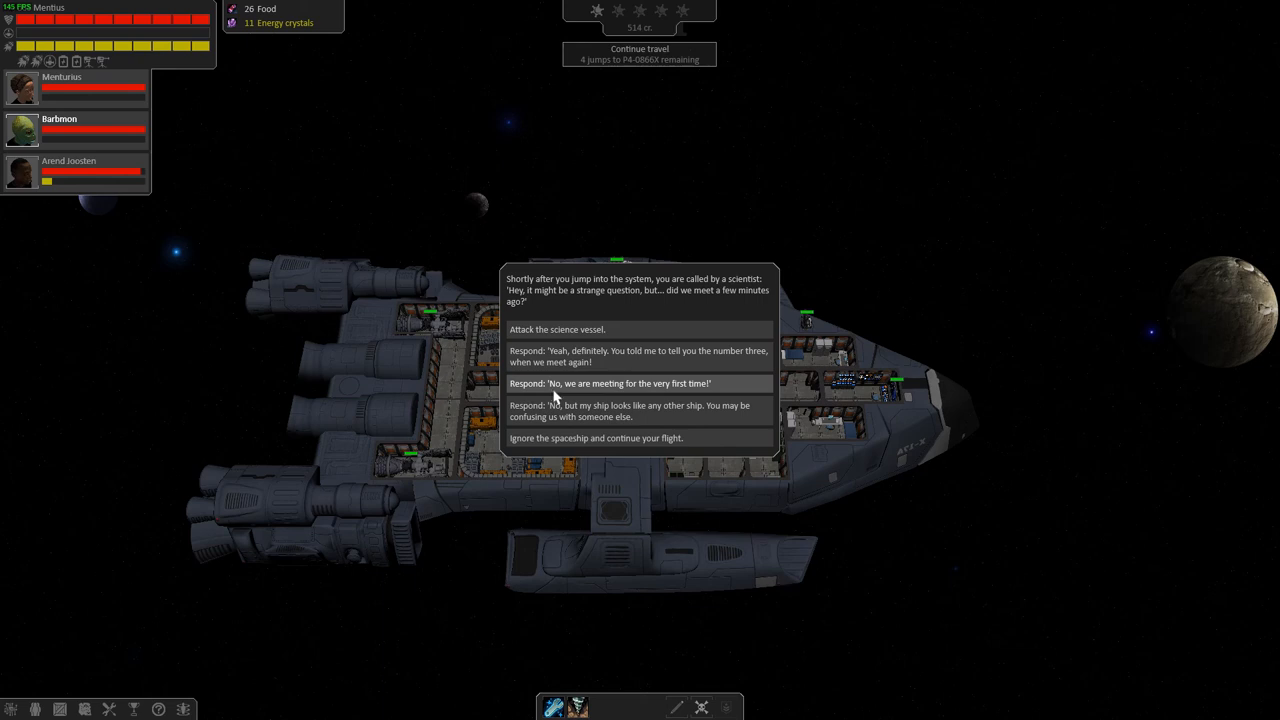
pyautogui.moveTo(620, 395)
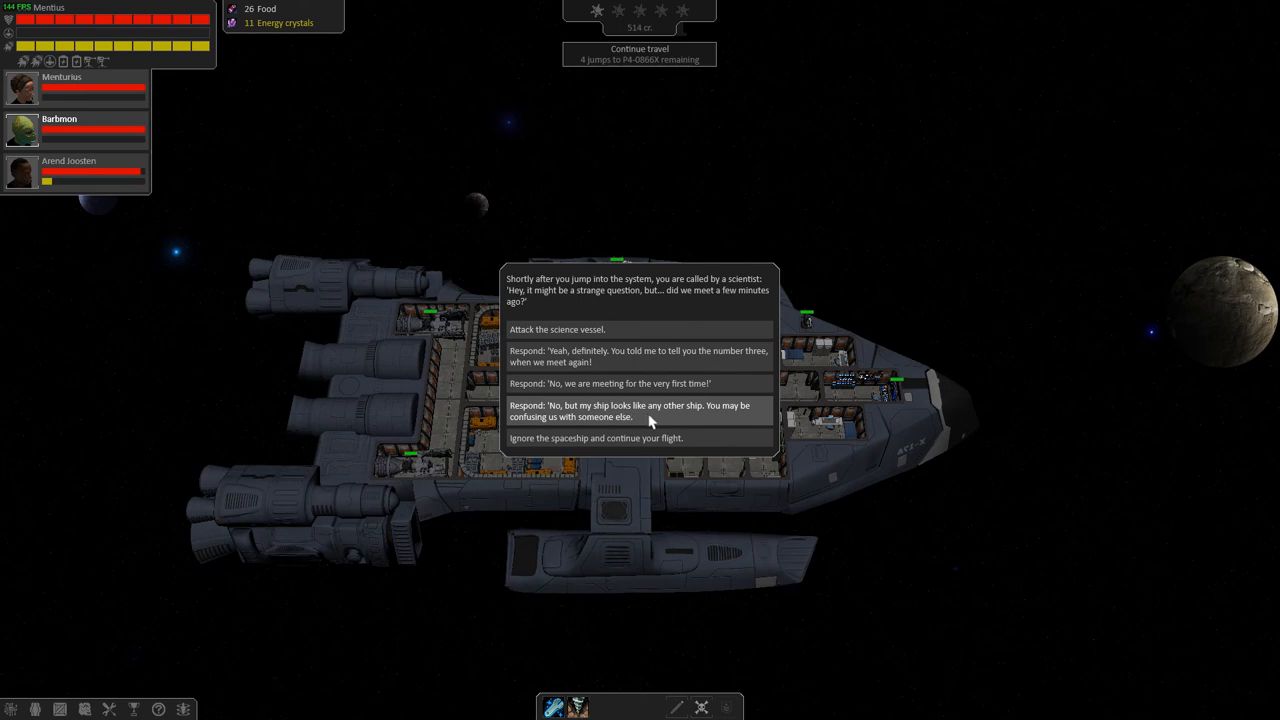
pyautogui.moveTo(635, 383)
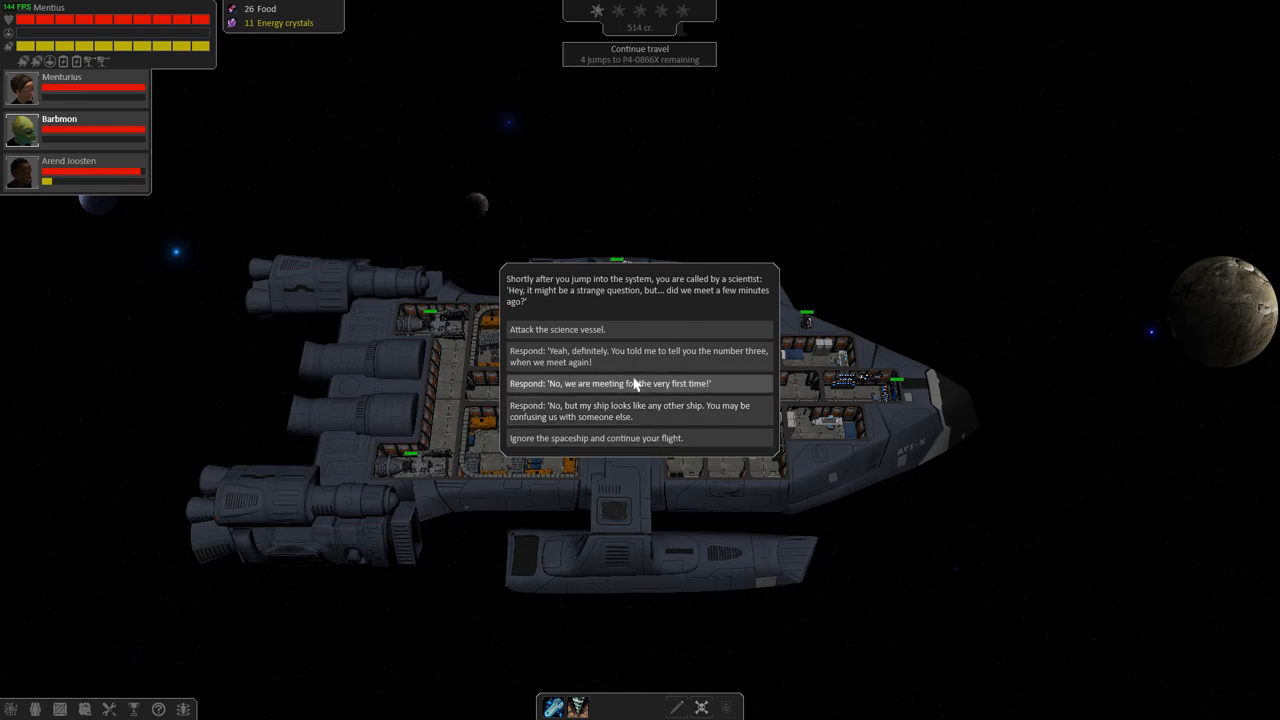
# - Answer 'No, we are meeting for the very first time!' and accept the scientist's supplies
pyautogui.click(646, 383)
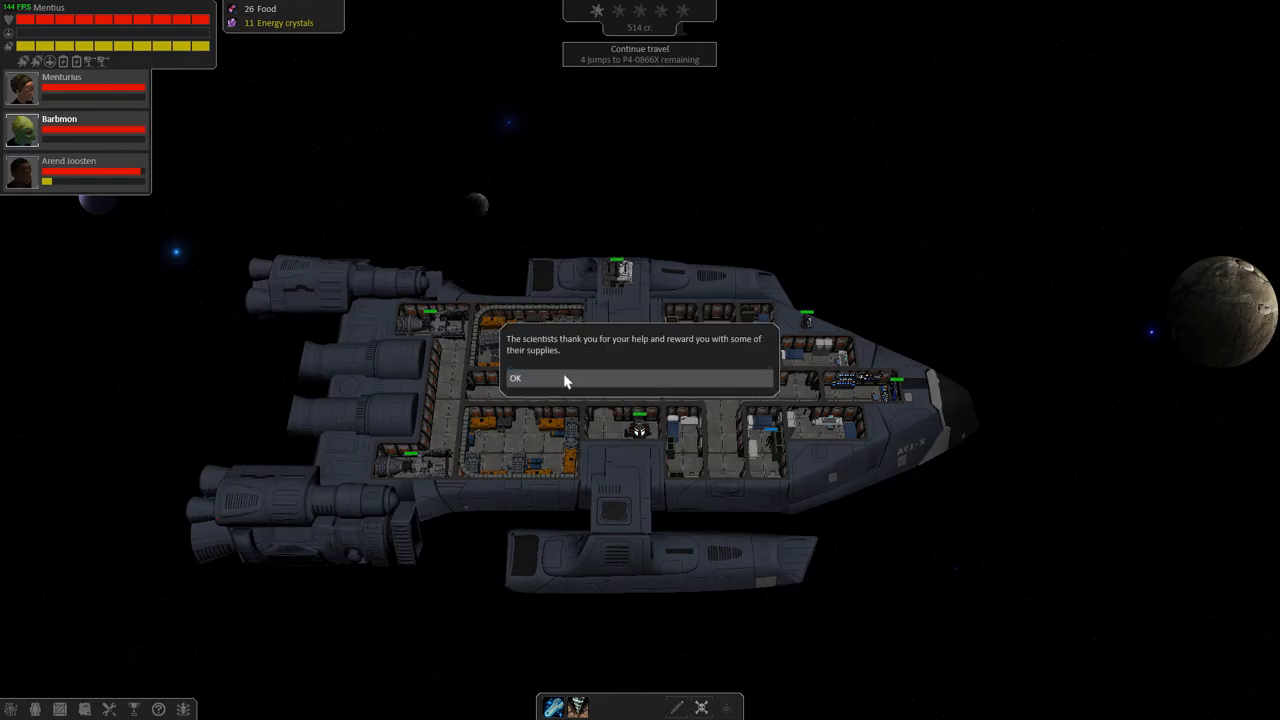
pyautogui.click(515, 378)
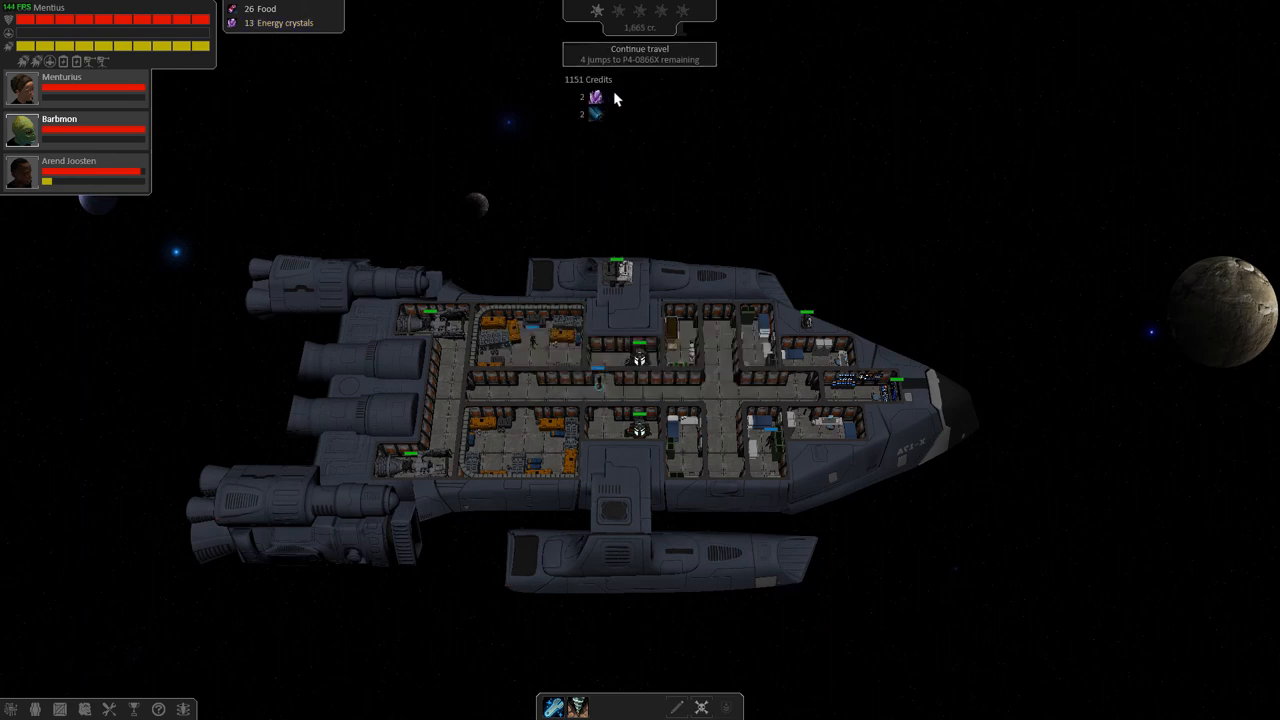
pyautogui.moveTo(640, 54)
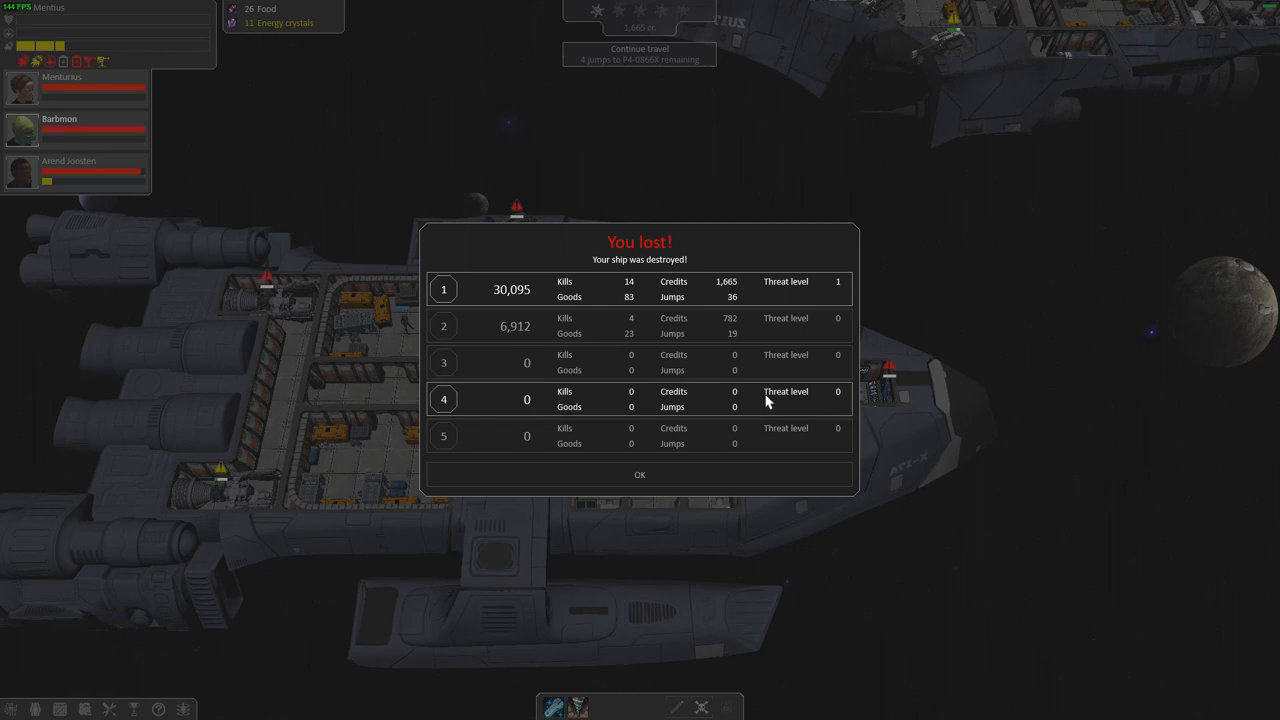
pyautogui.moveTo(770, 390)
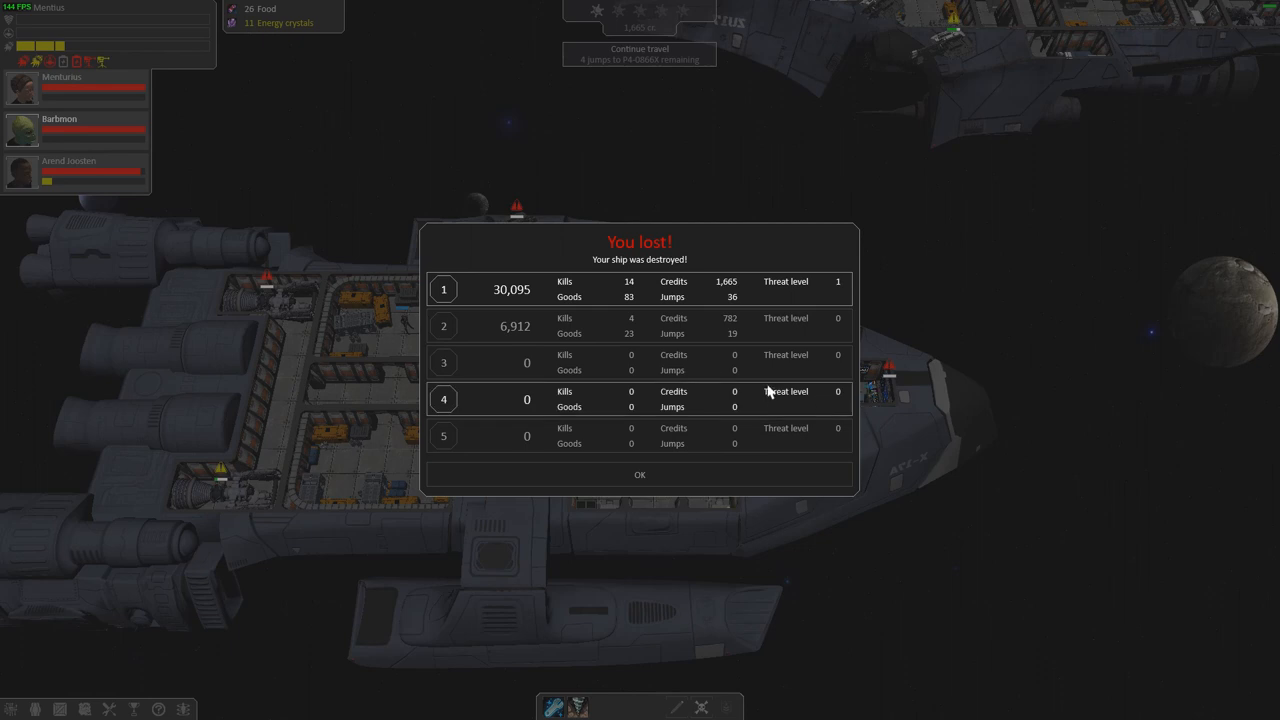